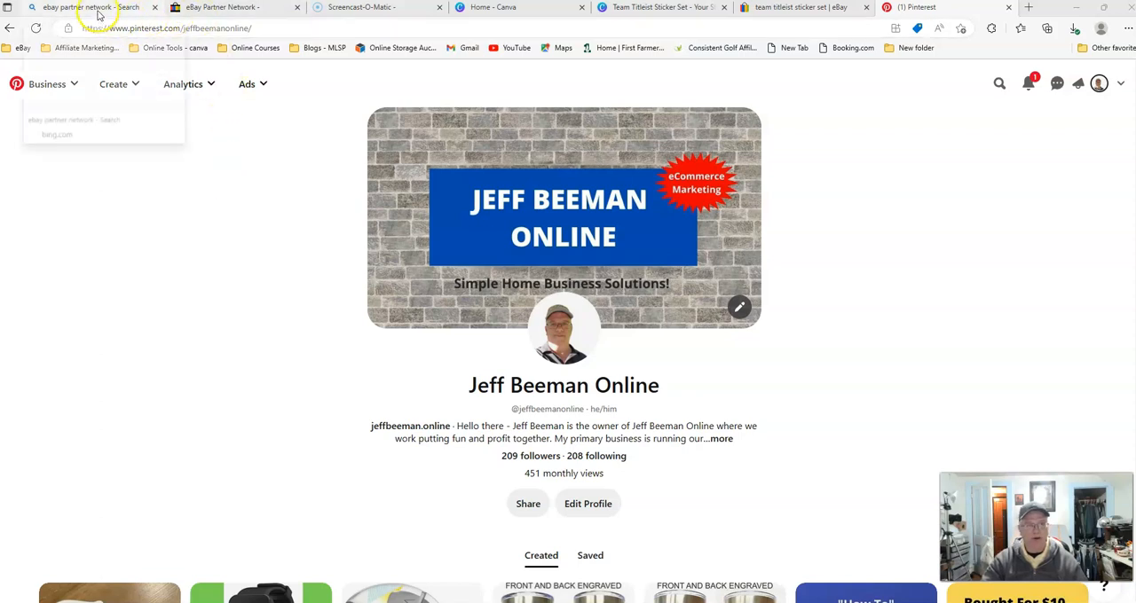
# Switch to the Bing results for 'ebay partner network'
pyautogui.click(80, 8)
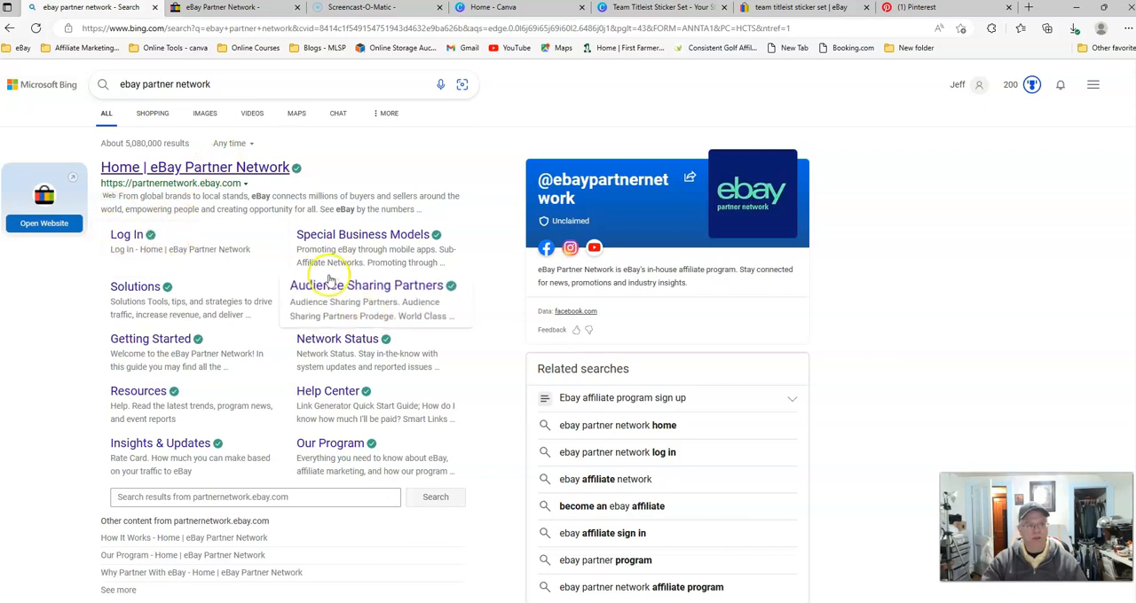
# Switch to the eBay Partner Network Link Generator with the generated affiliate link
pyautogui.click(216, 7)
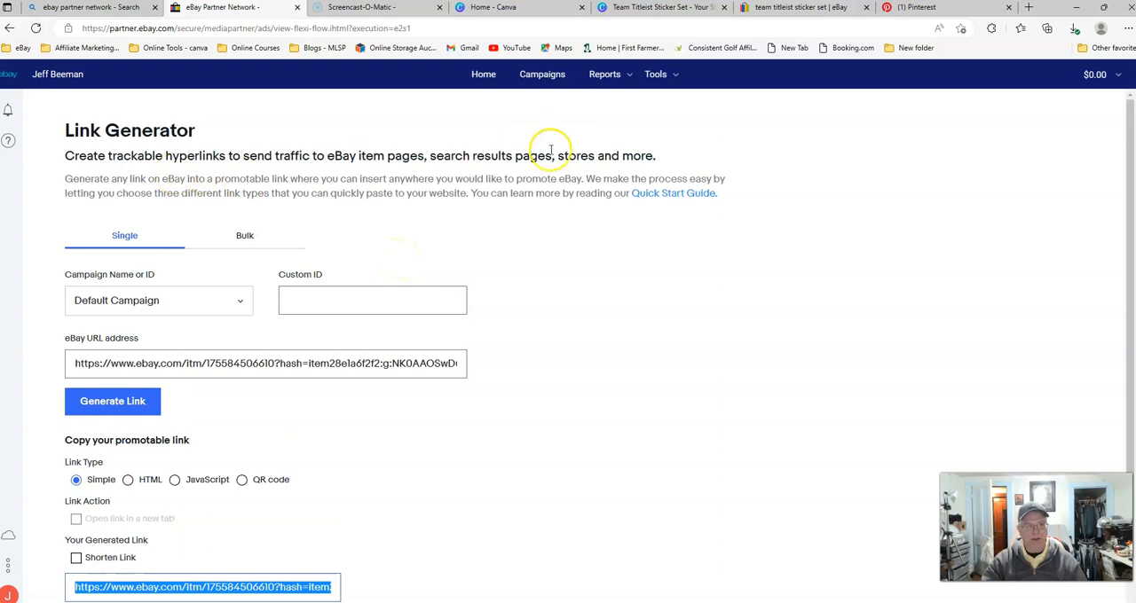
pyautogui.moveTo(46, 101)
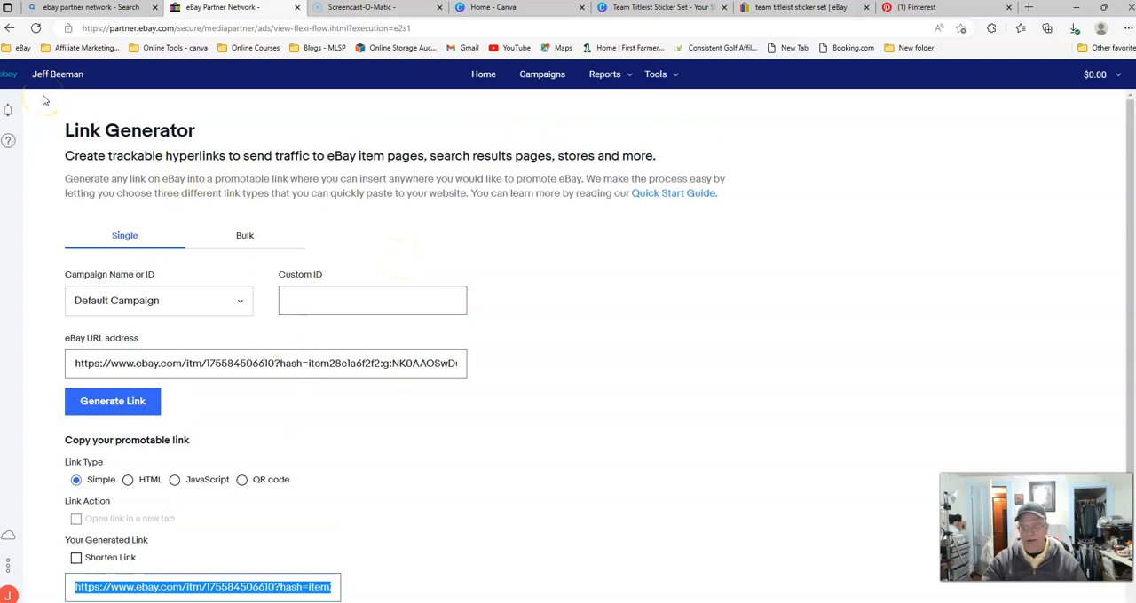
pyautogui.moveTo(529, 346)
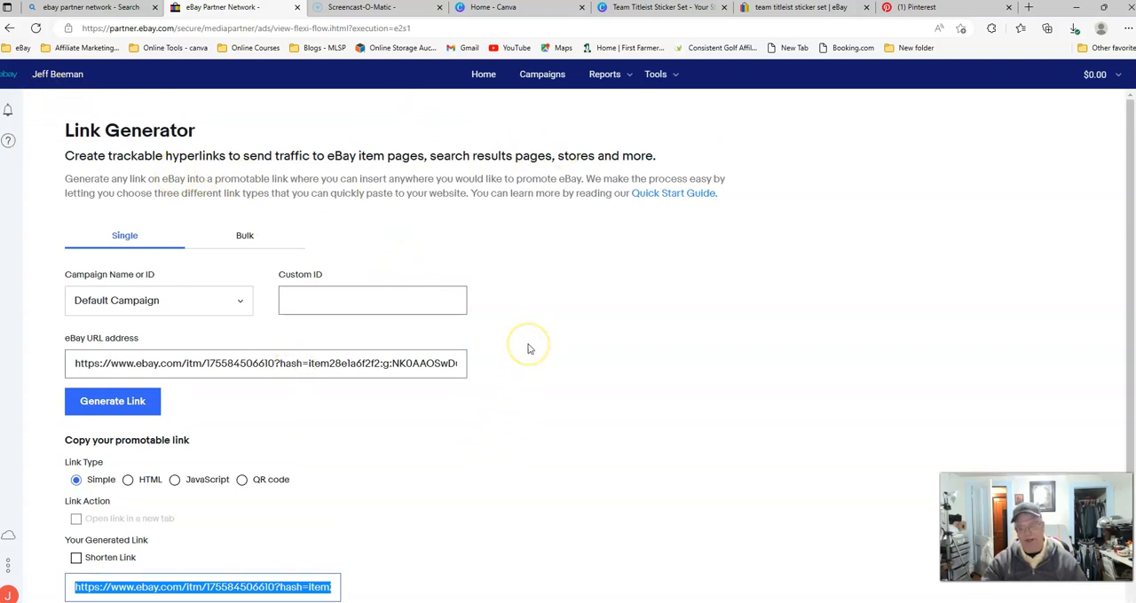
pyautogui.moveTo(597, 407)
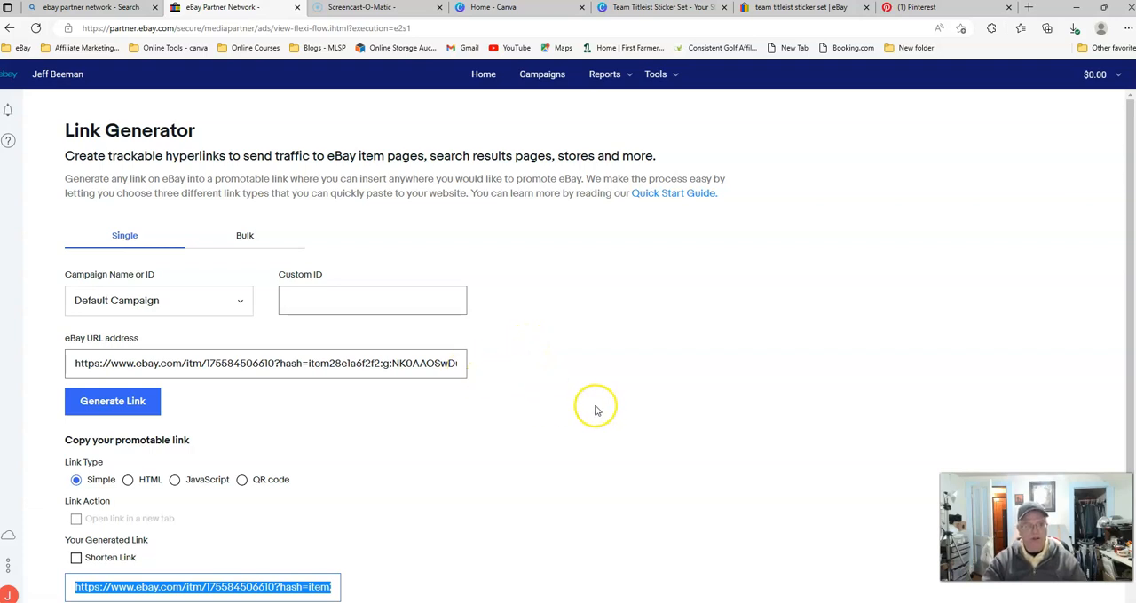
pyautogui.moveTo(344, 231)
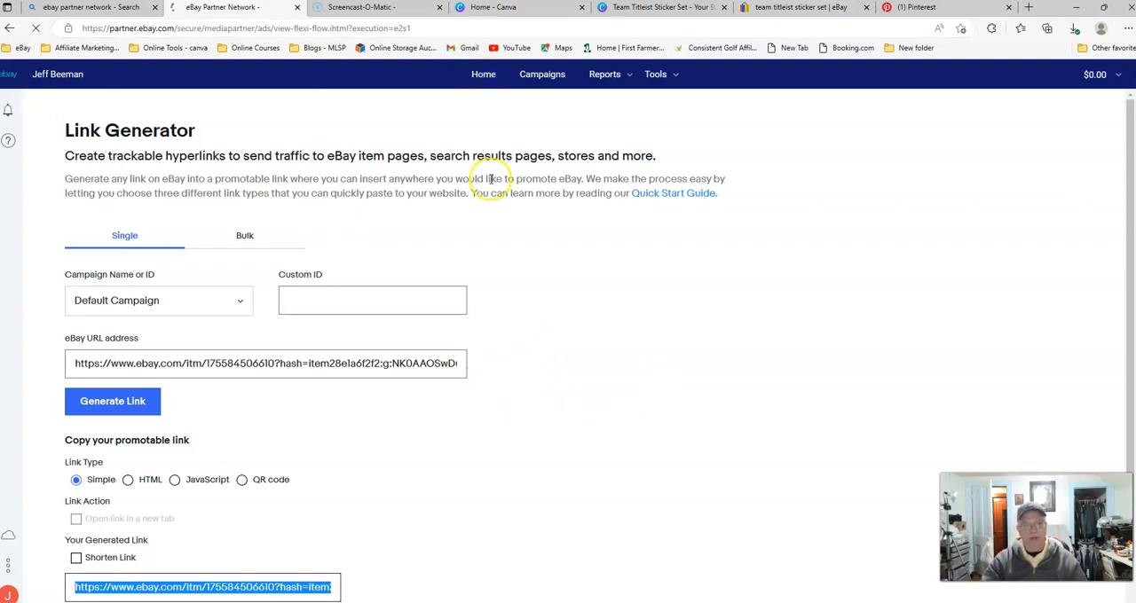
pyautogui.moveTo(238, 130)
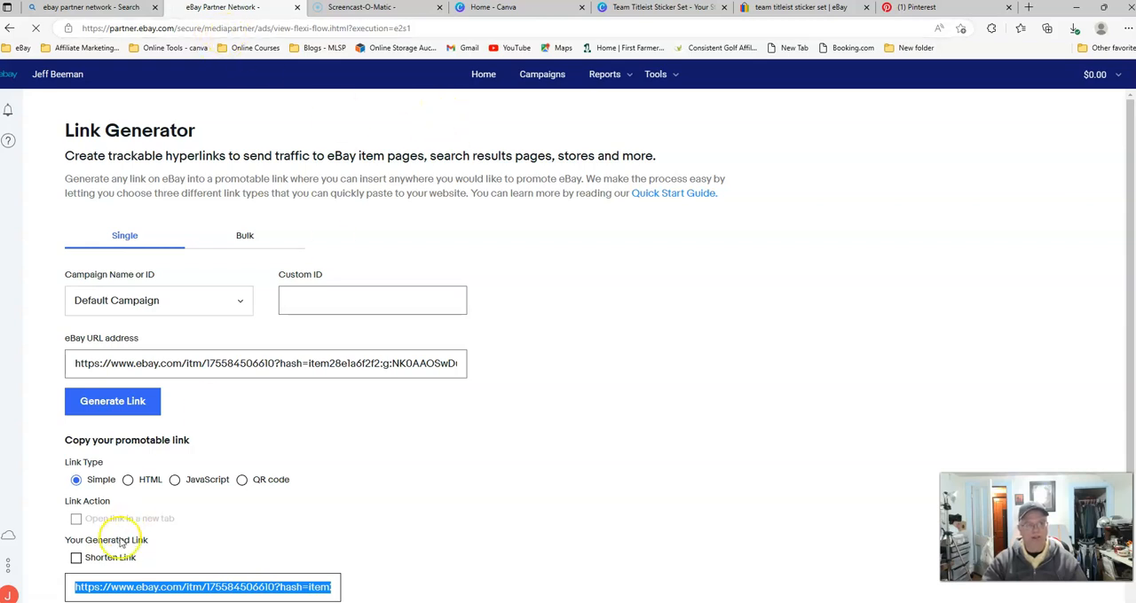
# View the partner dashboard via Home, then switch to the team titleist sticker set listing
pyautogui.click(483, 75)
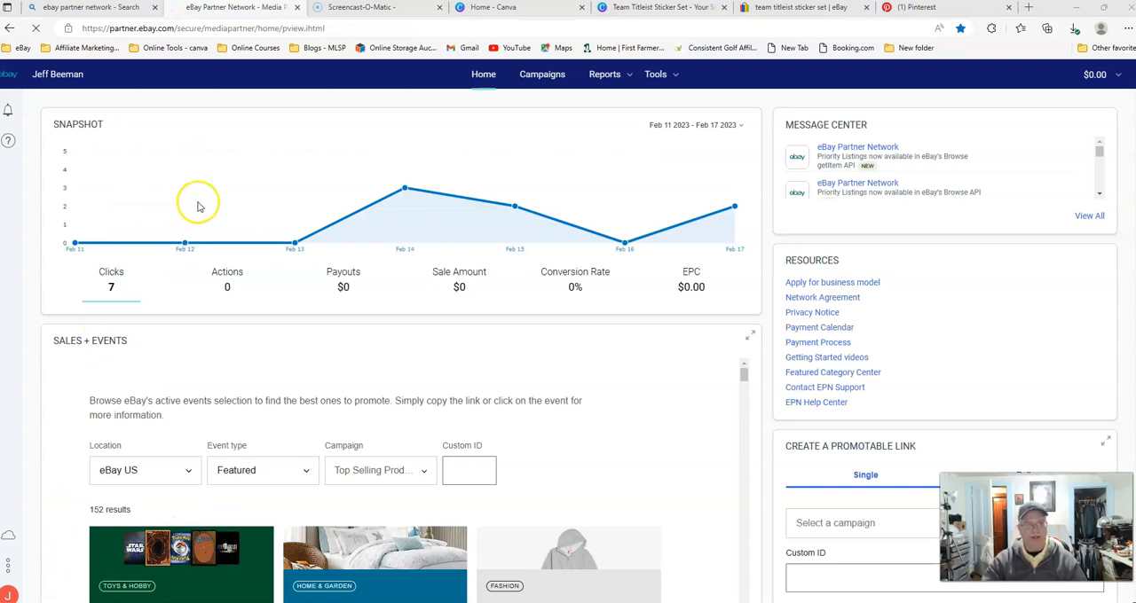
pyautogui.moveTo(292, 229)
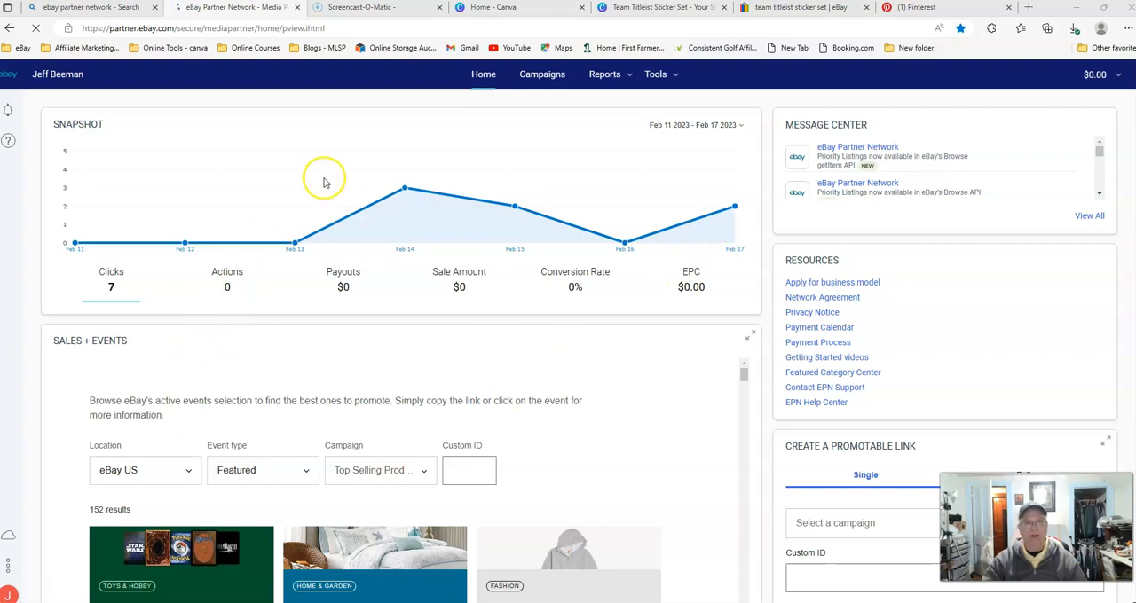
pyautogui.moveTo(632, 326)
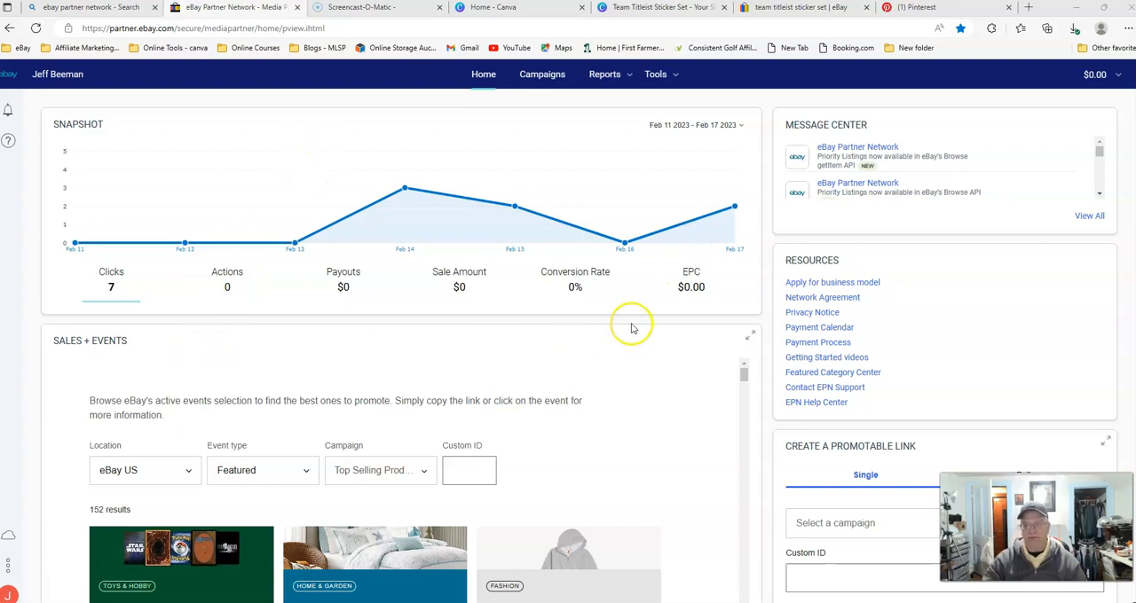
pyautogui.moveTo(800, 256)
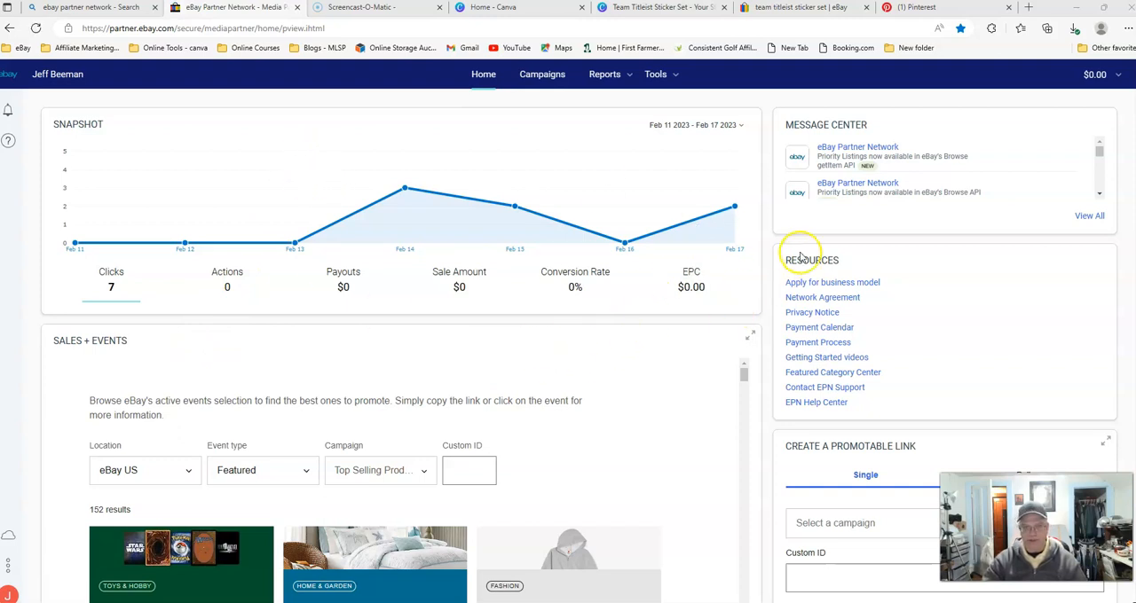
pyautogui.moveTo(471, 121)
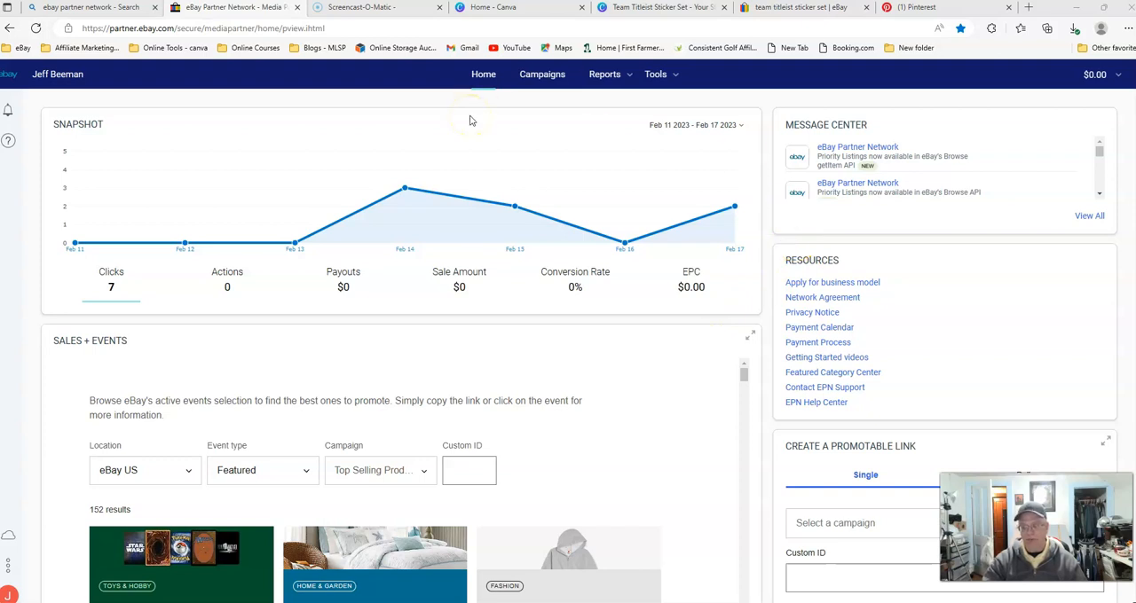
pyautogui.moveTo(483, 131)
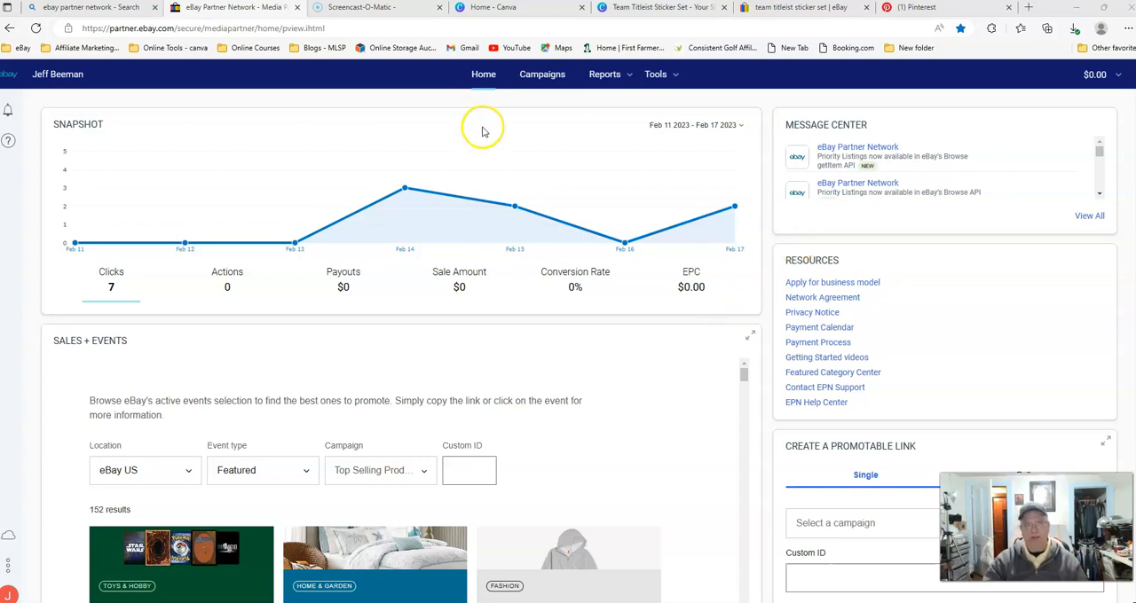
pyautogui.moveTo(603, 191)
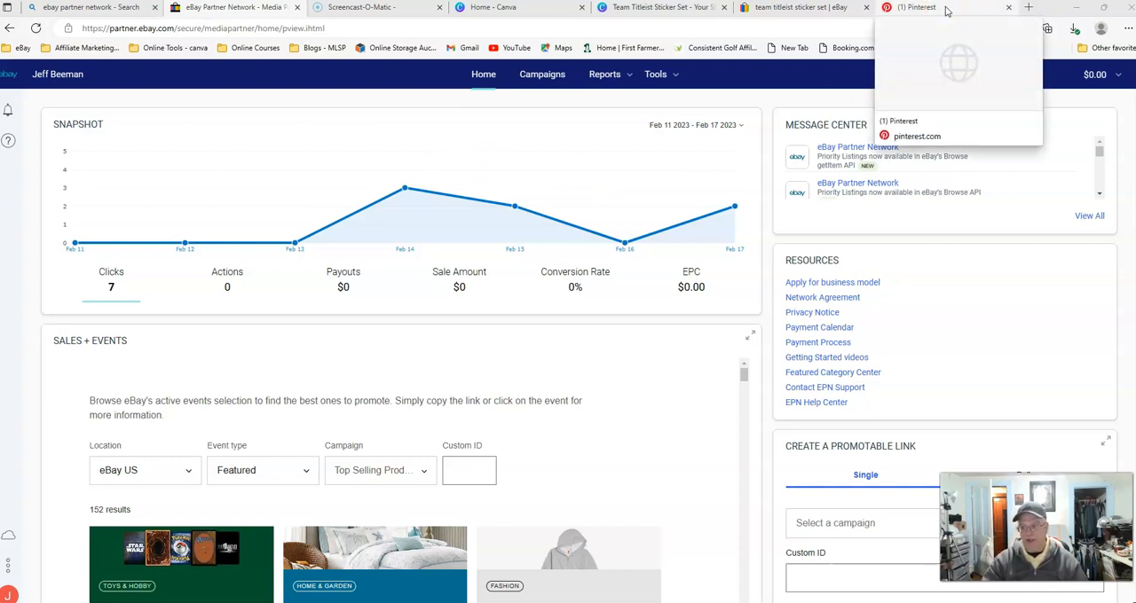
pyautogui.click(922, 7)
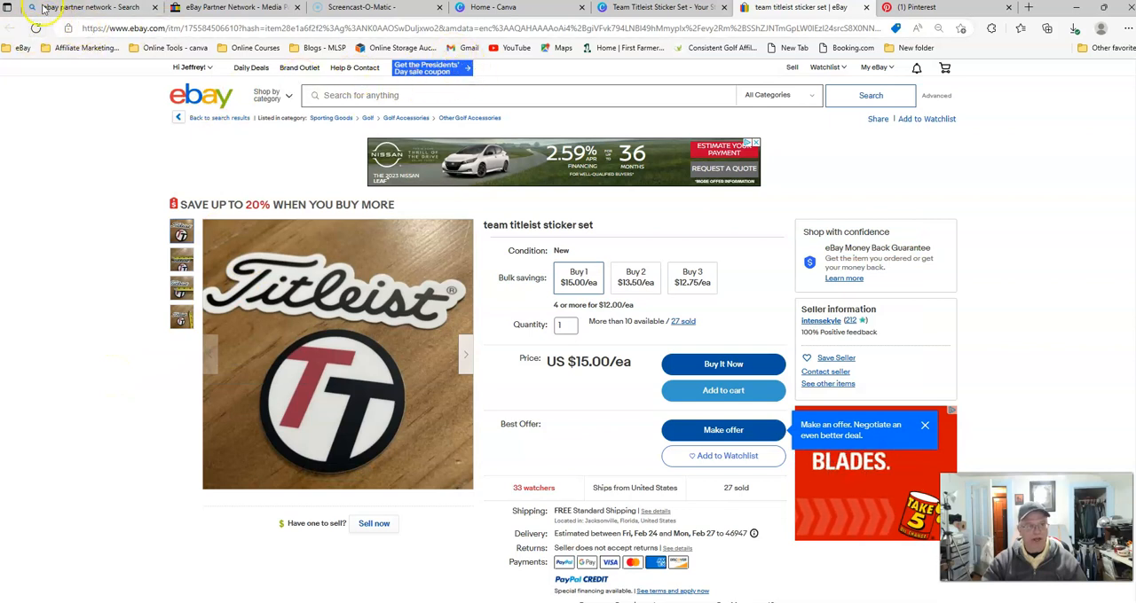
# Search eBay for 'Golf Accessories' using the search bar suggestion
pyautogui.click(390, 96)
pyautogui.write('Golf Accessories')
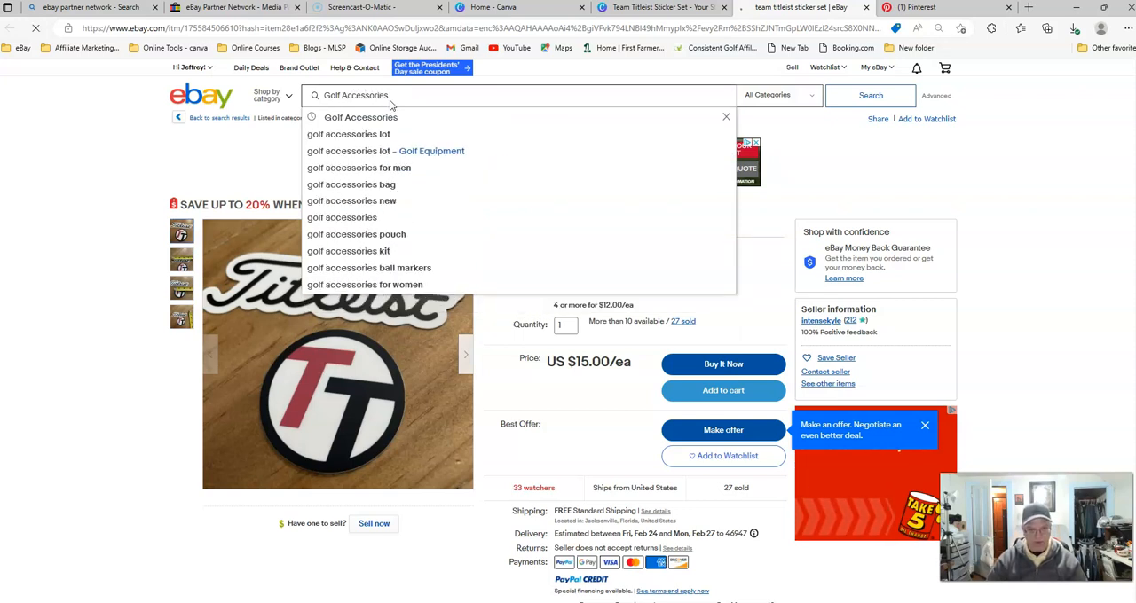
pyautogui.click(869, 96)
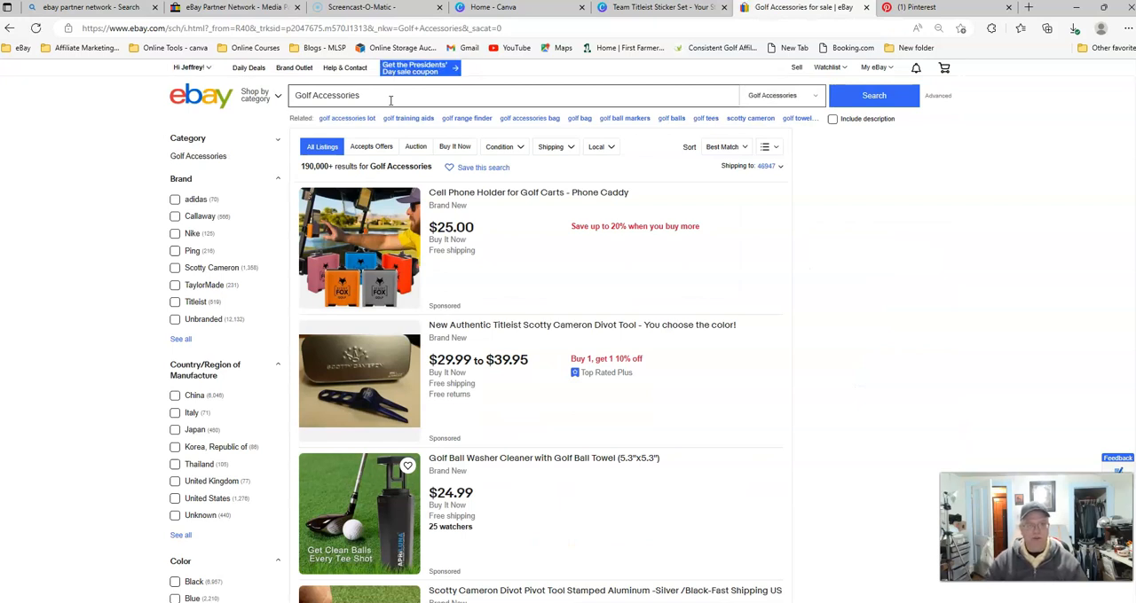
pyautogui.moveTo(391, 100)
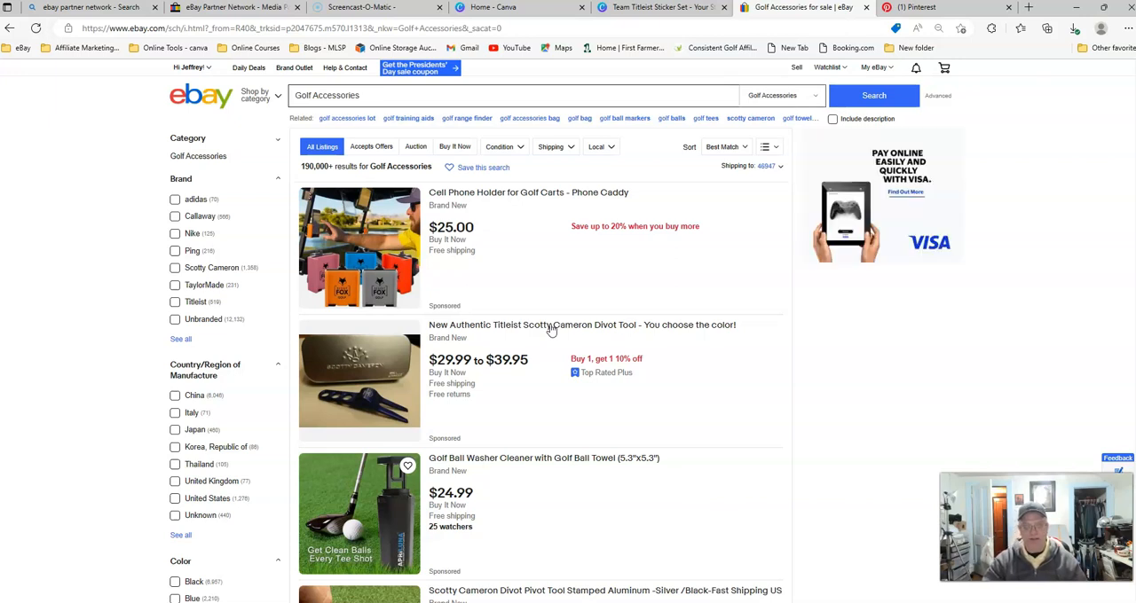
pyautogui.moveTo(552, 309)
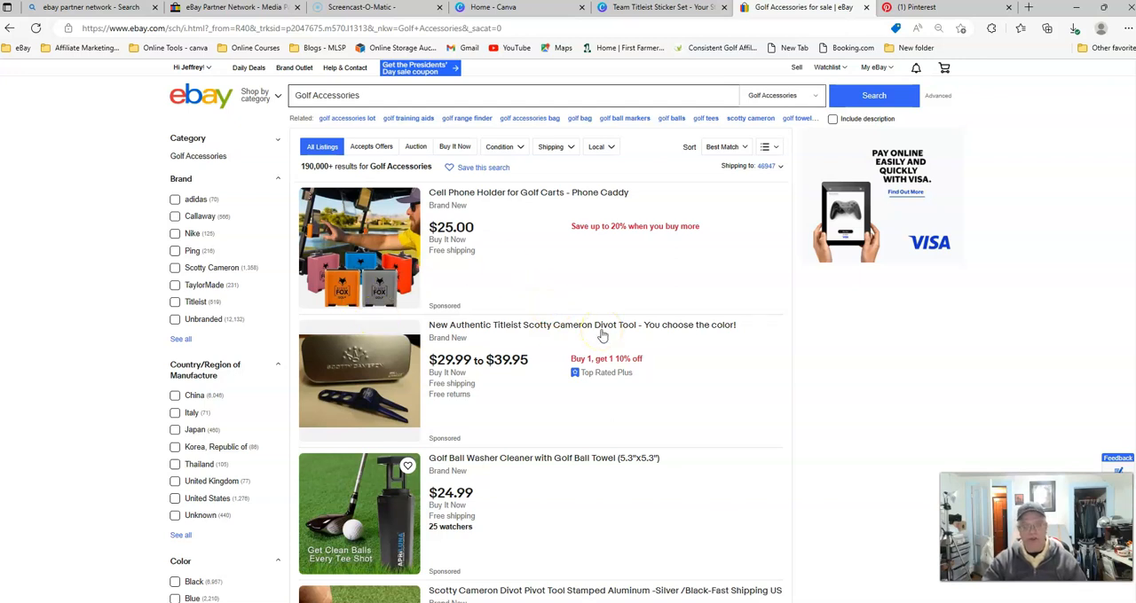
# Scroll the Golf Accessories results until the team titleist sticker set listing appears
pyautogui.scroll(-3)
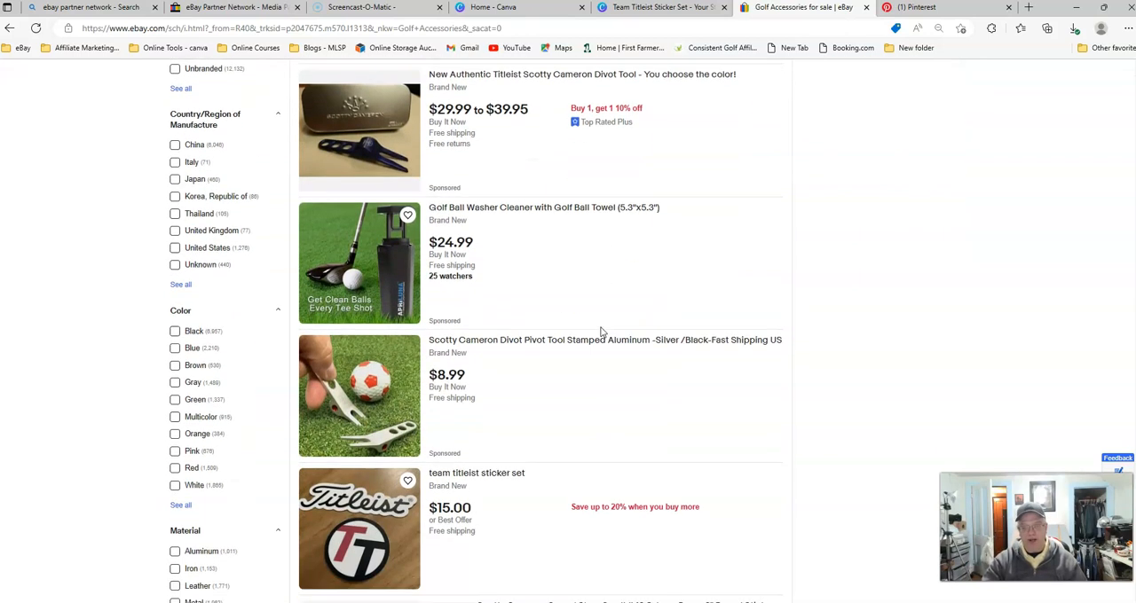
pyautogui.scroll(-3)
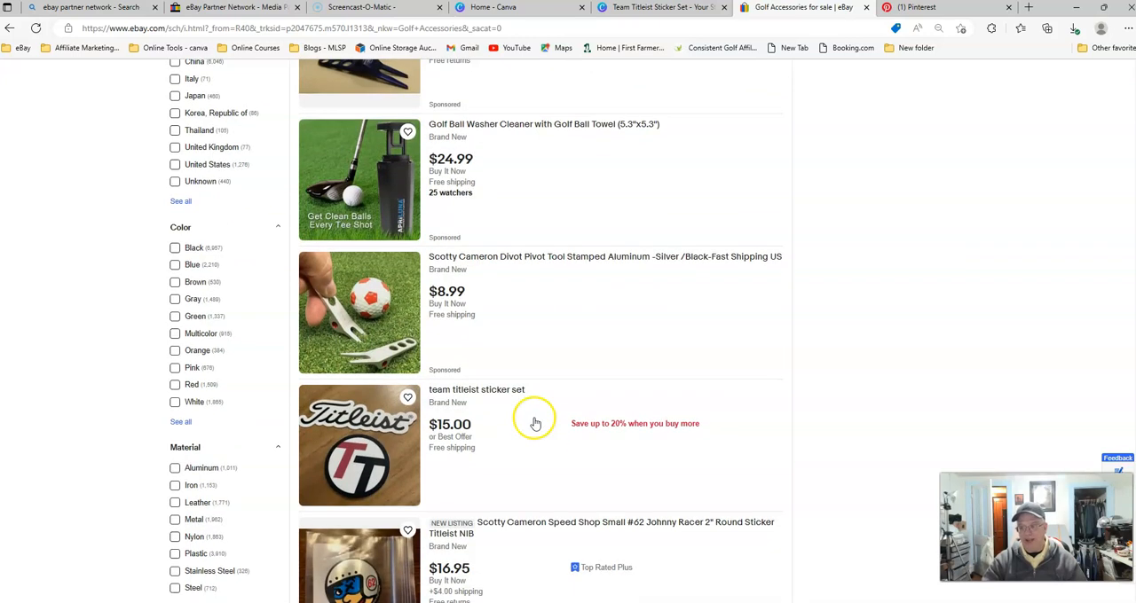
pyautogui.moveTo(688, 334)
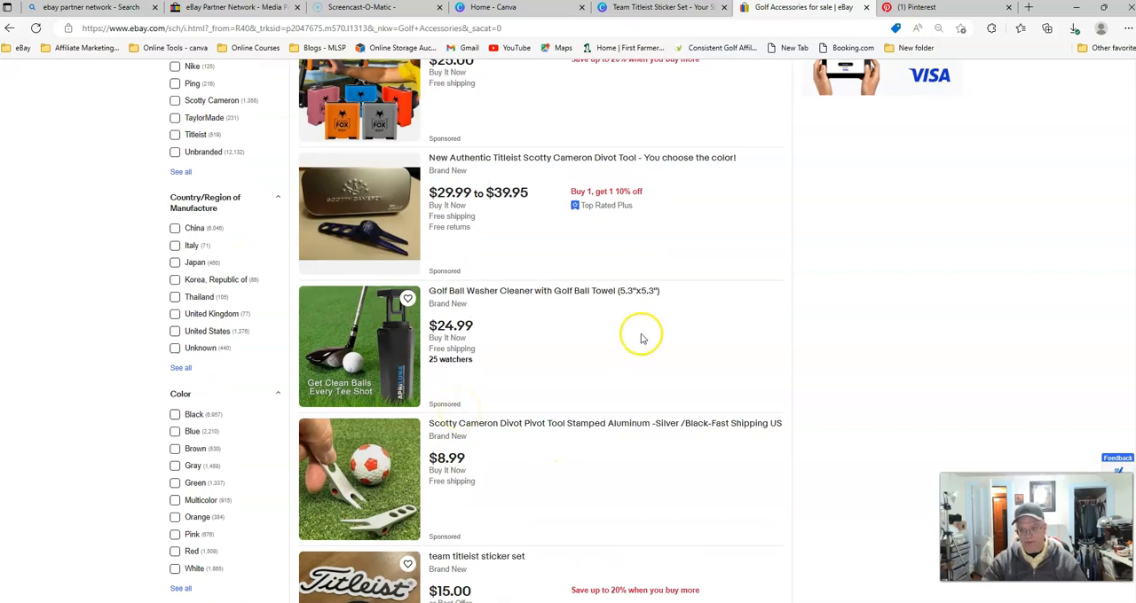
pyautogui.scroll(-3)
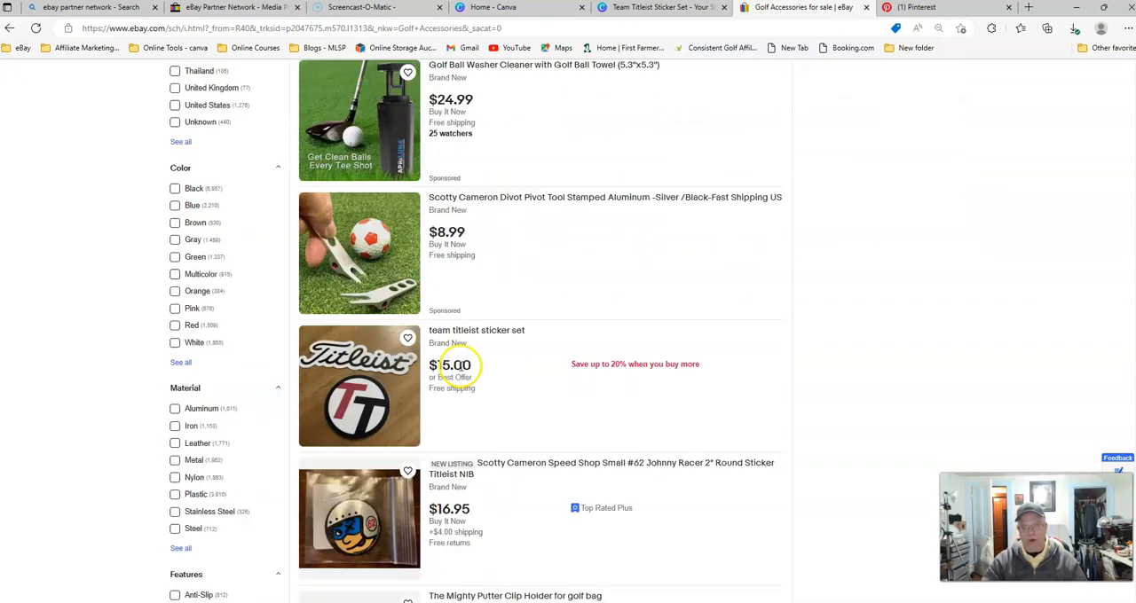
pyautogui.scroll(-3)
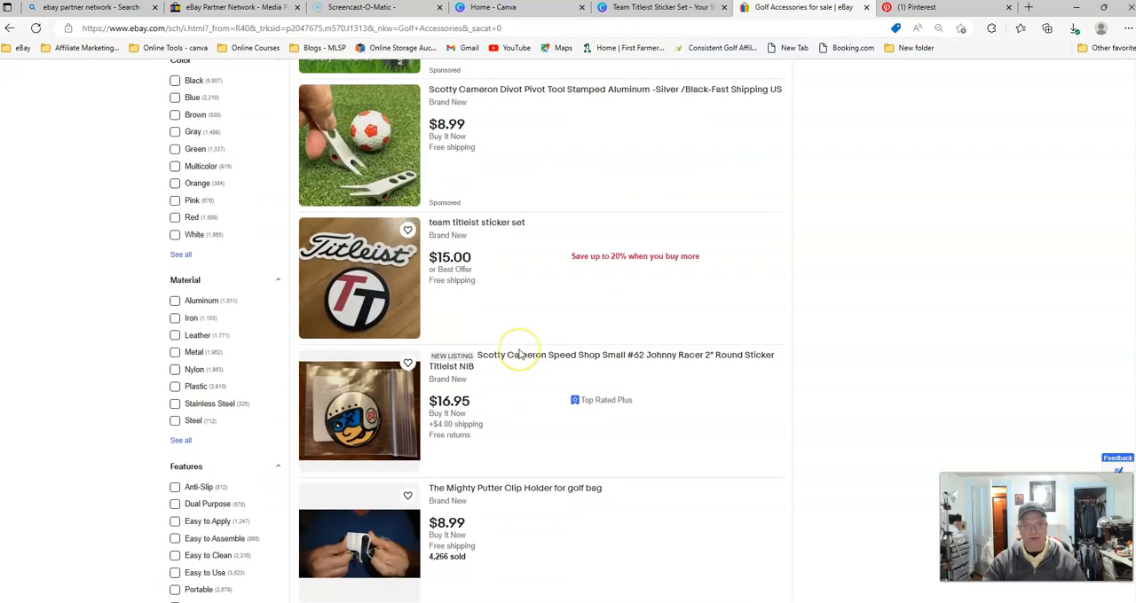
pyautogui.scroll(-3)
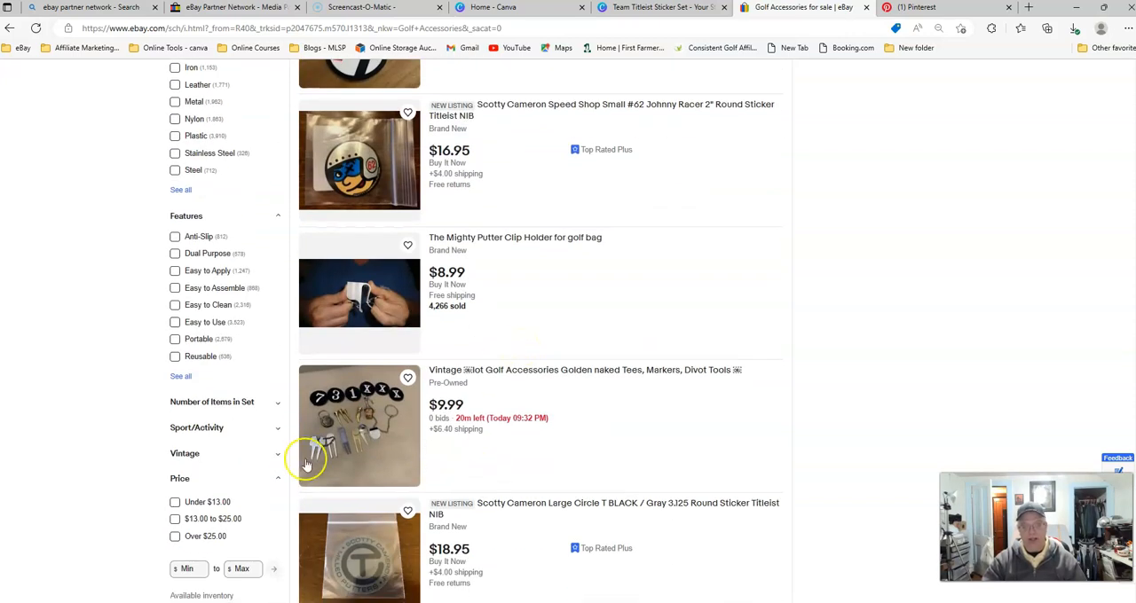
pyautogui.scroll(-3)
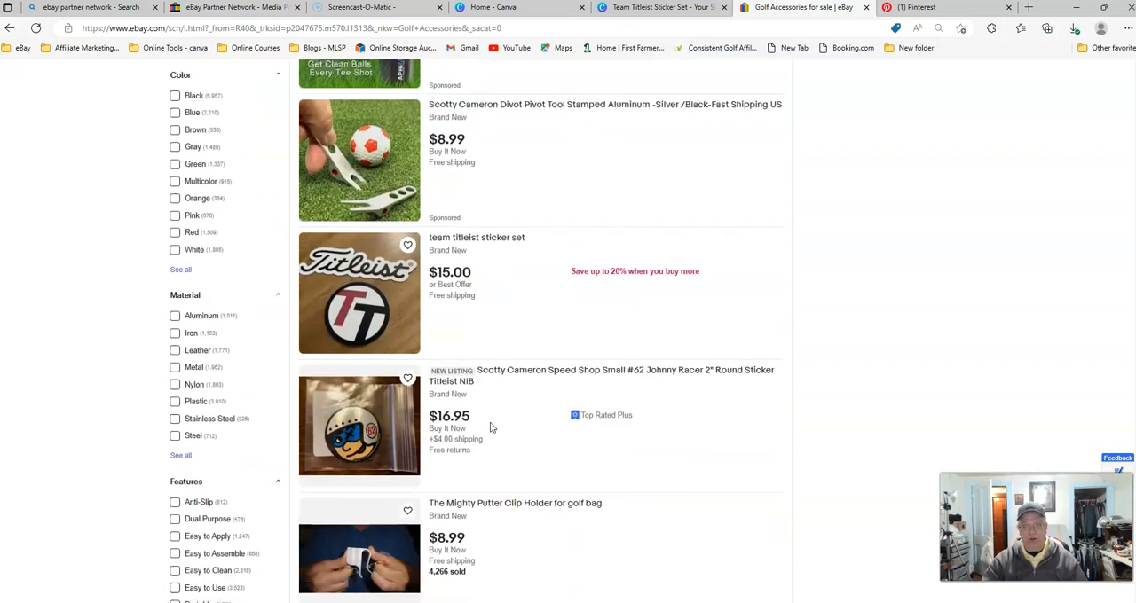
pyautogui.scroll(-3)
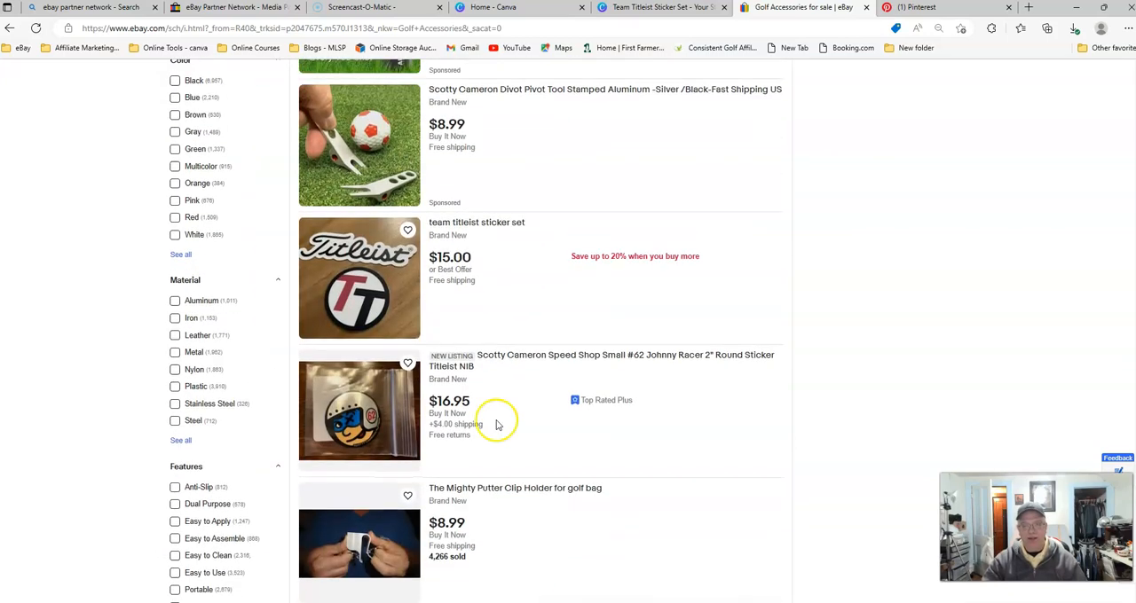
pyautogui.moveTo(669, 267)
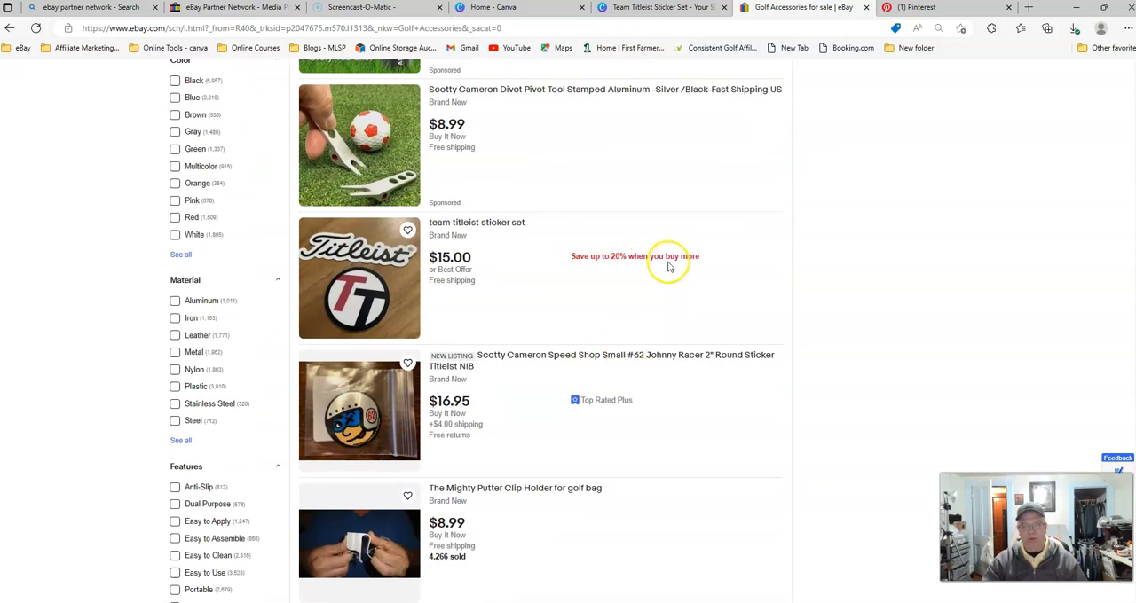
pyautogui.moveTo(617, 257)
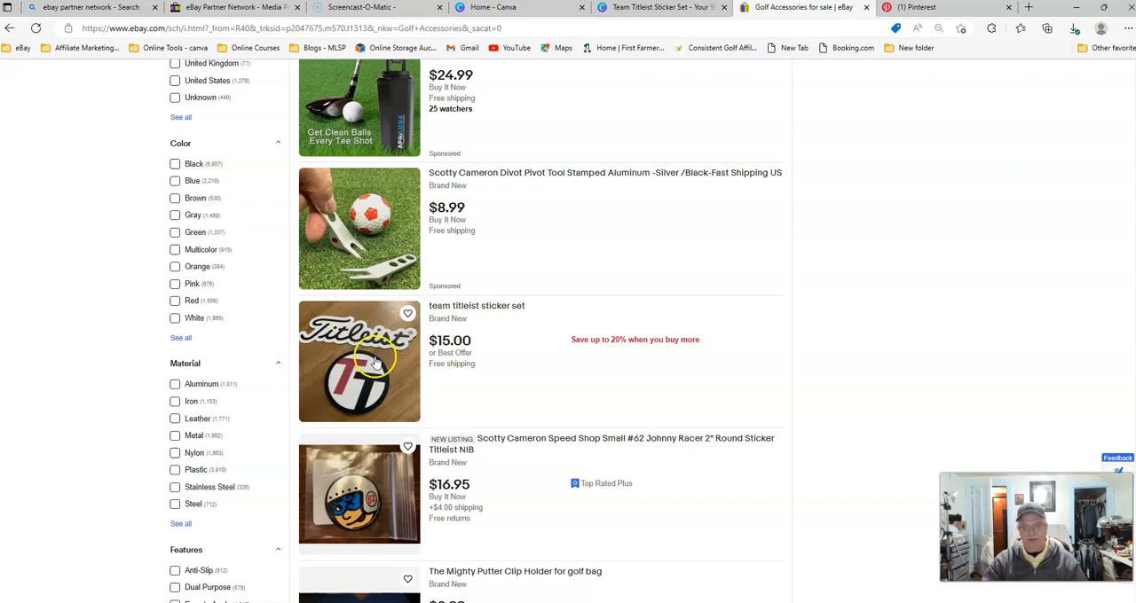
pyautogui.moveTo(458, 376)
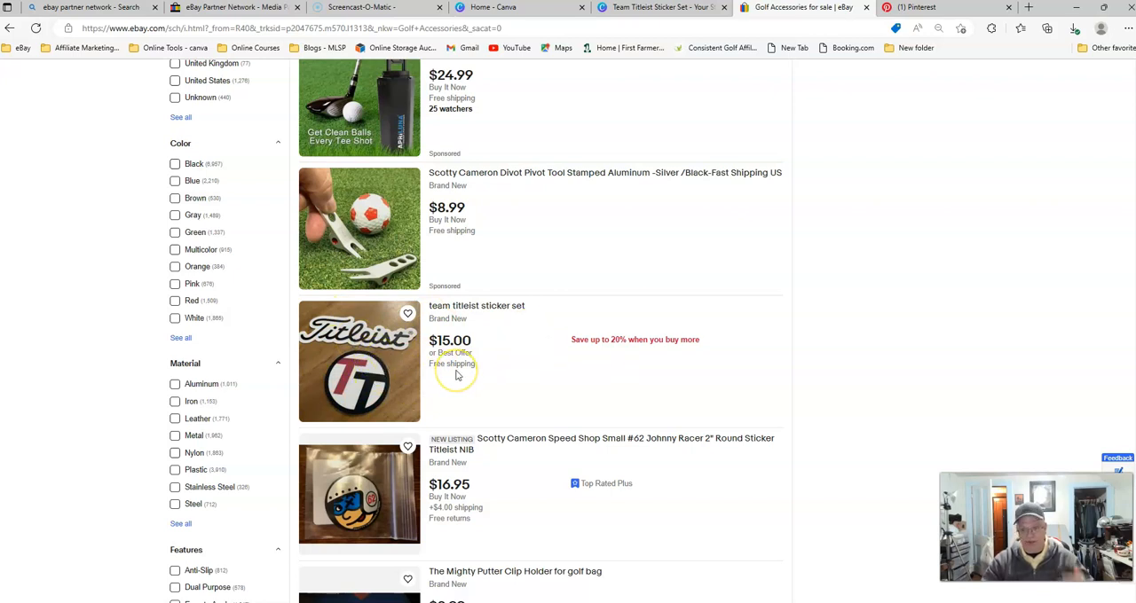
pyautogui.moveTo(427, 356)
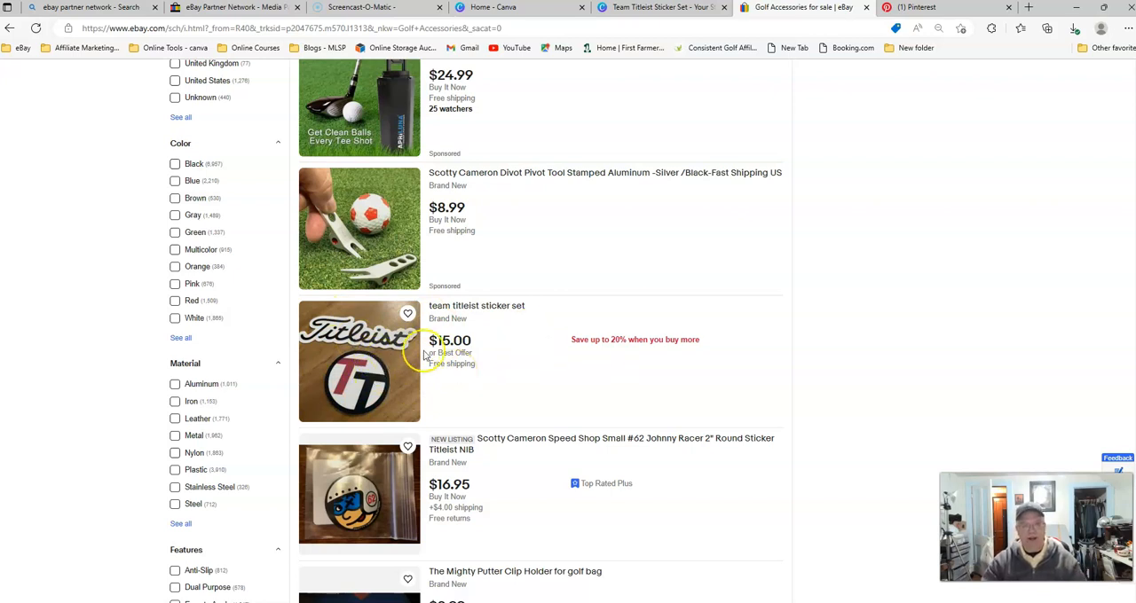
pyautogui.scroll(-3)
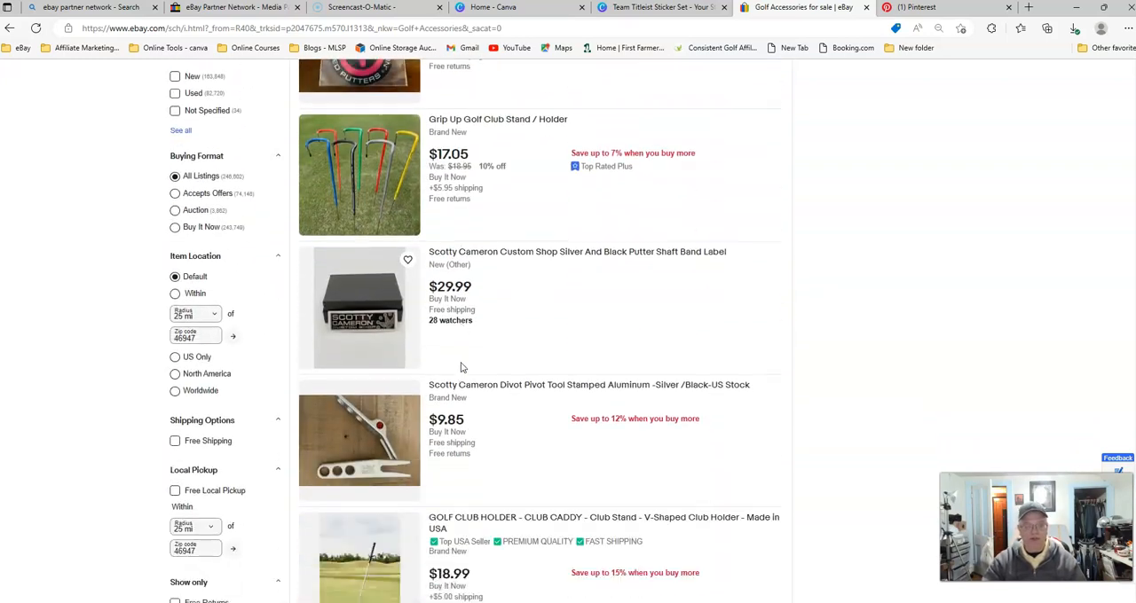
pyautogui.scroll(-3)
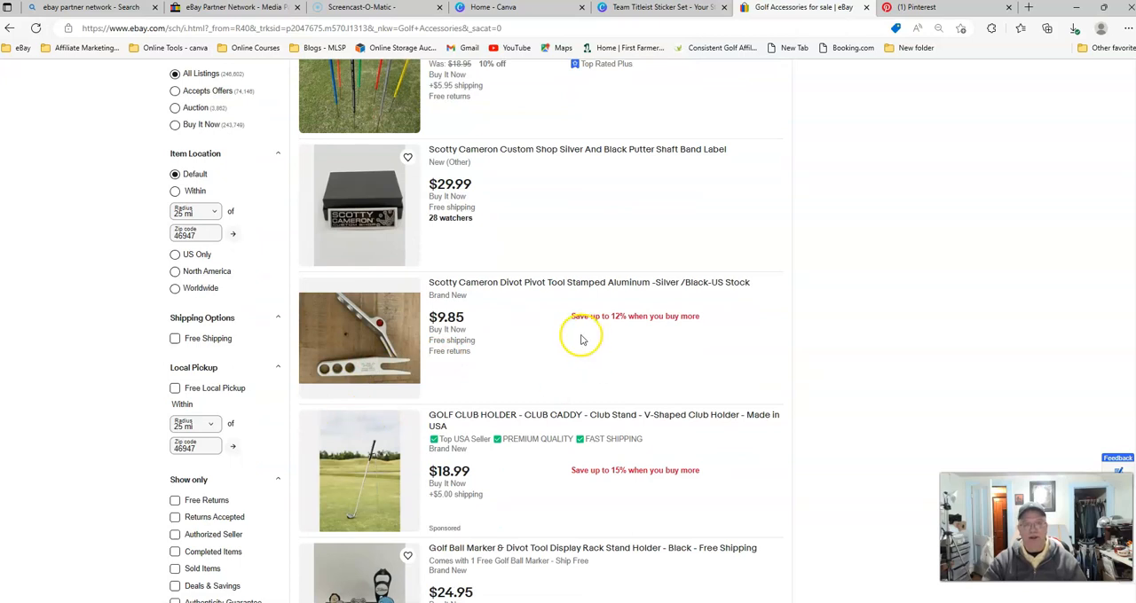
pyautogui.moveTo(560, 334)
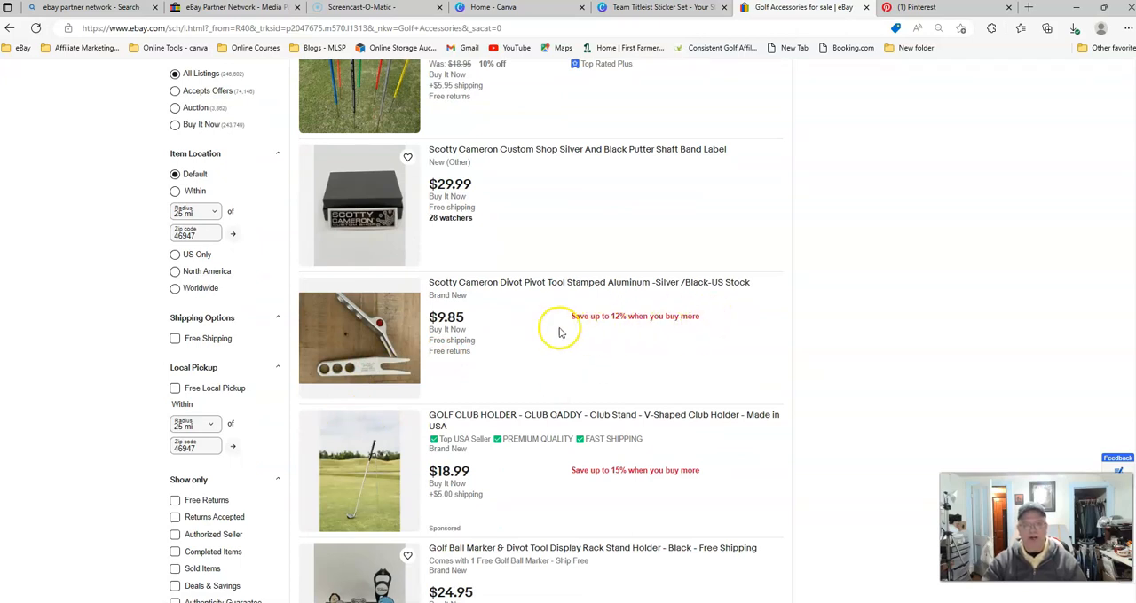
pyautogui.scroll(3)
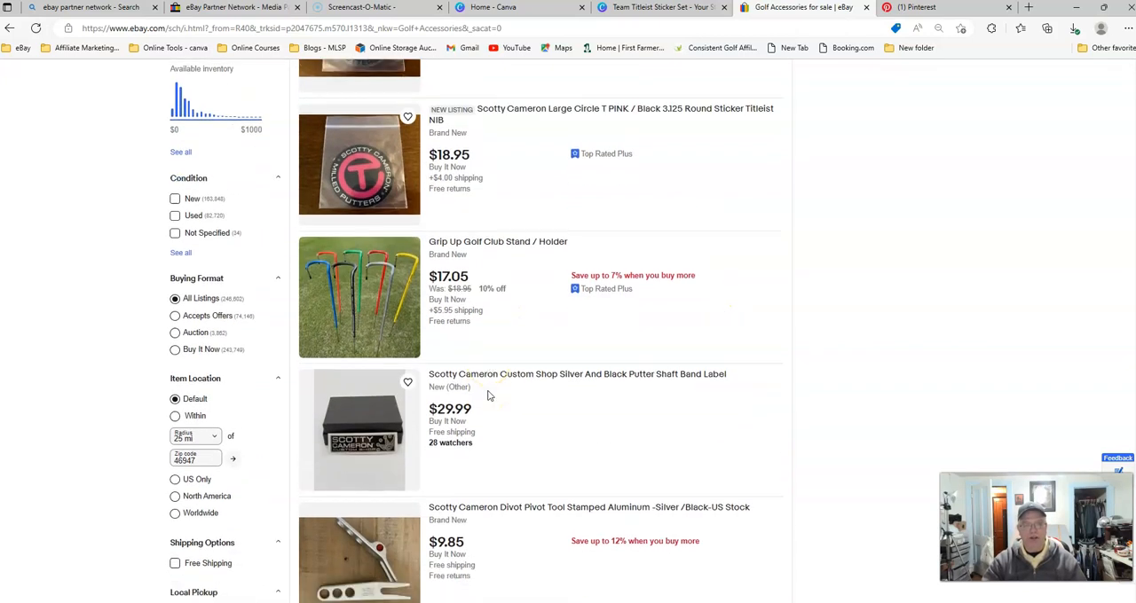
pyautogui.scroll(-3)
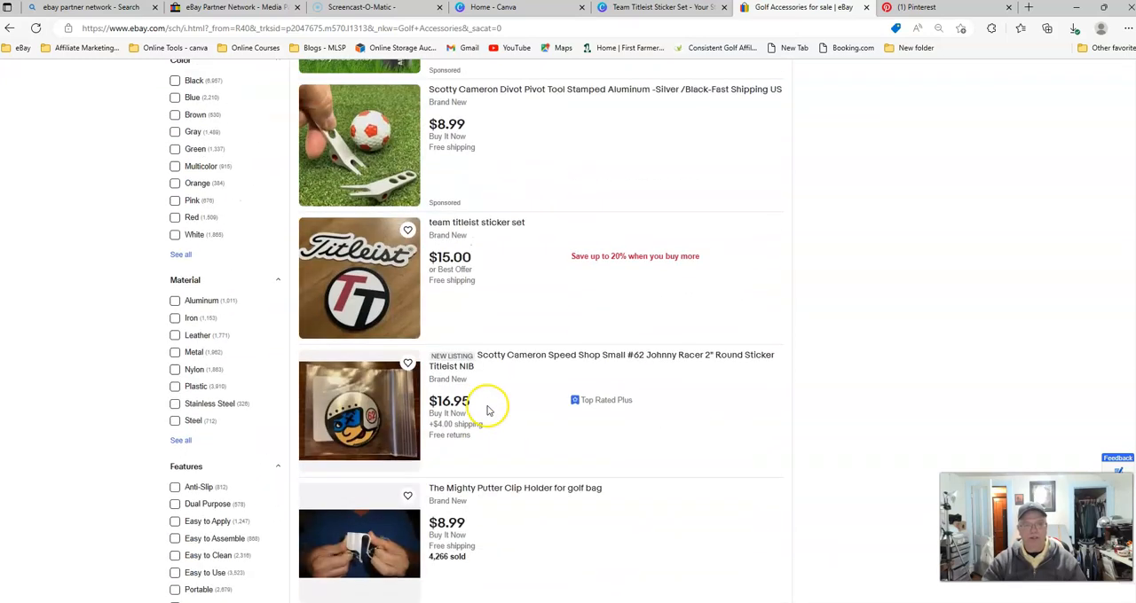
pyautogui.moveTo(650, 296)
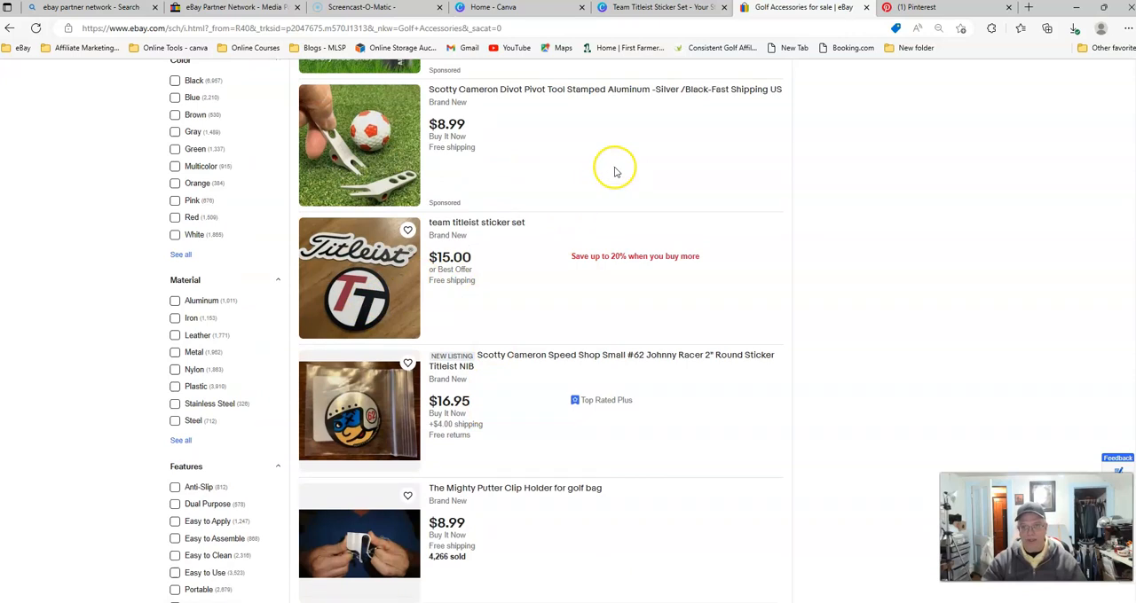
pyautogui.moveTo(300, 263)
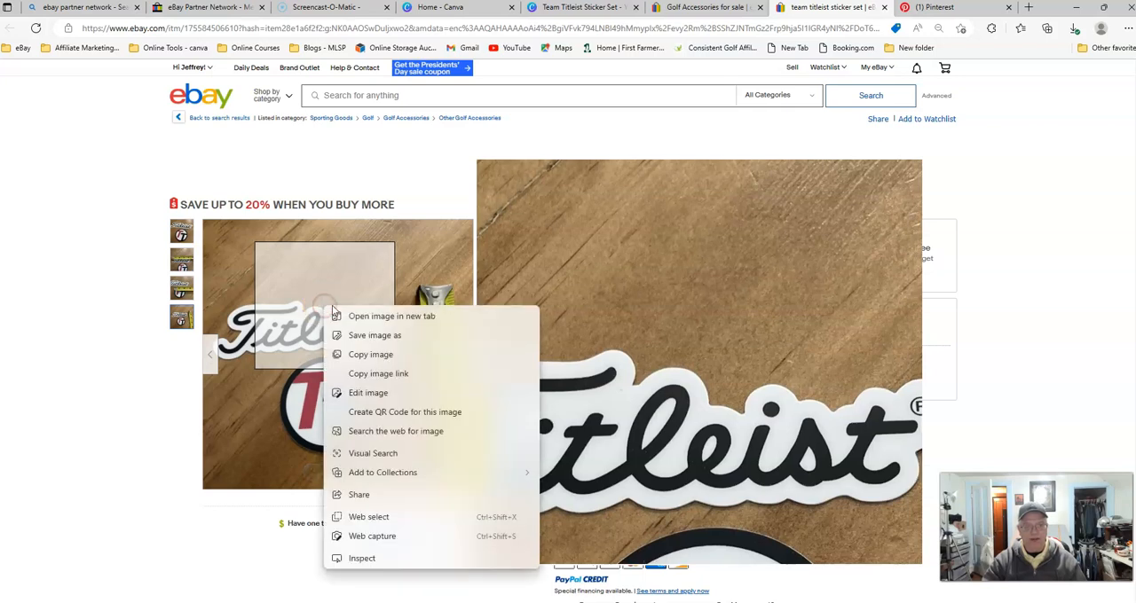
pyautogui.moveTo(376, 335)
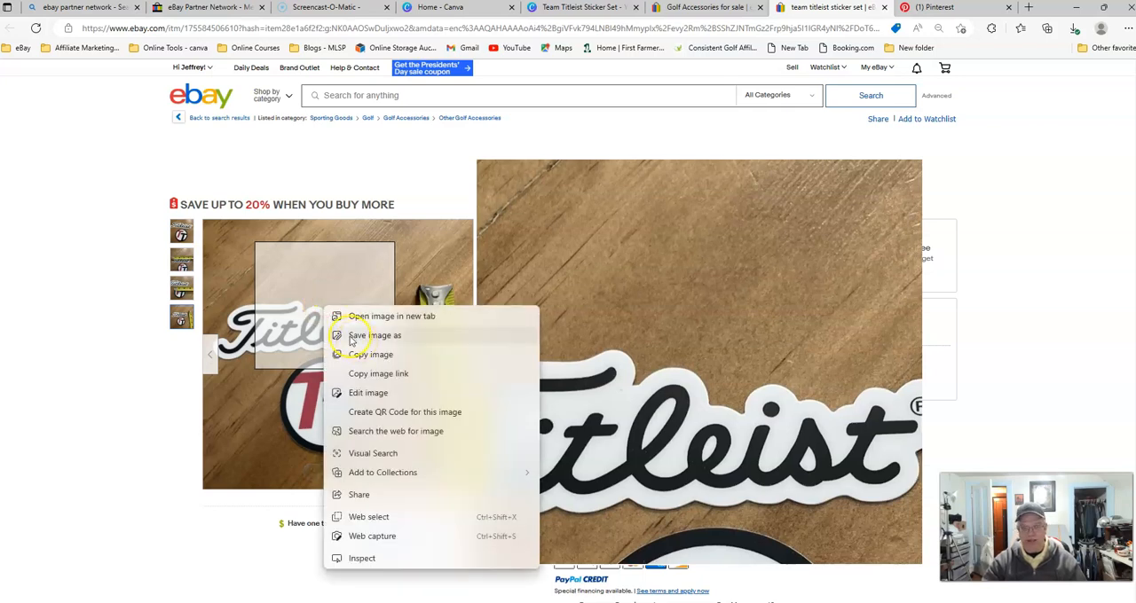
# Save the sticker set listing's product photo and copy the listing URL from the address bar
pyautogui.click(114, 314)
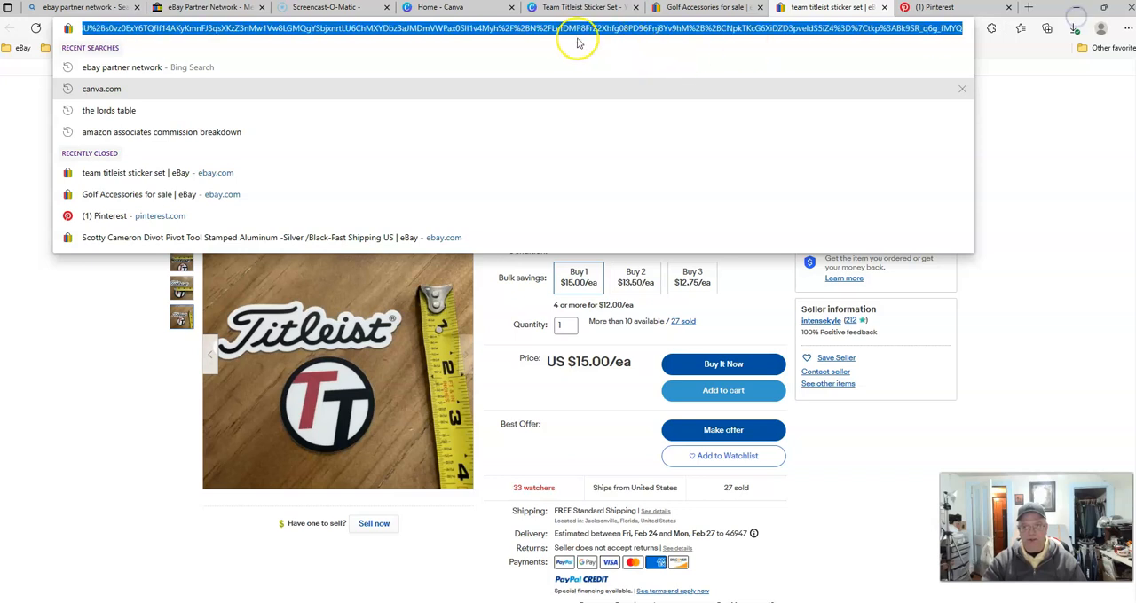
pyautogui.rightClick(571, 42)
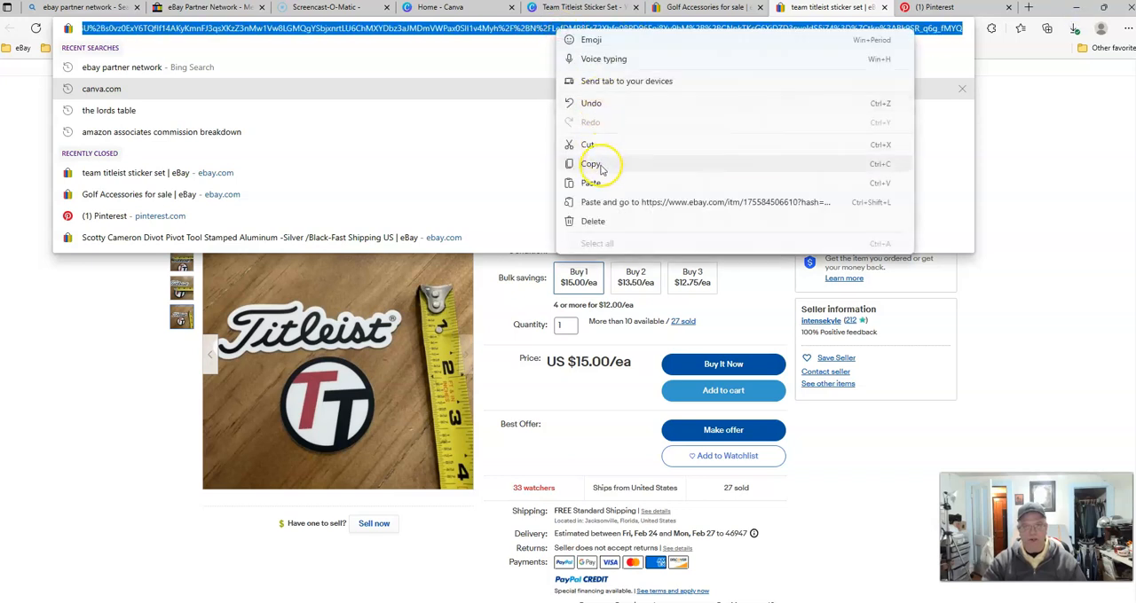
pyautogui.click(590, 163)
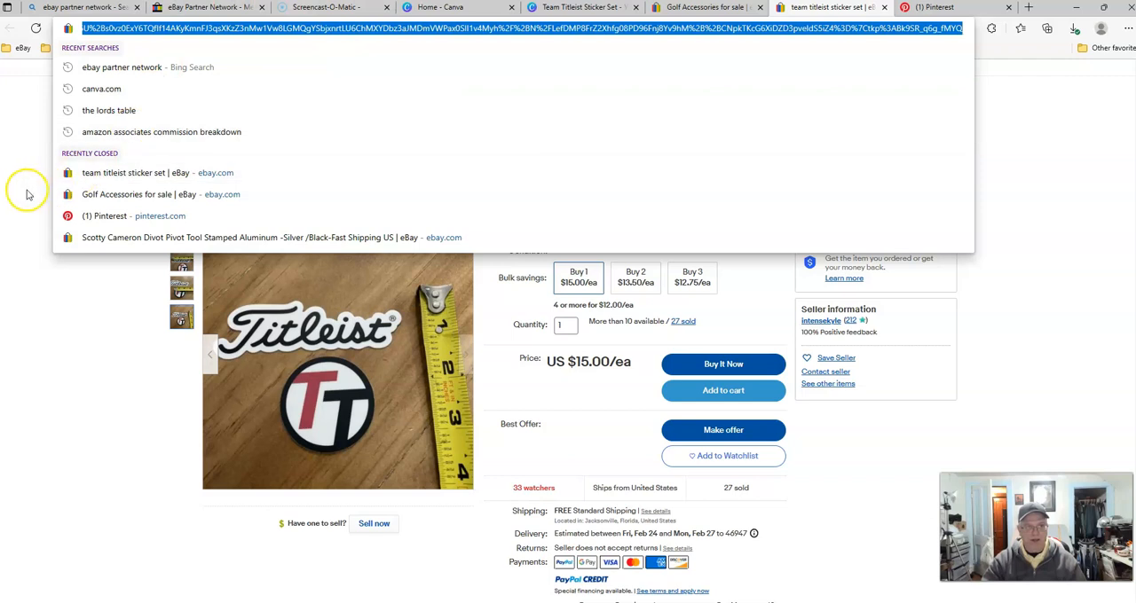
pyautogui.click(204, 7)
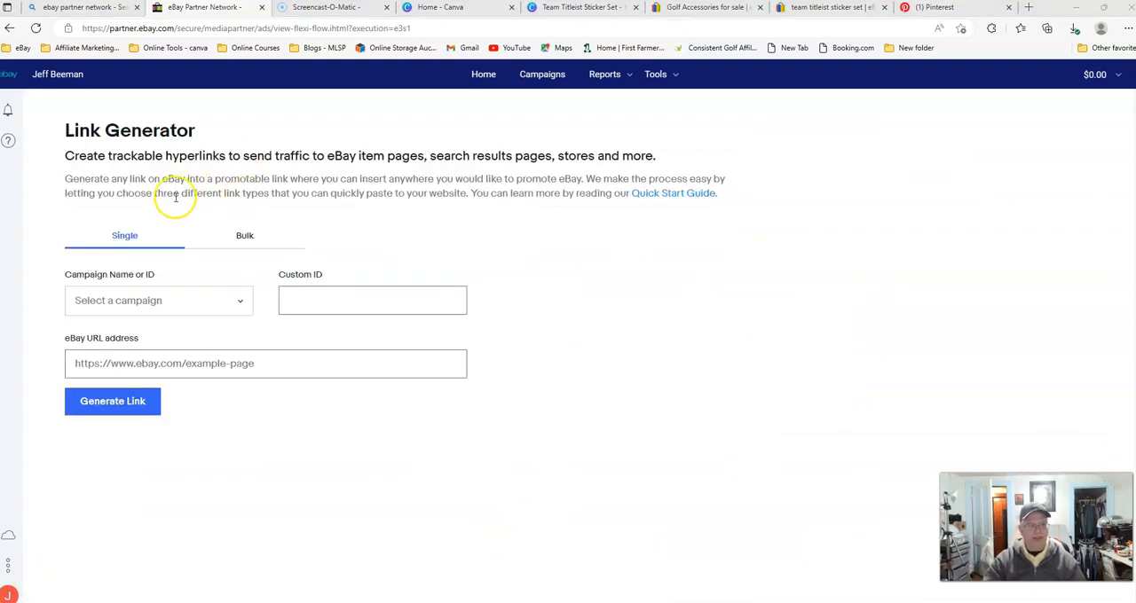
# Generate a shortened ebay.us affiliate link for the listing under Default Campaign and select it
pyautogui.click(158, 300)
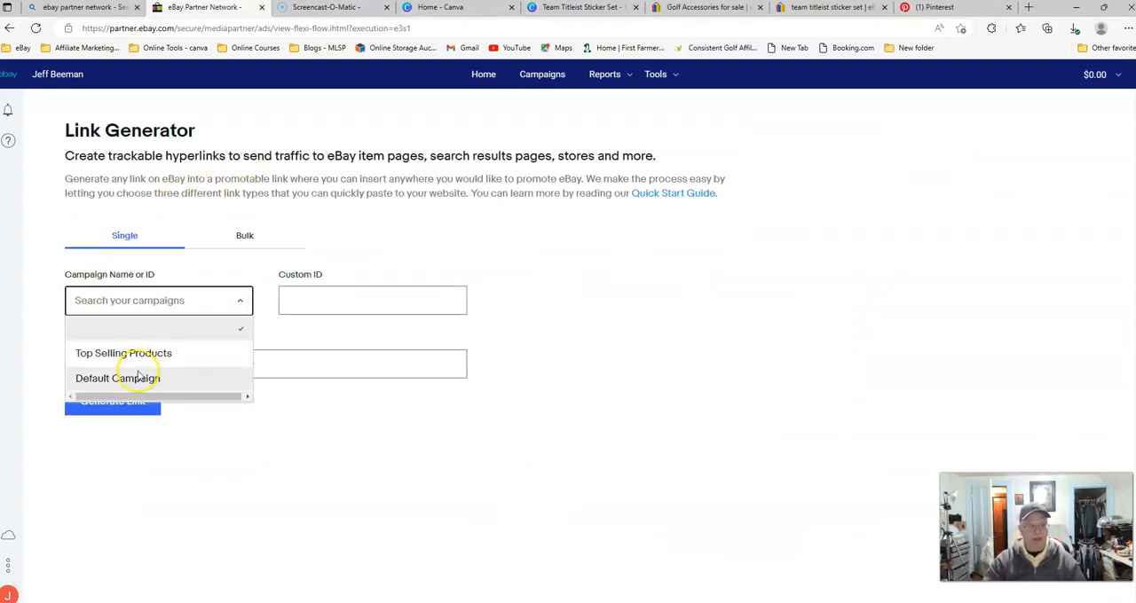
pyautogui.click(117, 378)
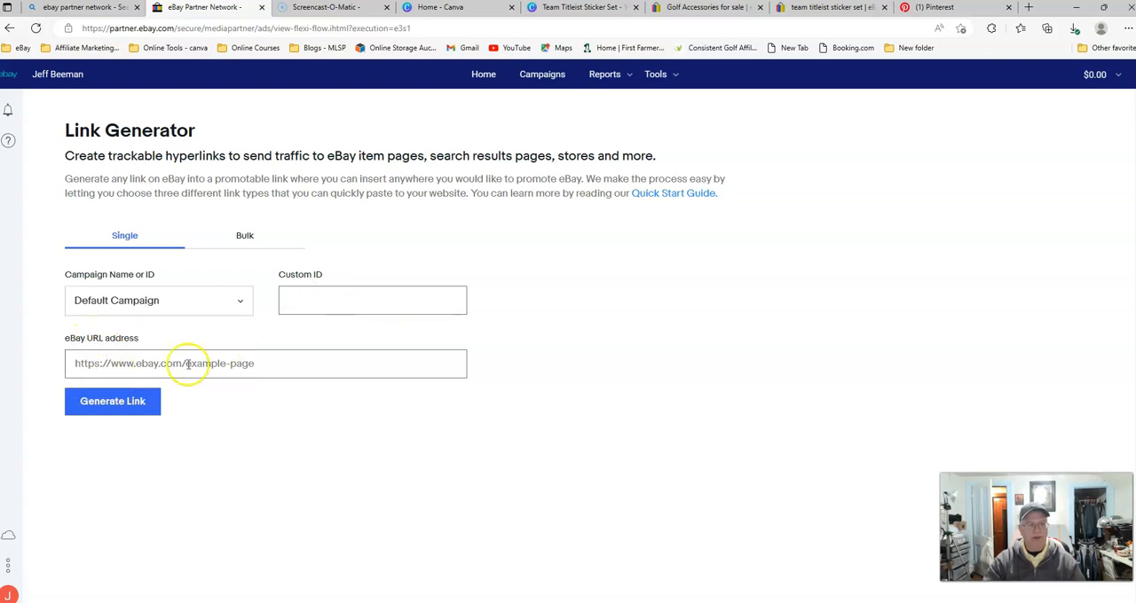
pyautogui.moveTo(100, 354)
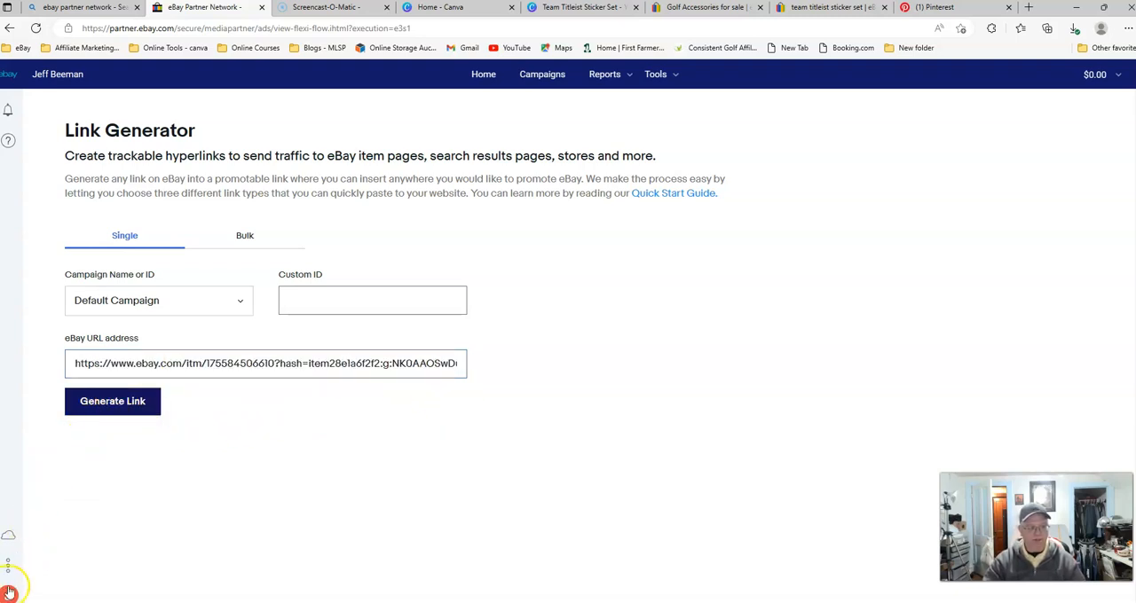
pyautogui.click(113, 401)
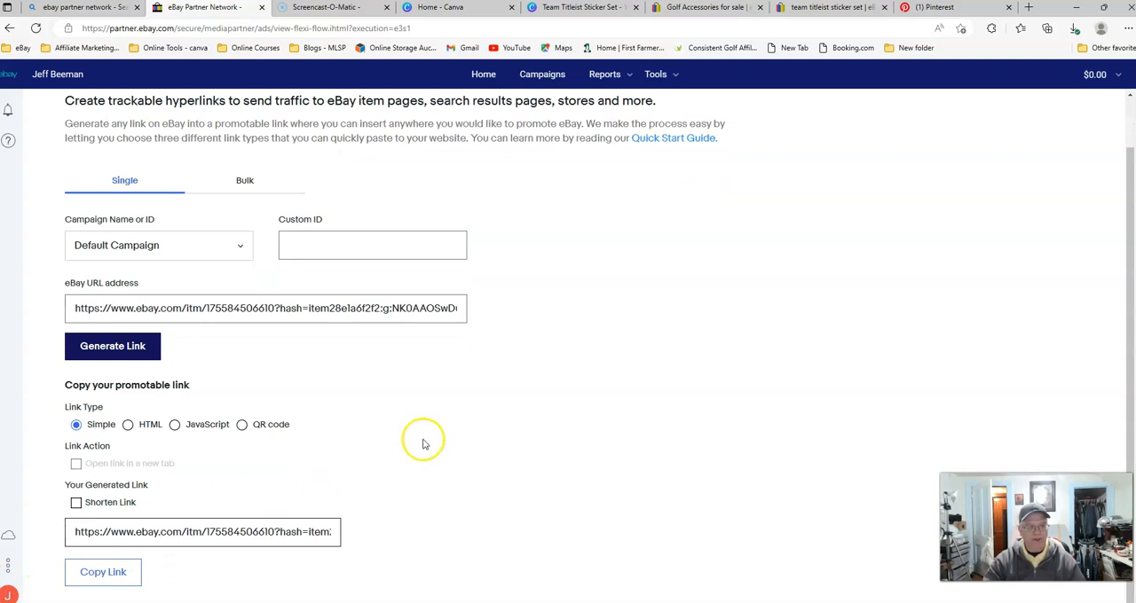
pyautogui.moveTo(114, 519)
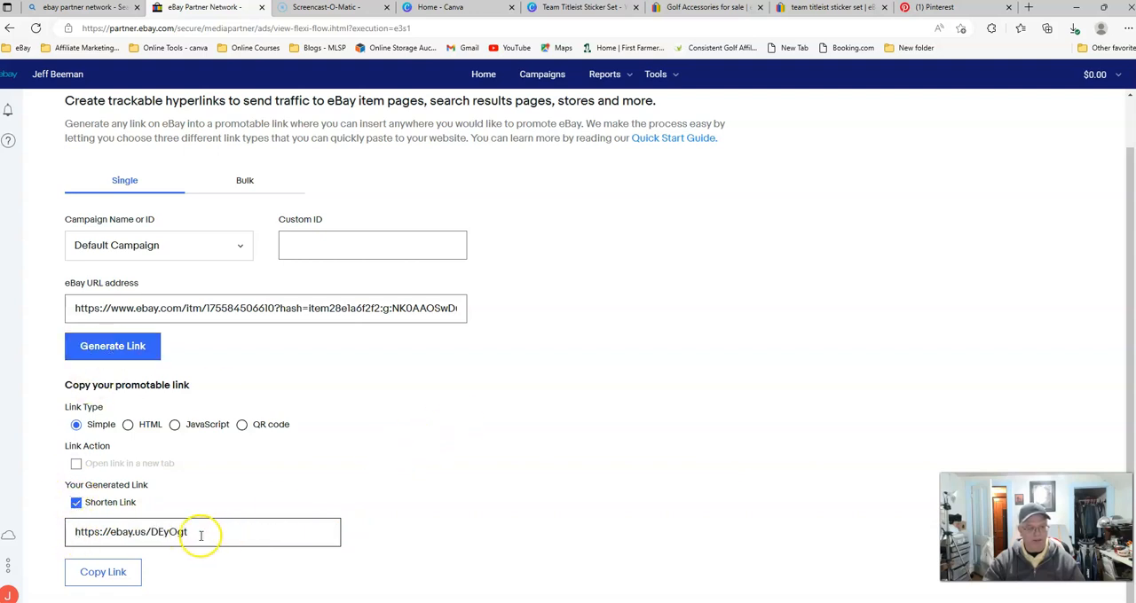
pyautogui.doubleClick(116, 533)
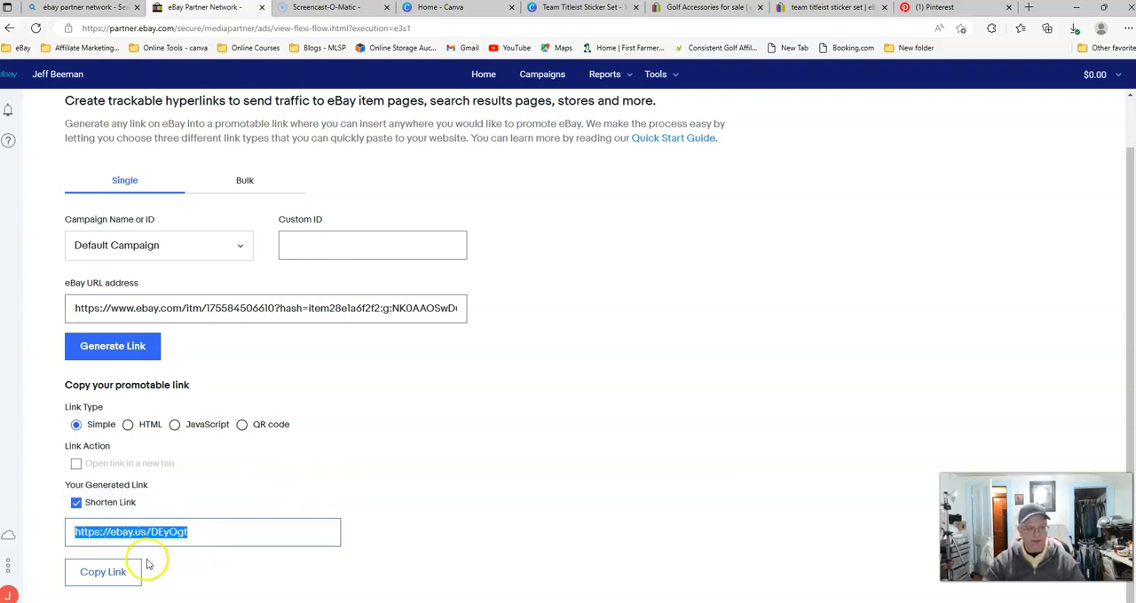
pyautogui.moveTo(445, 464)
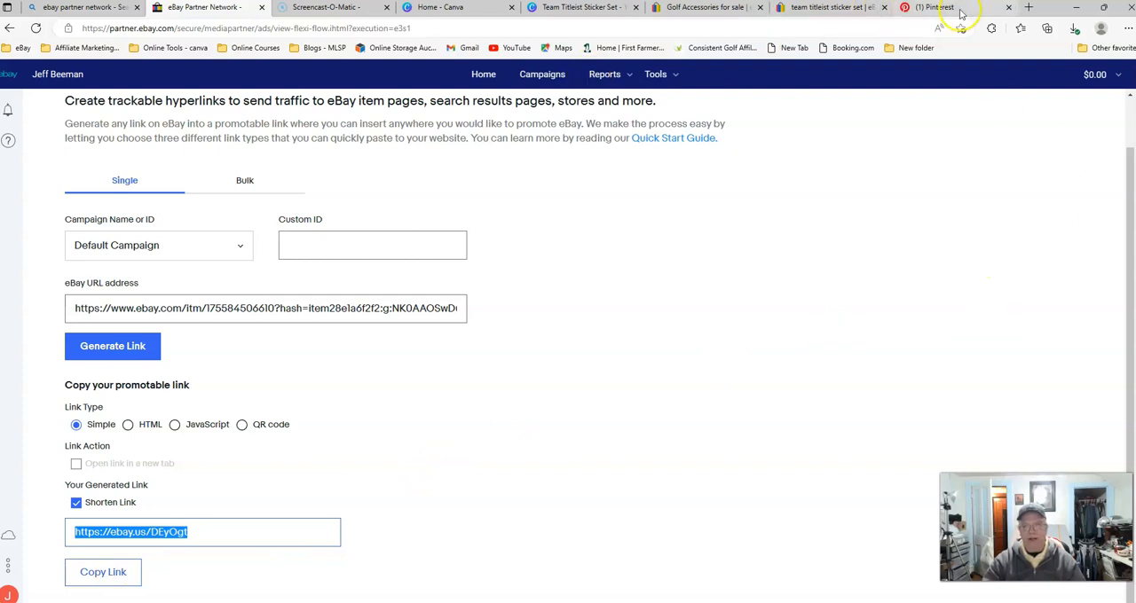
# Switch to Pinterest and show the profile's Saved boards, such as All Pins and Everything Golf!
pyautogui.click(934, 7)
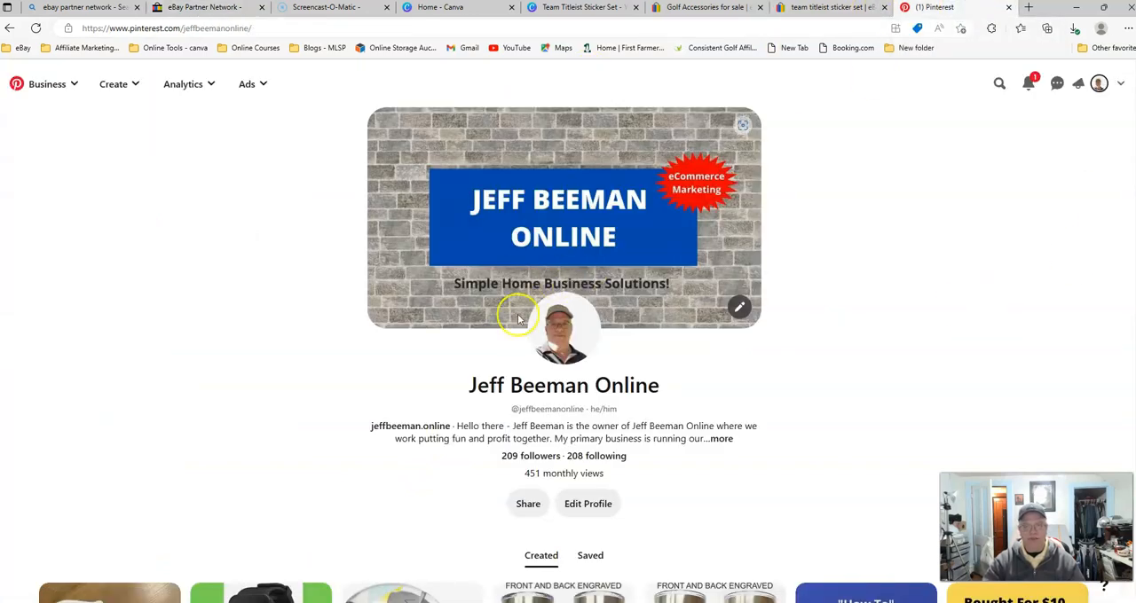
pyautogui.moveTo(408, 362)
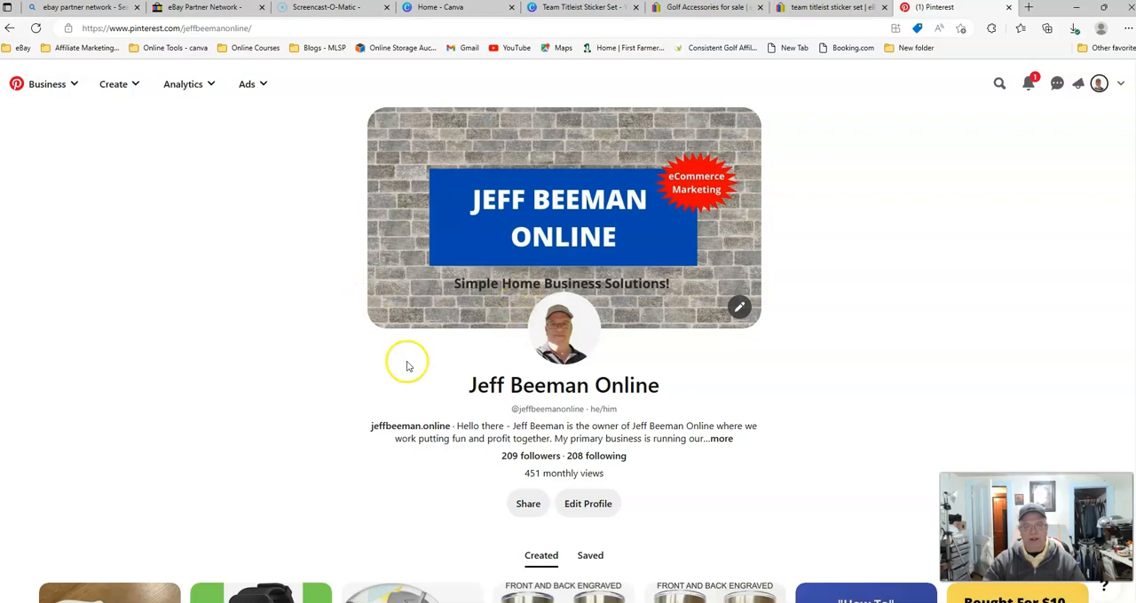
pyautogui.scroll(-3)
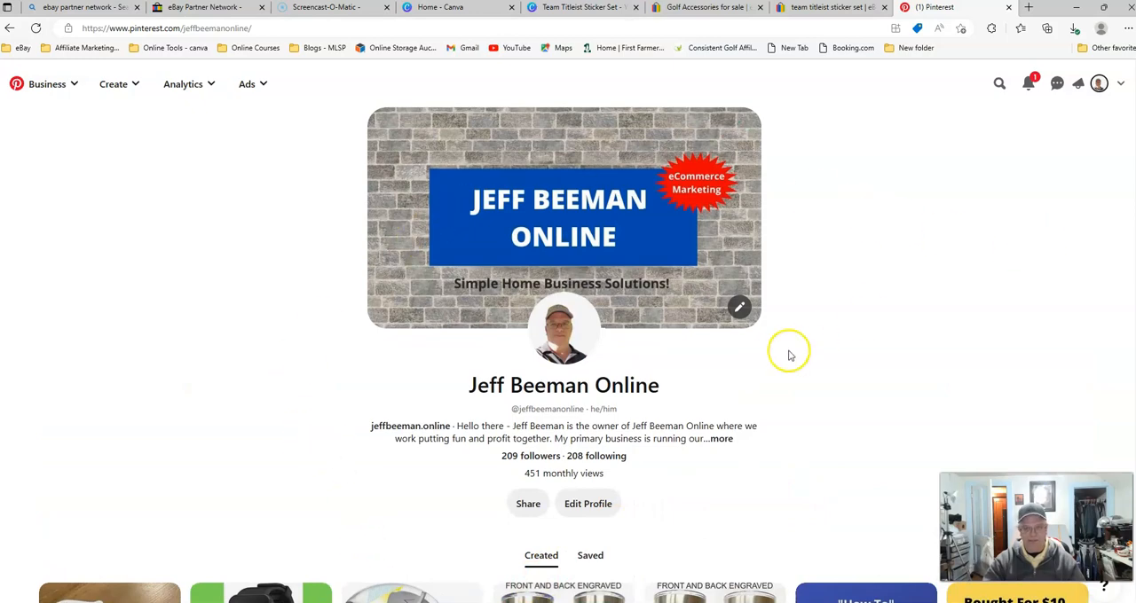
pyautogui.scroll(-3)
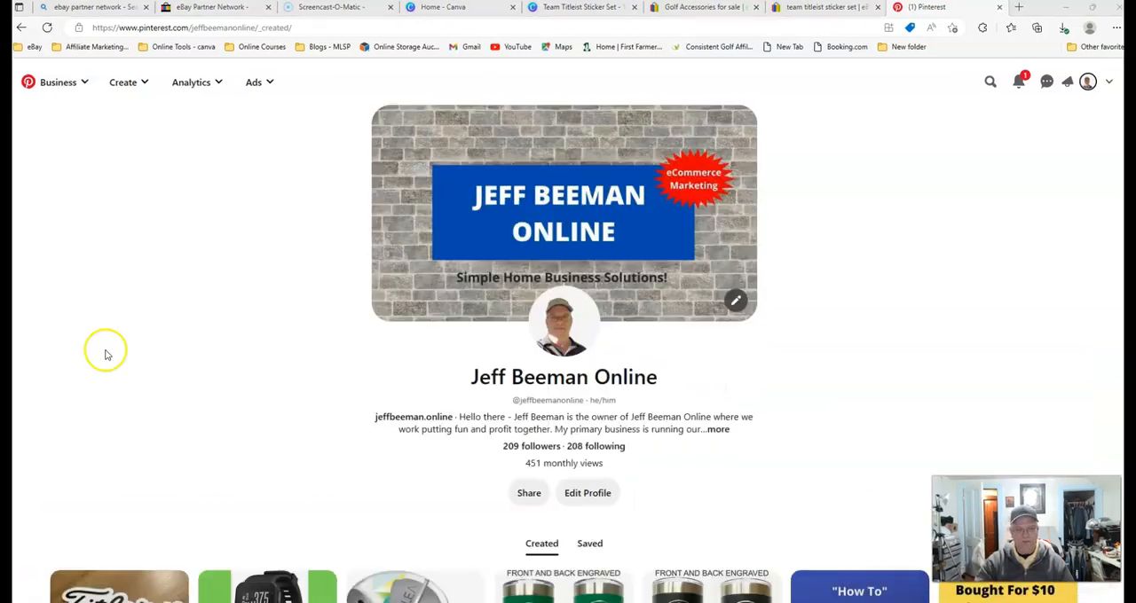
pyautogui.moveTo(195, 224)
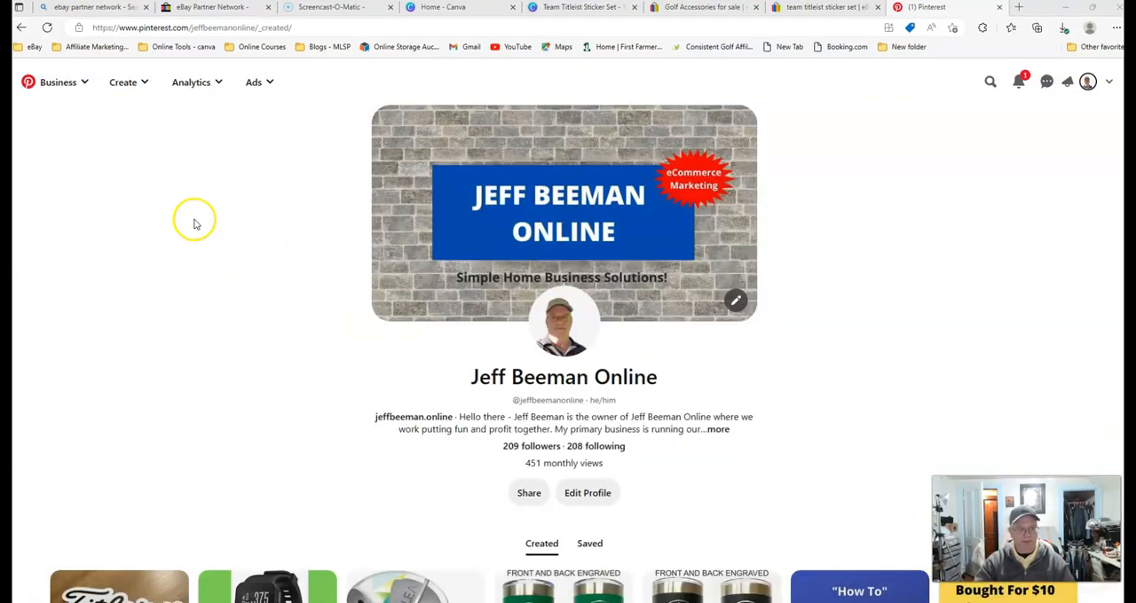
pyautogui.click(127, 81)
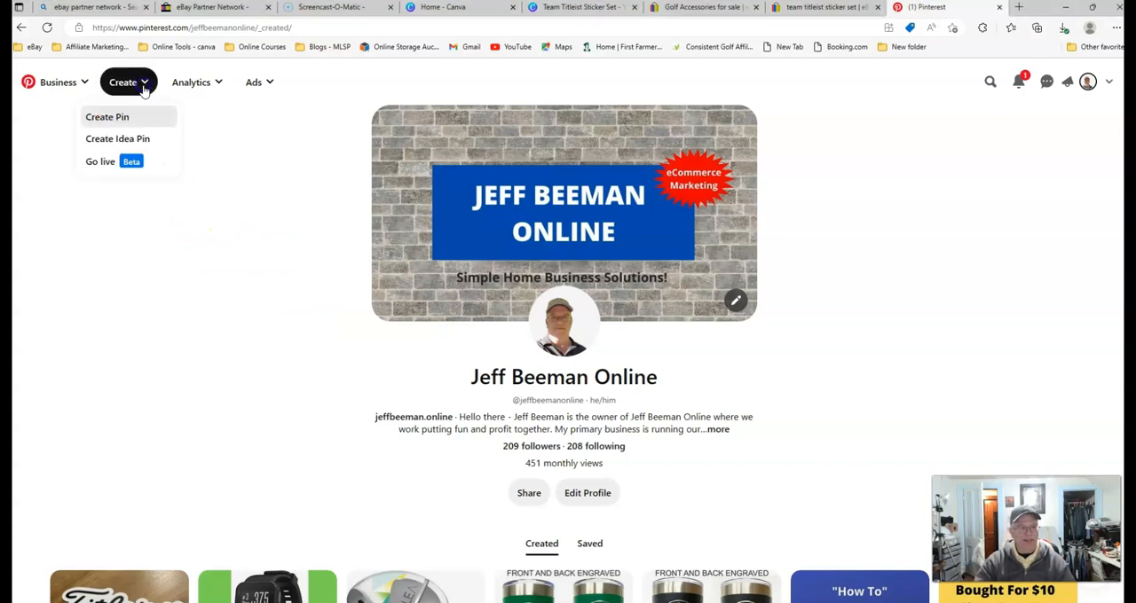
pyautogui.moveTo(106, 117)
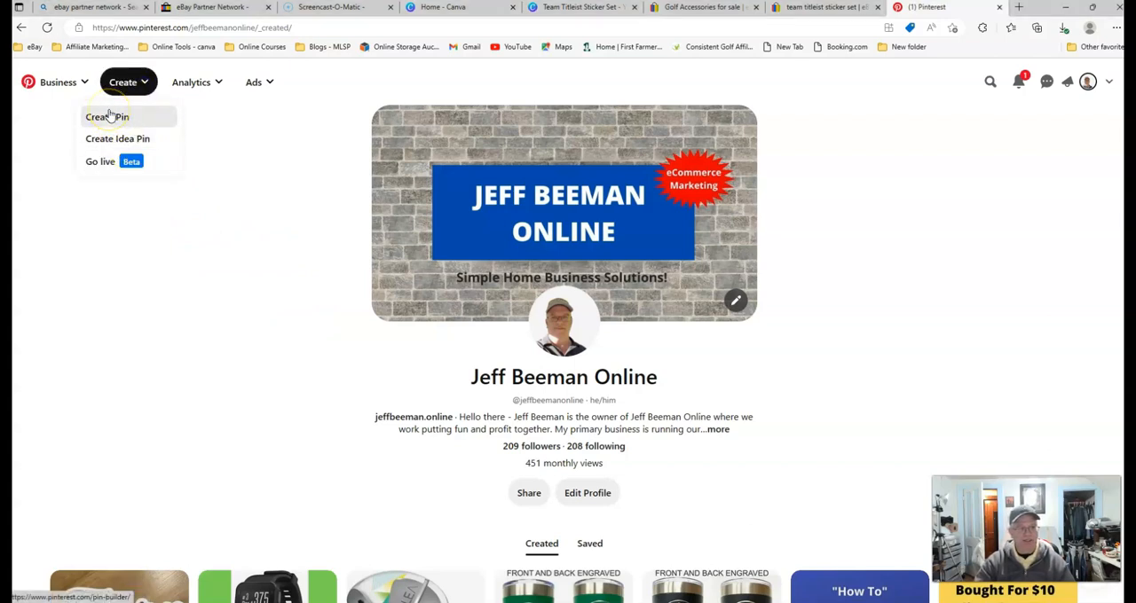
pyautogui.click(589, 543)
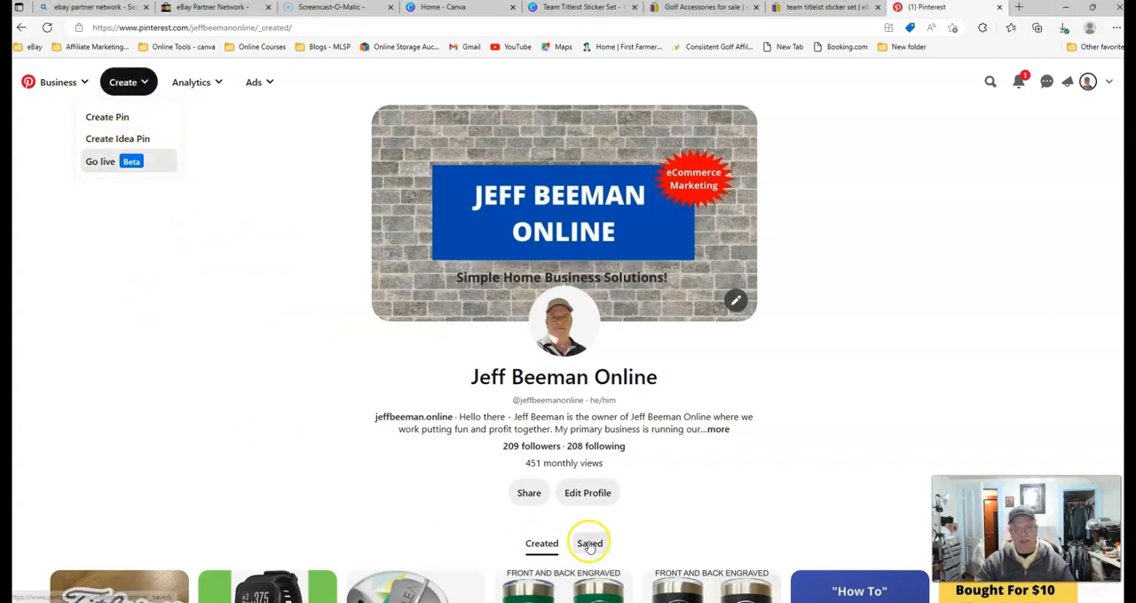
pyautogui.moveTo(390, 352)
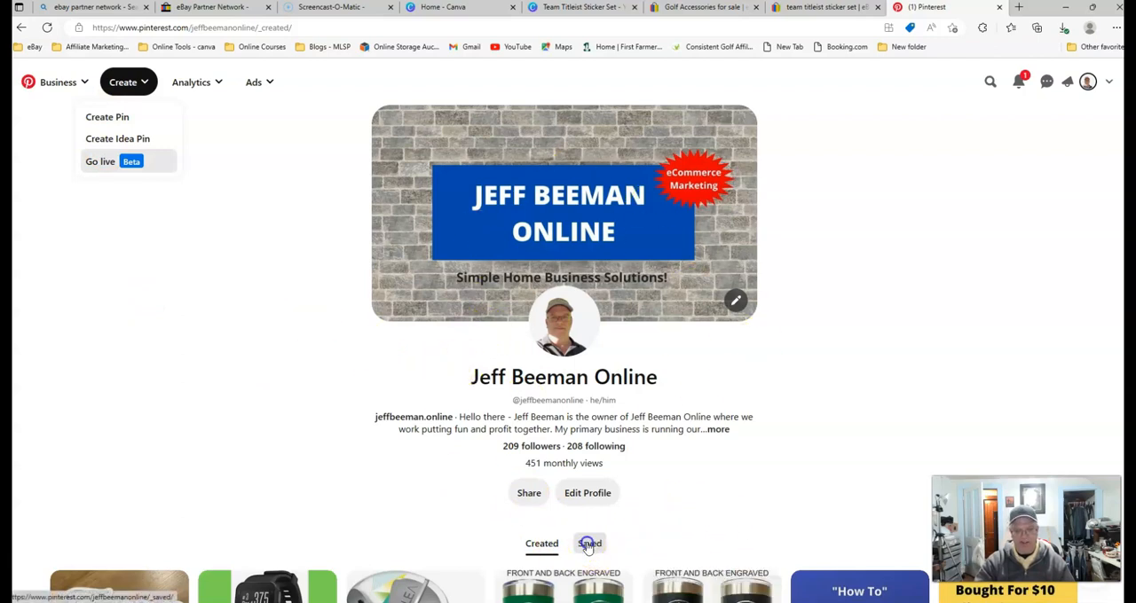
pyautogui.click(589, 543)
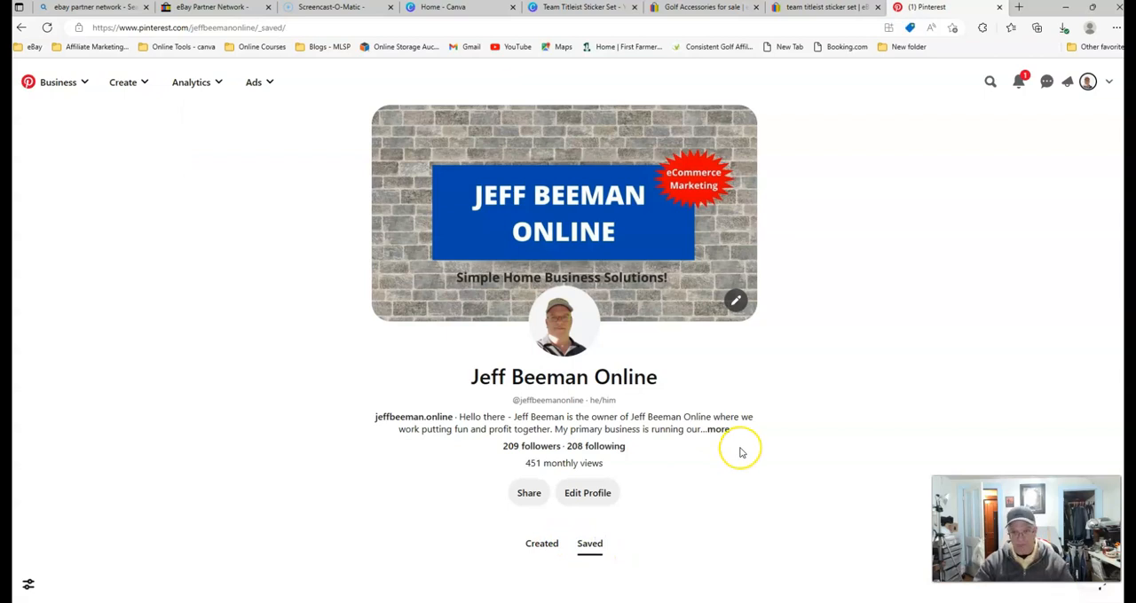
# Scroll to the boards and enter the Everything Golf! board with its 85 pins
pyautogui.scroll(-3)
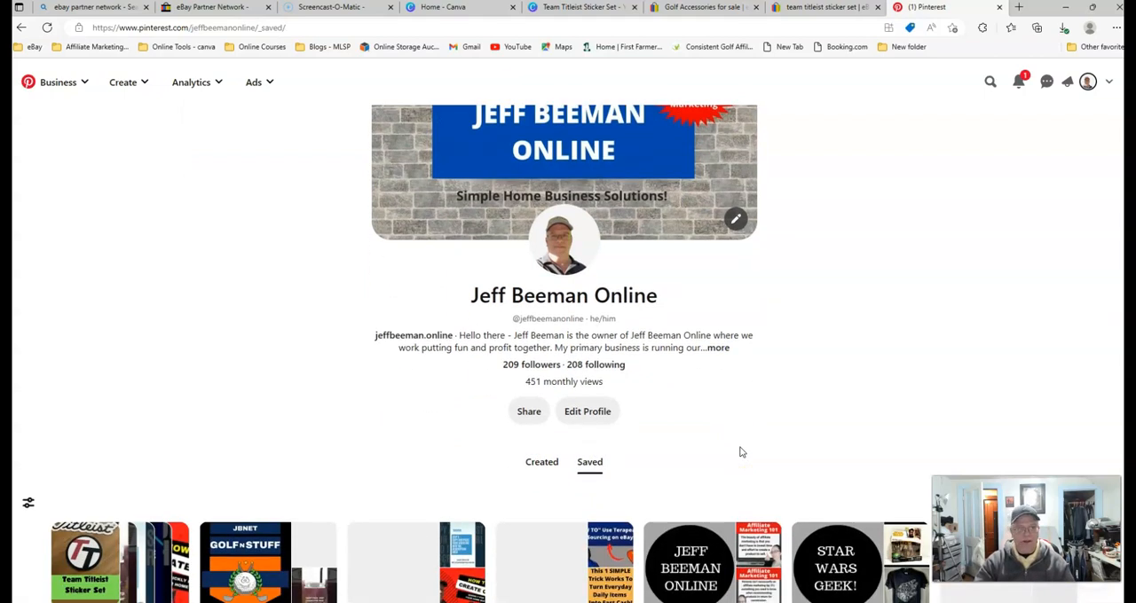
pyautogui.click(128, 81)
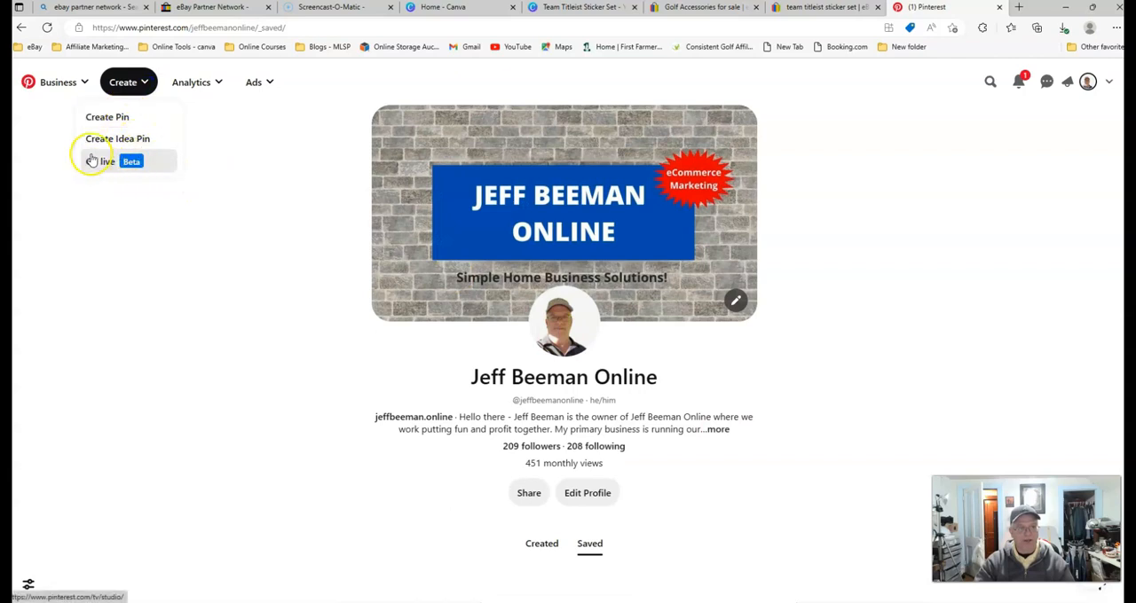
pyautogui.scroll(-3)
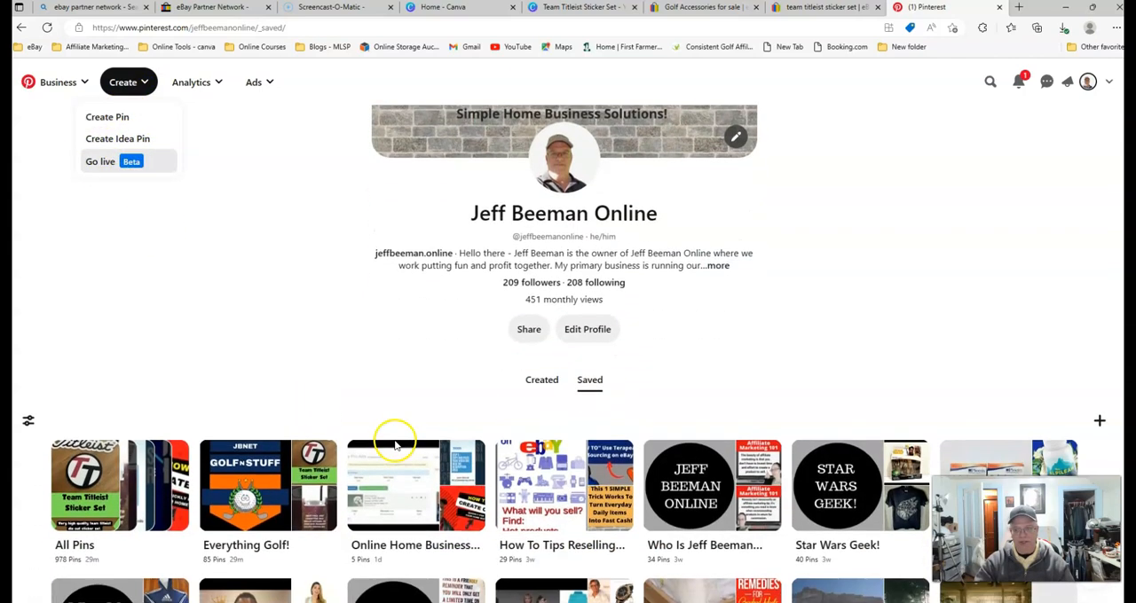
pyautogui.moveTo(1099, 420)
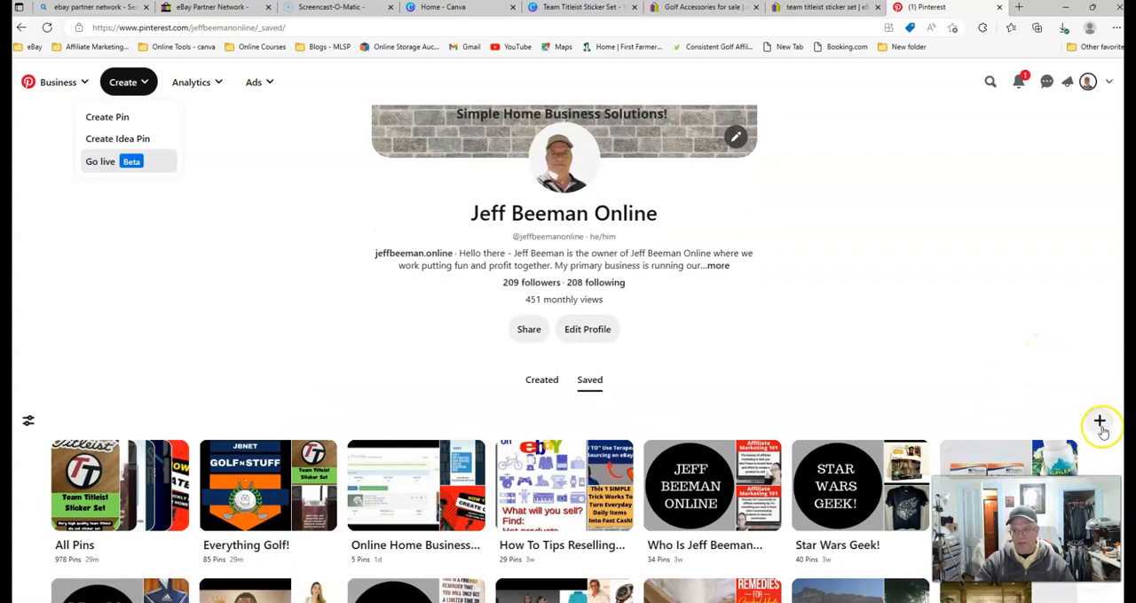
pyautogui.moveTo(1101, 422)
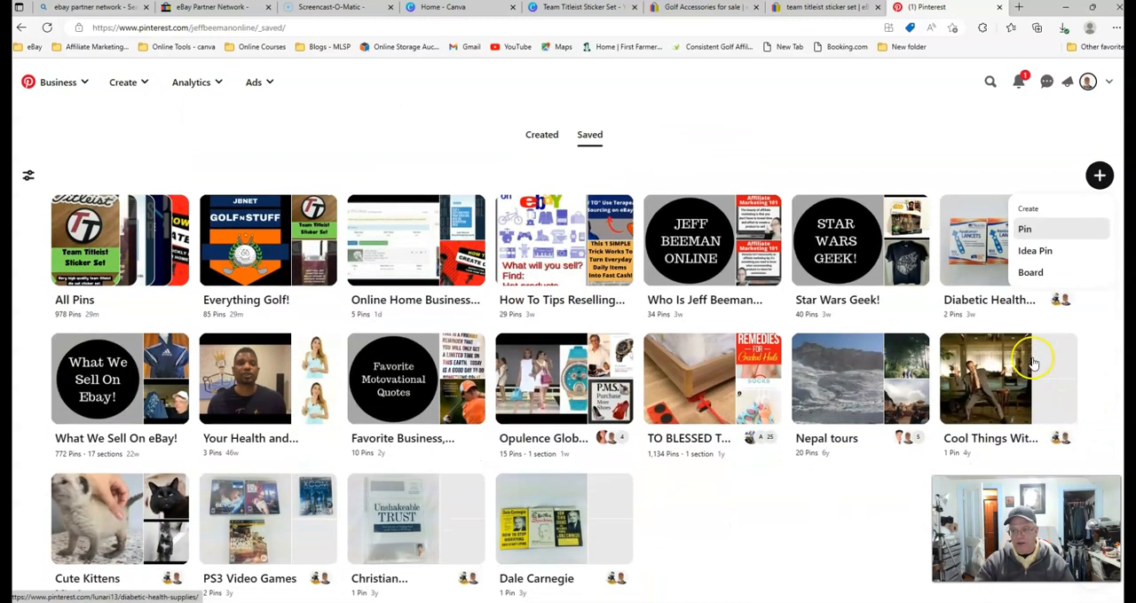
pyautogui.moveTo(1029, 273)
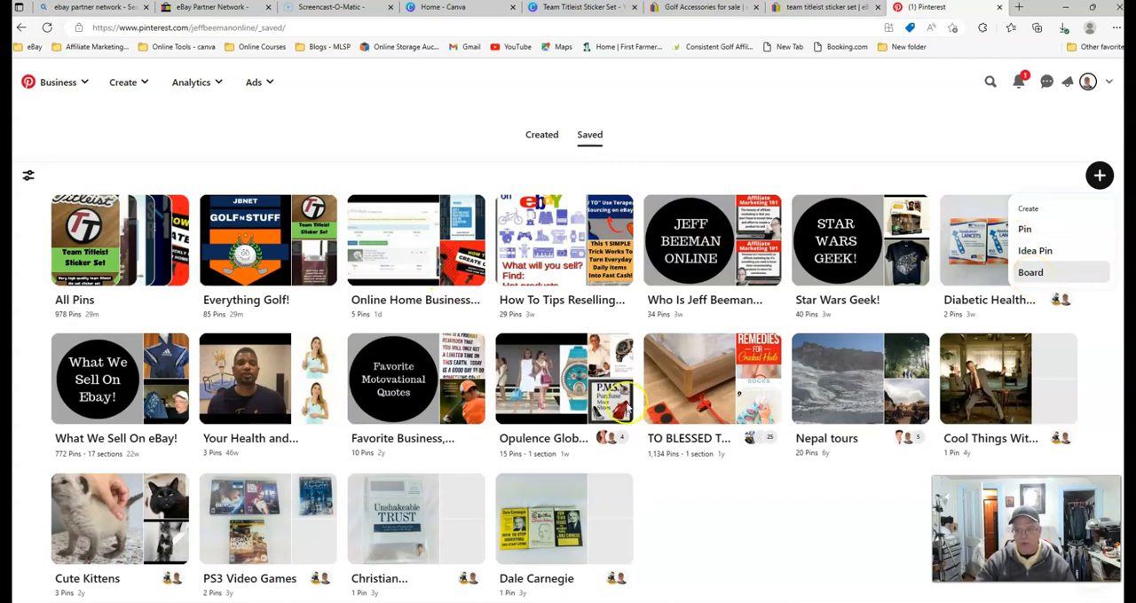
pyautogui.moveTo(1029, 273)
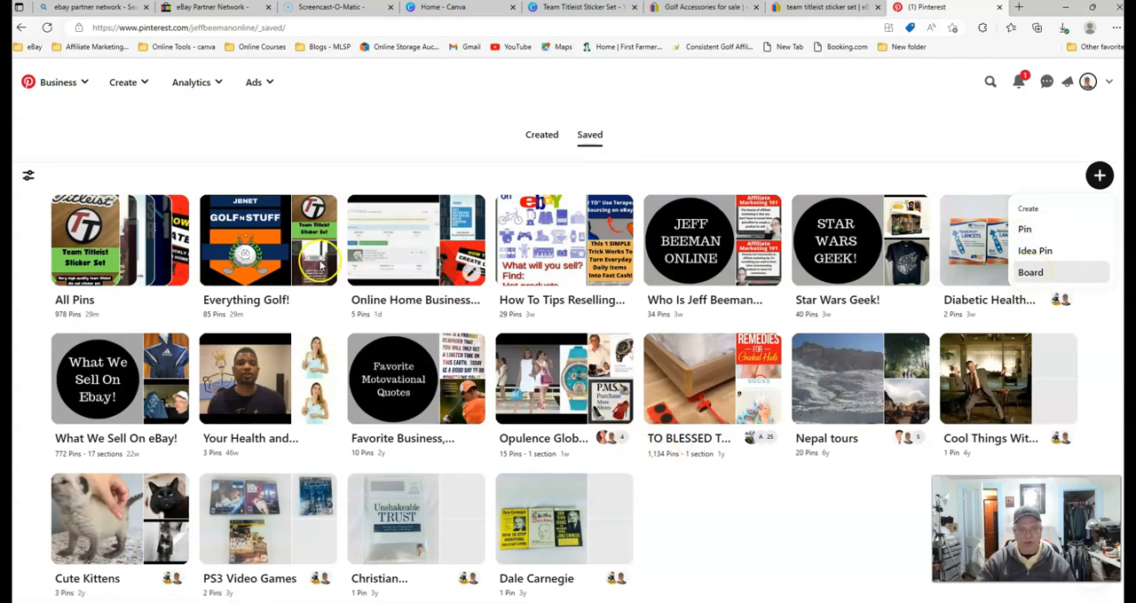
pyautogui.moveTo(245, 266)
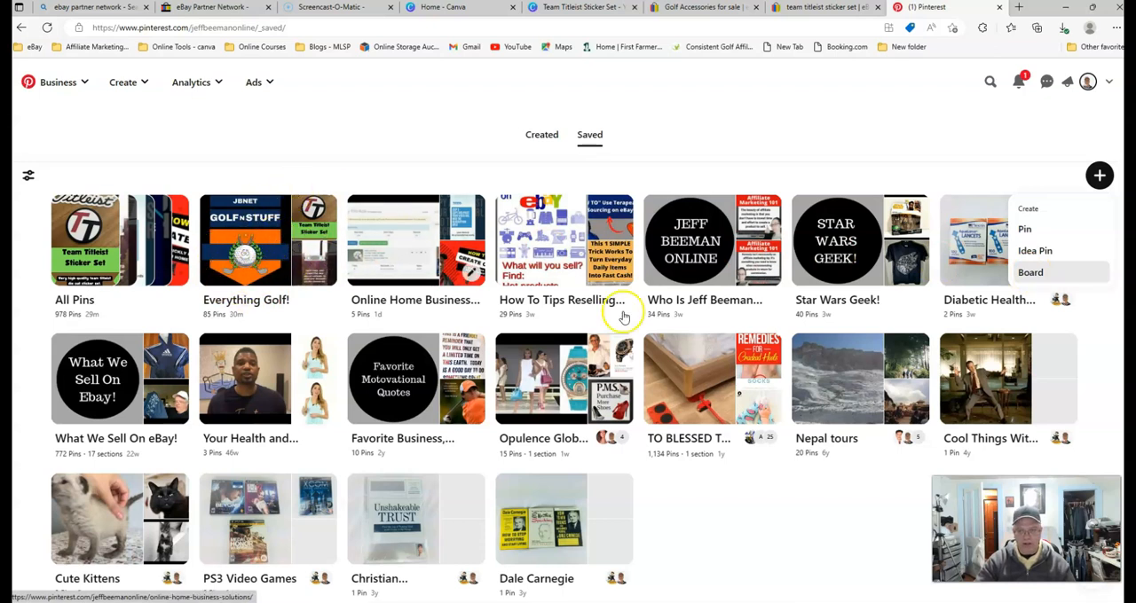
pyautogui.click(267, 240)
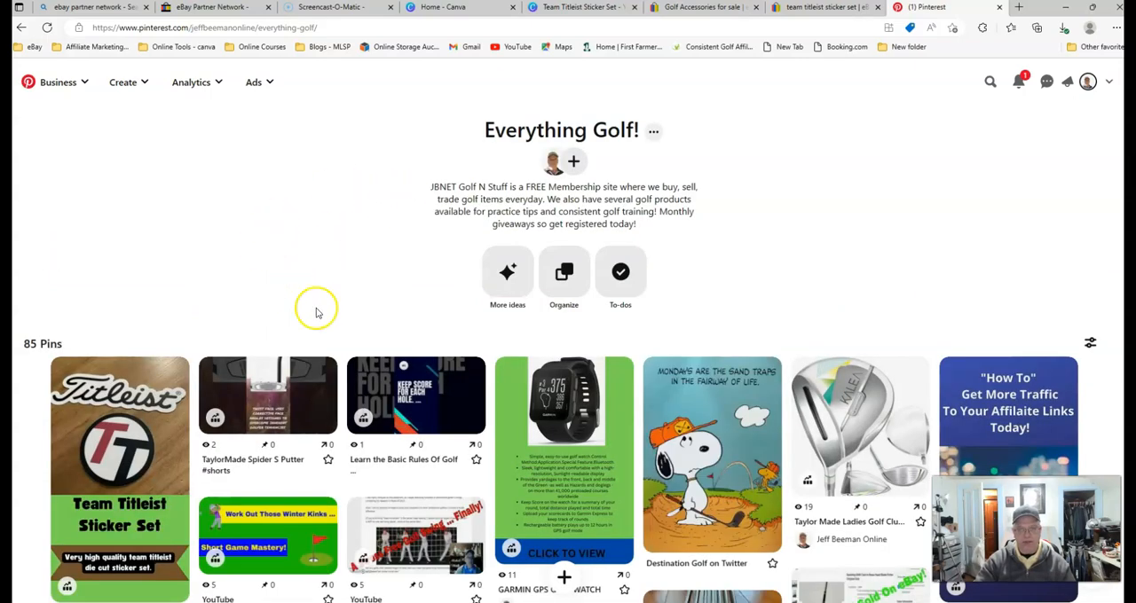
pyautogui.moveTo(293, 302)
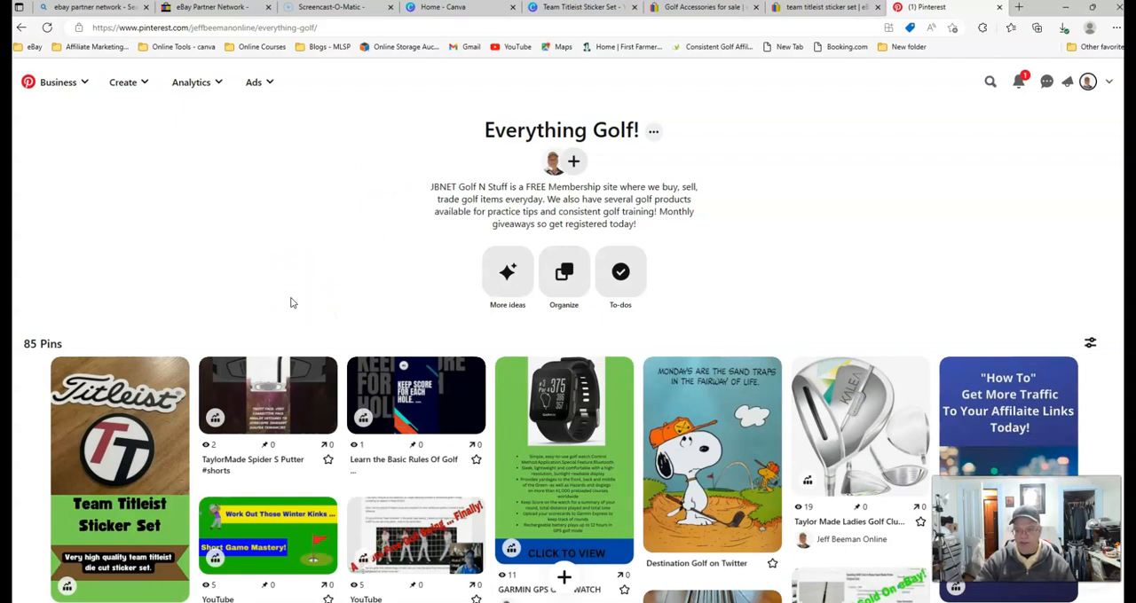
# Start a new blank pin from the Everything Golf! board, then switch to Canva
pyautogui.scroll(-3)
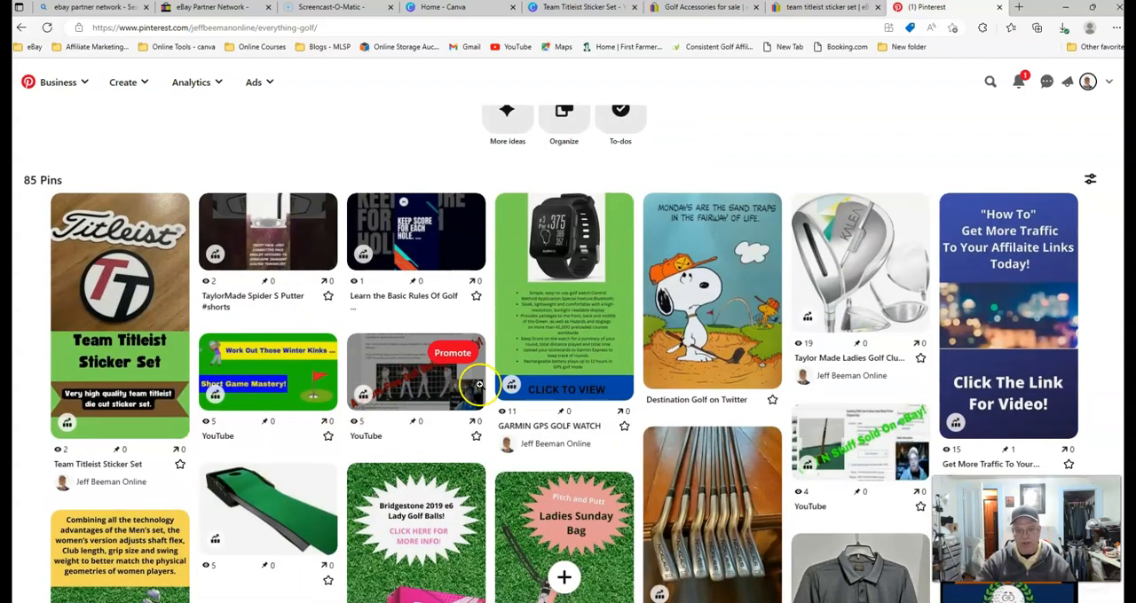
pyautogui.moveTo(362, 390)
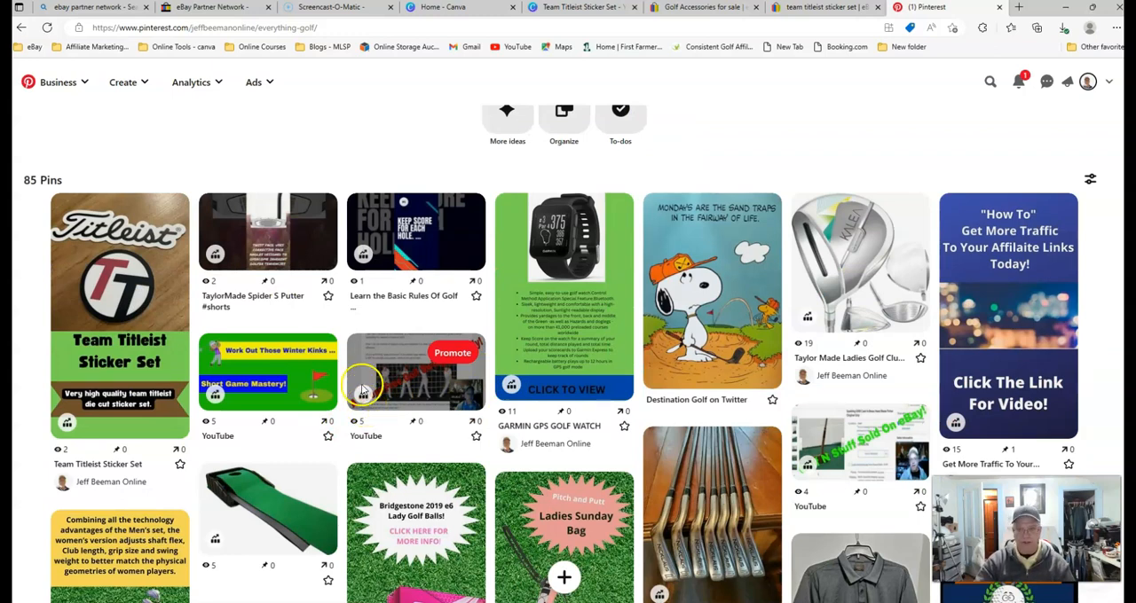
pyautogui.scroll(-3)
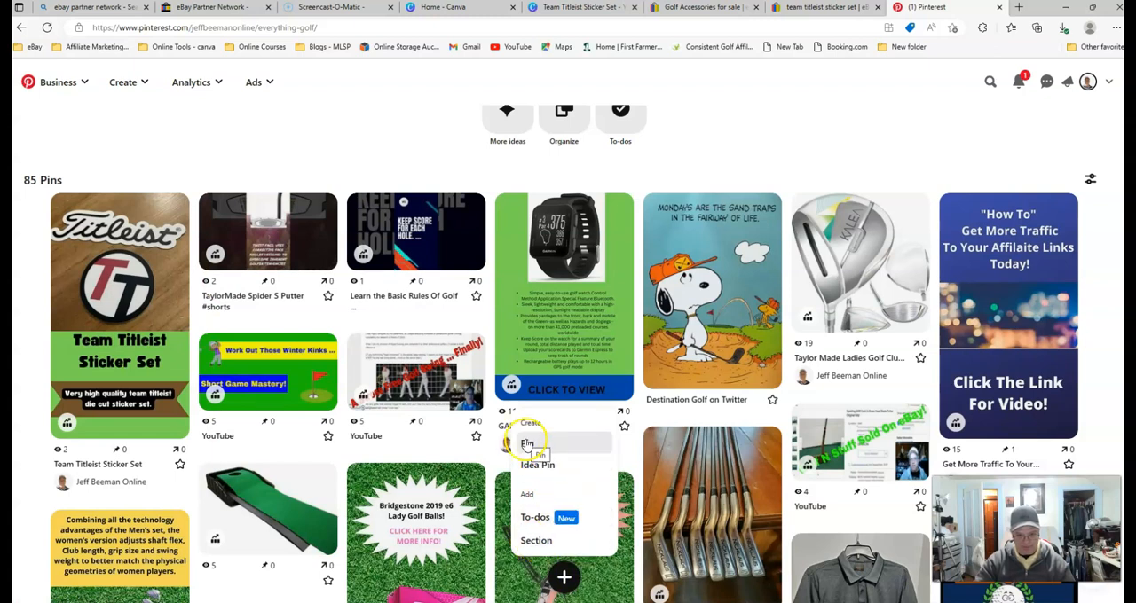
pyautogui.click(539, 447)
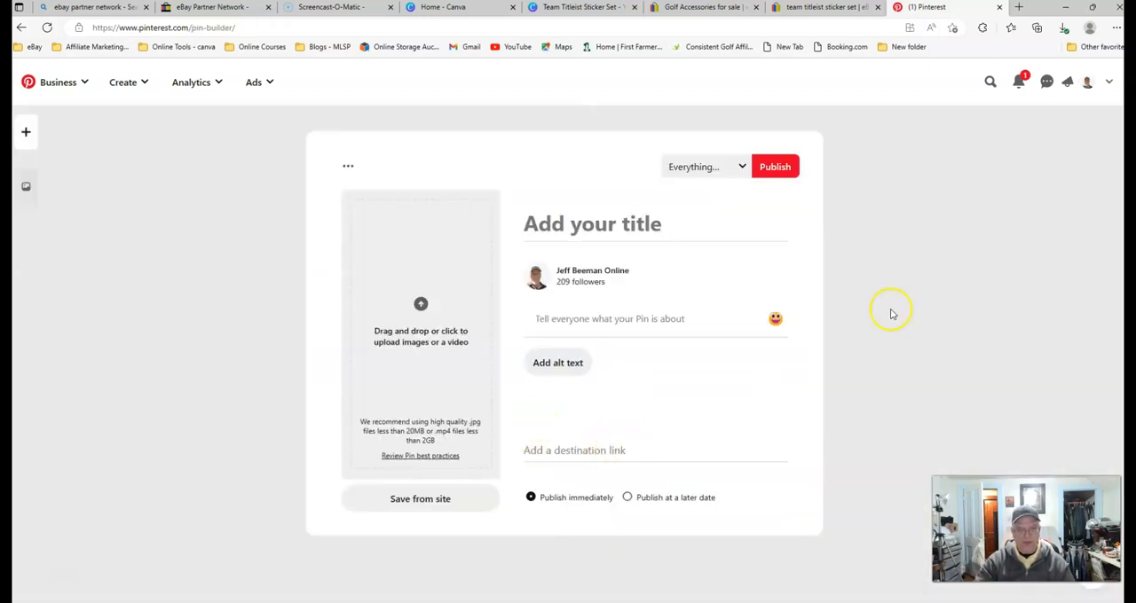
pyautogui.moveTo(557, 369)
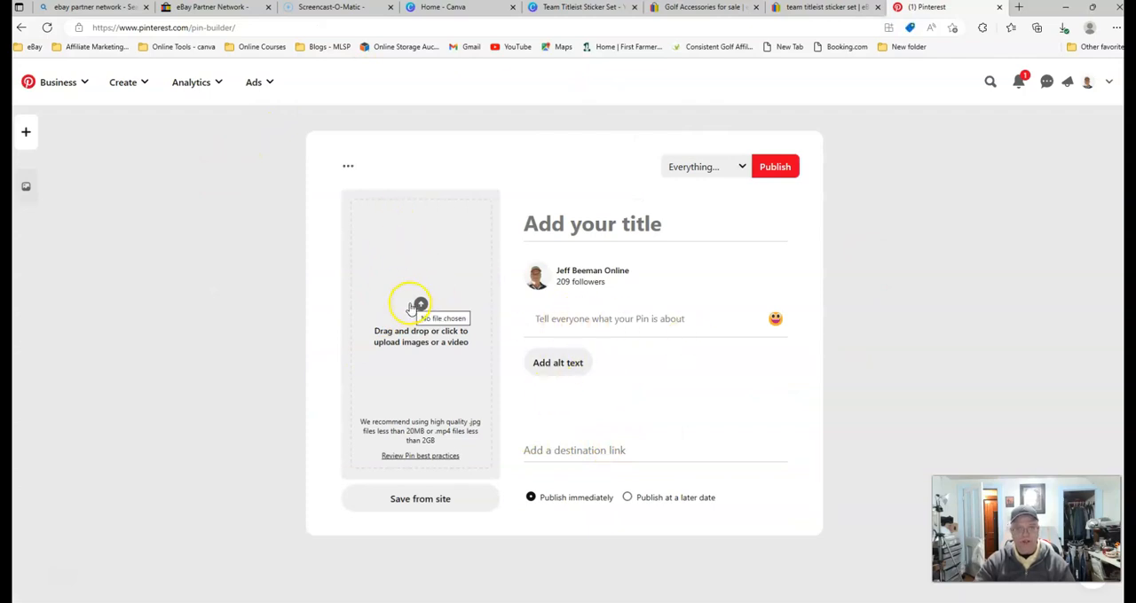
pyautogui.moveTo(410, 13)
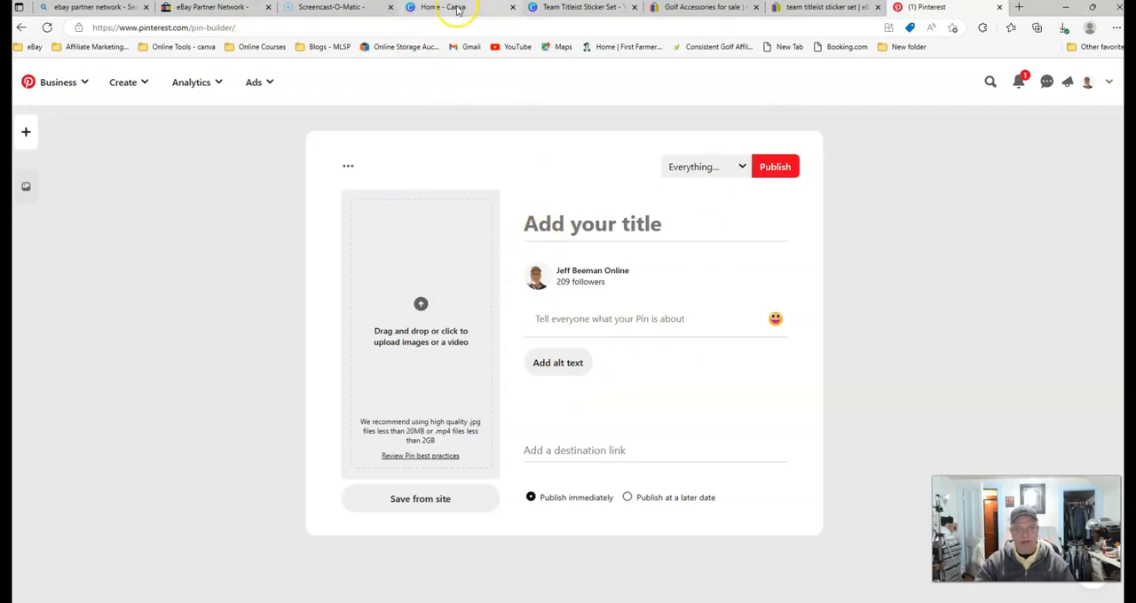
pyautogui.click(454, 8)
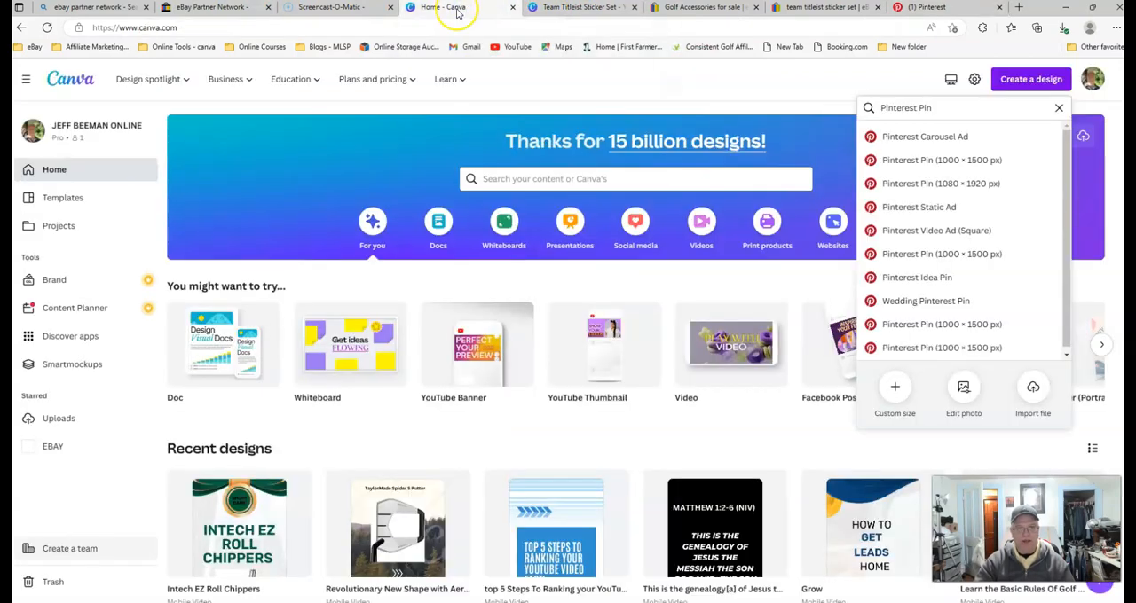
pyautogui.click(576, 7)
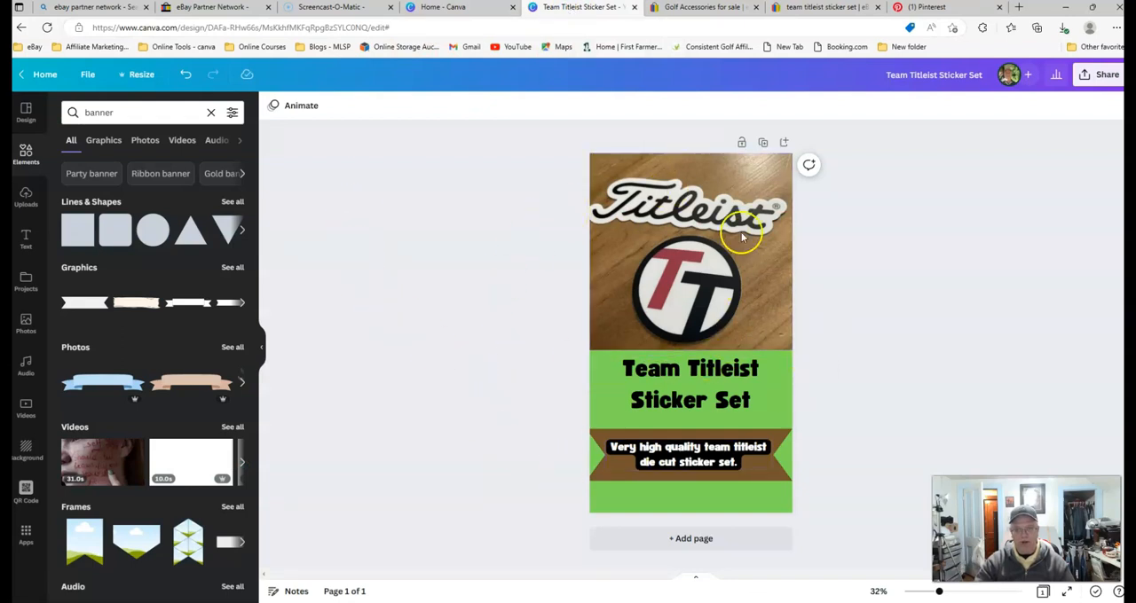
pyautogui.moveTo(521, 298)
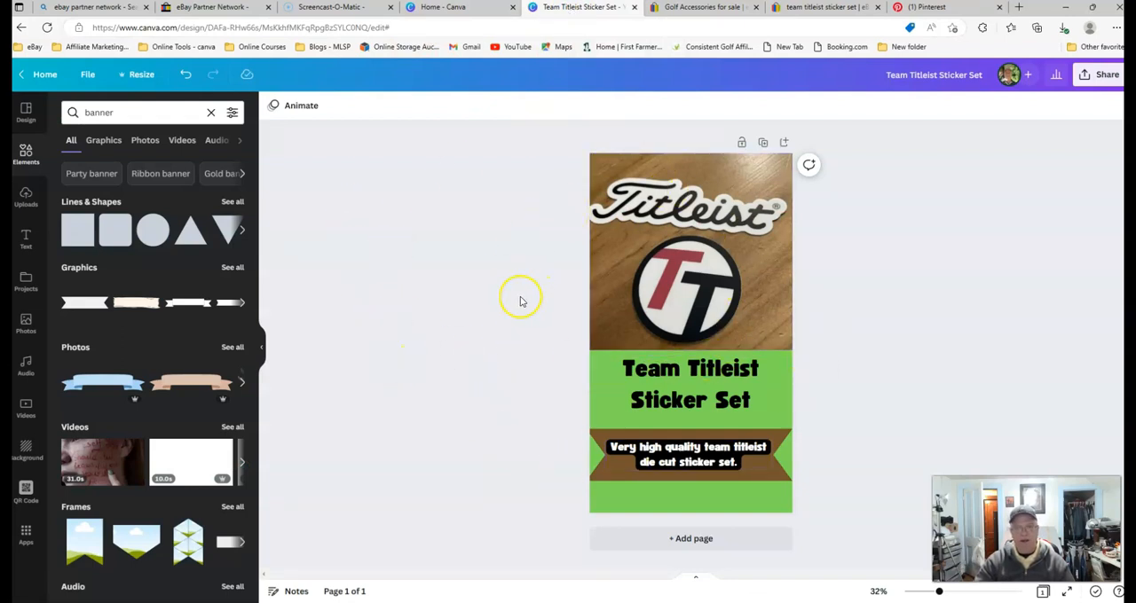
pyautogui.click(447, 8)
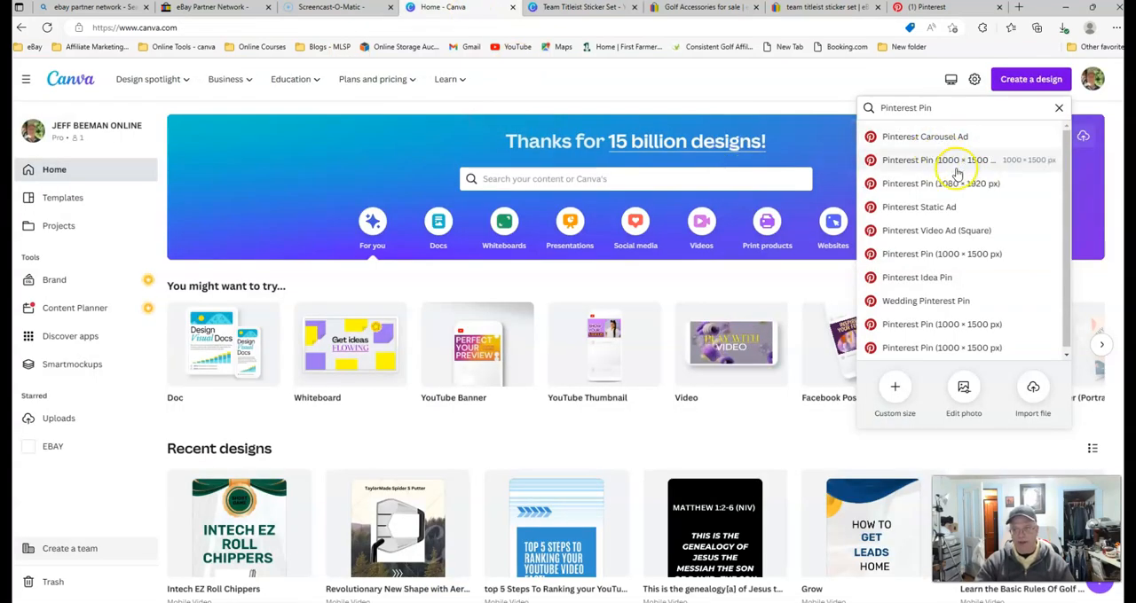
pyautogui.moveTo(976, 194)
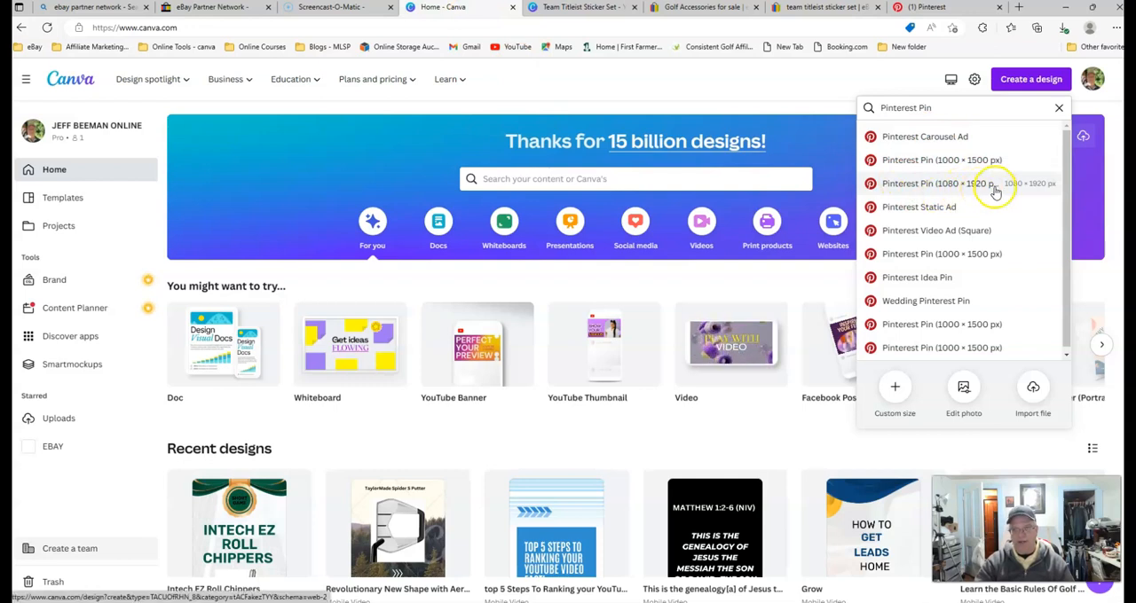
pyautogui.moveTo(664, 170)
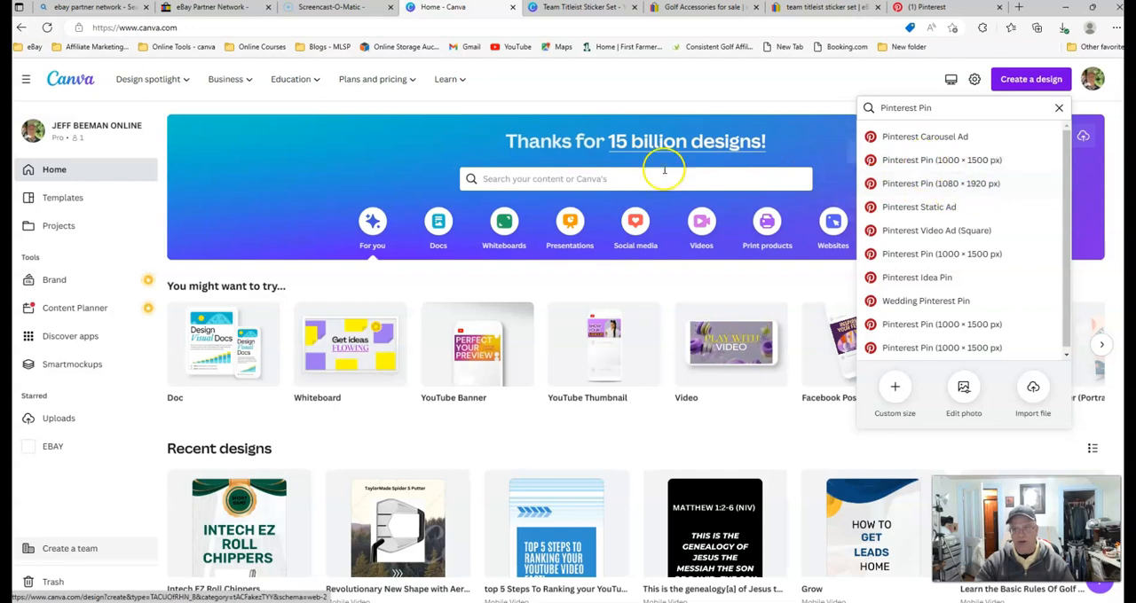
pyautogui.moveTo(524, 88)
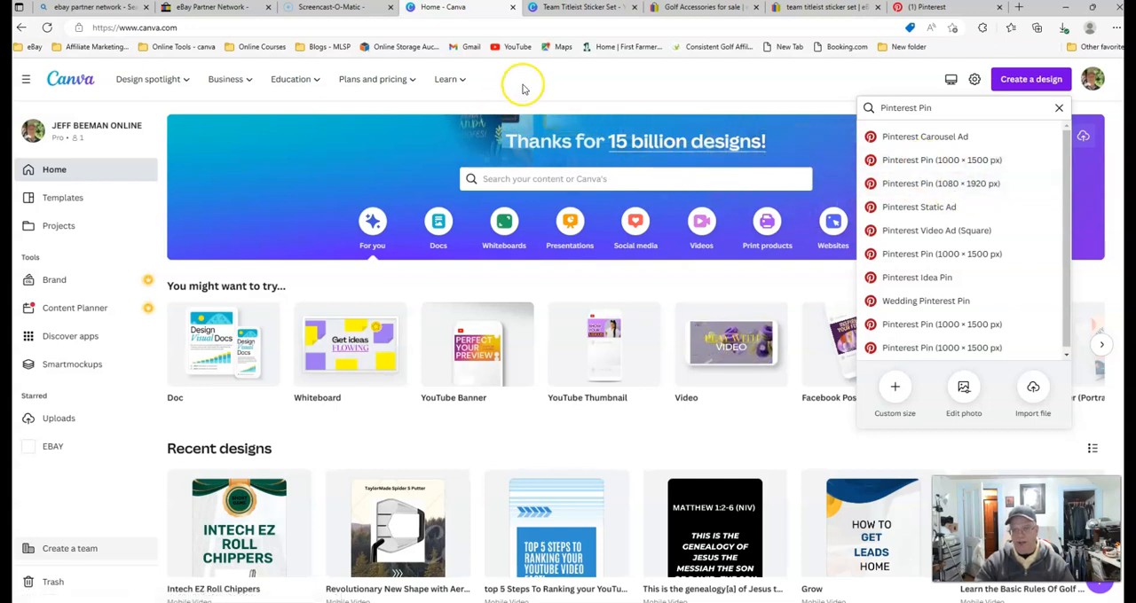
pyautogui.moveTo(940, 254)
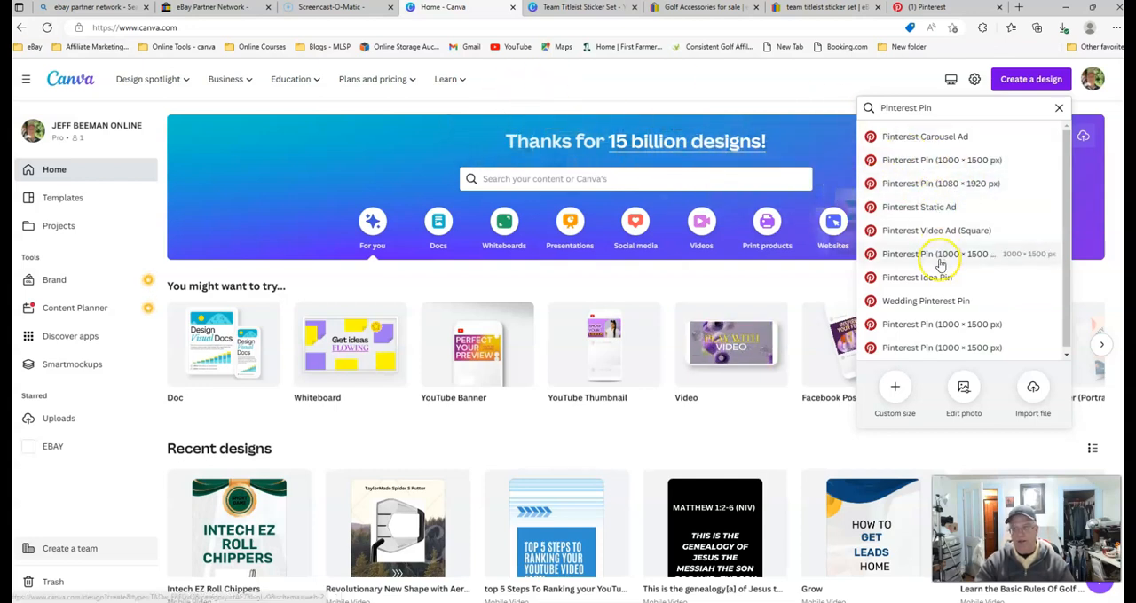
pyautogui.moveTo(891, 352)
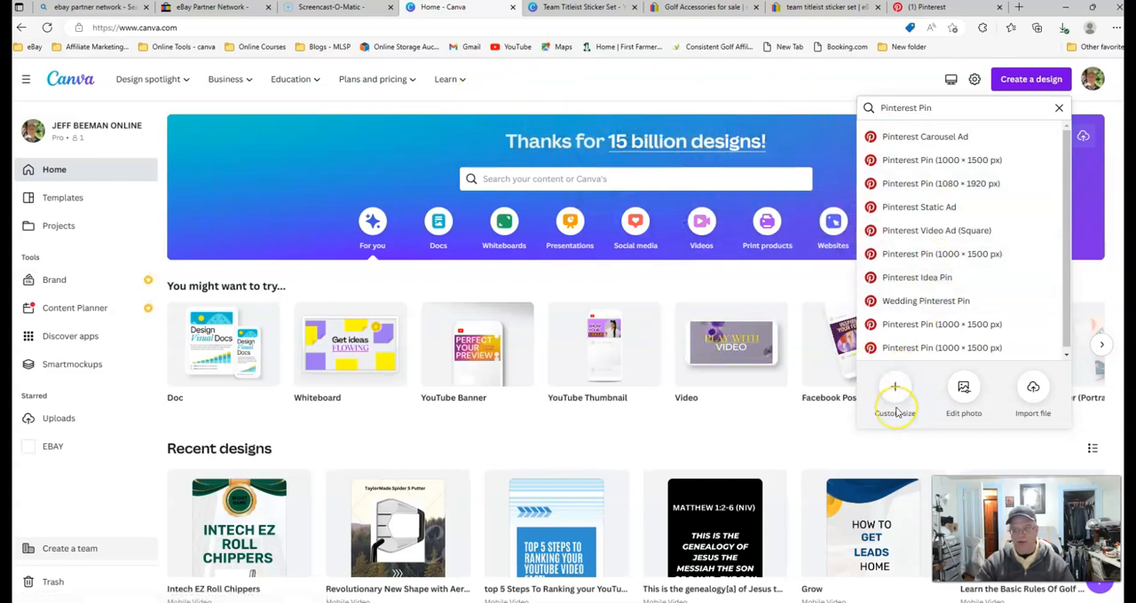
pyautogui.moveTo(508, 75)
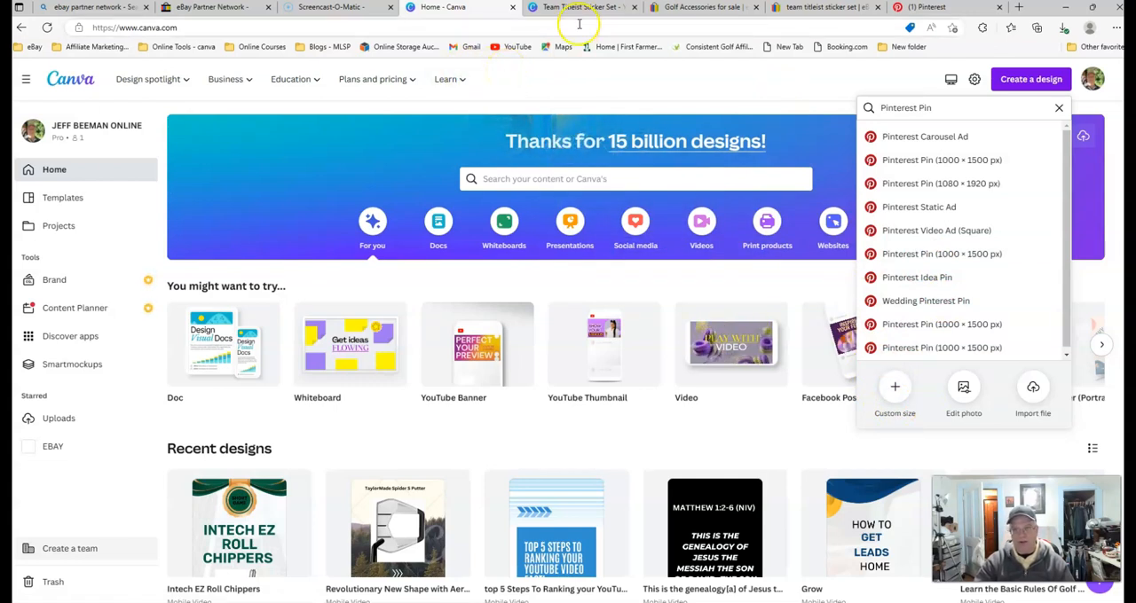
# Return to the empty Pinterest pin builder awaiting title, image and link
pyautogui.click(922, 7)
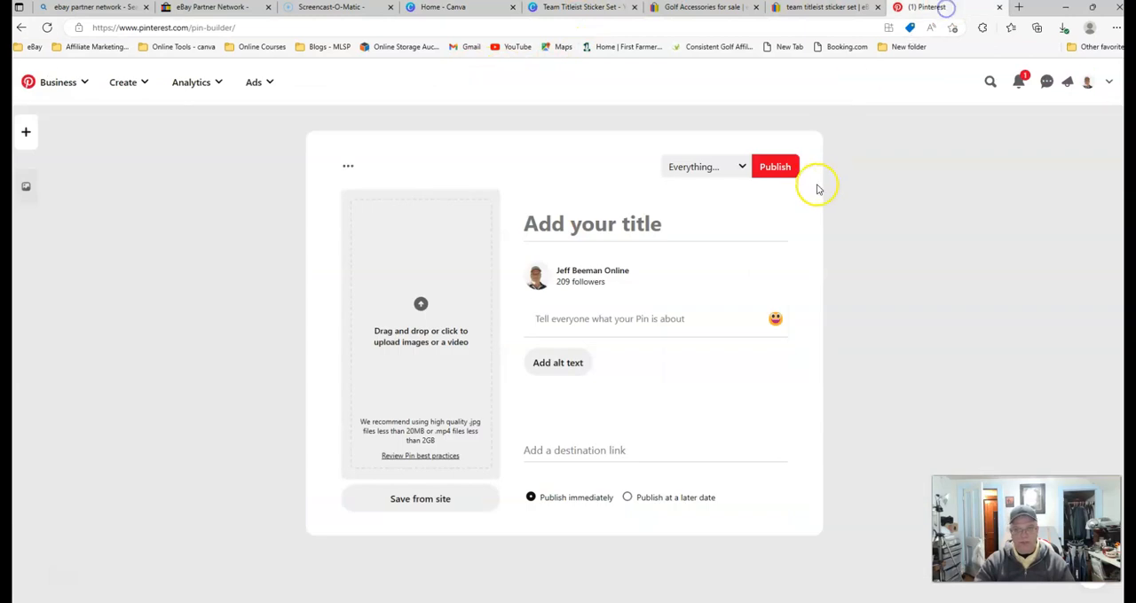
pyautogui.moveTo(387, 131)
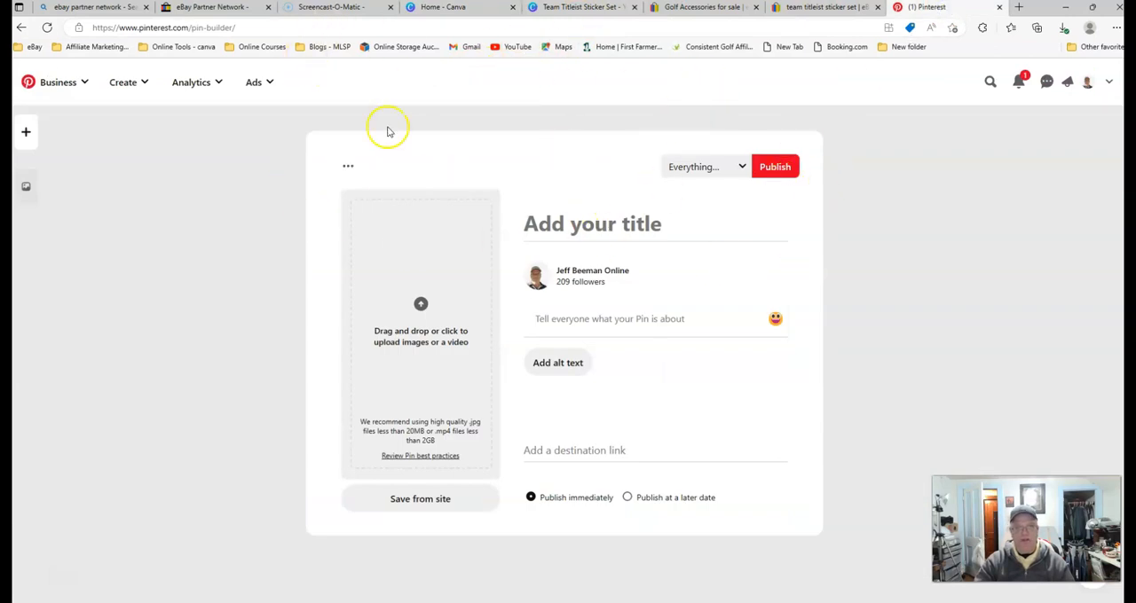
pyautogui.moveTo(380, 24)
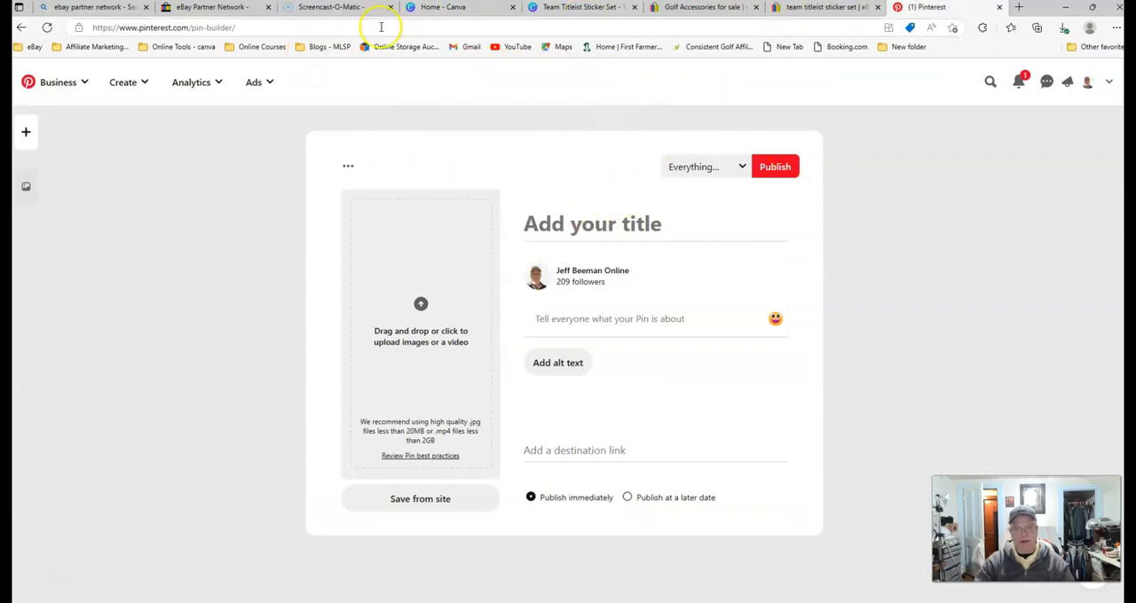
pyautogui.moveTo(579, 7)
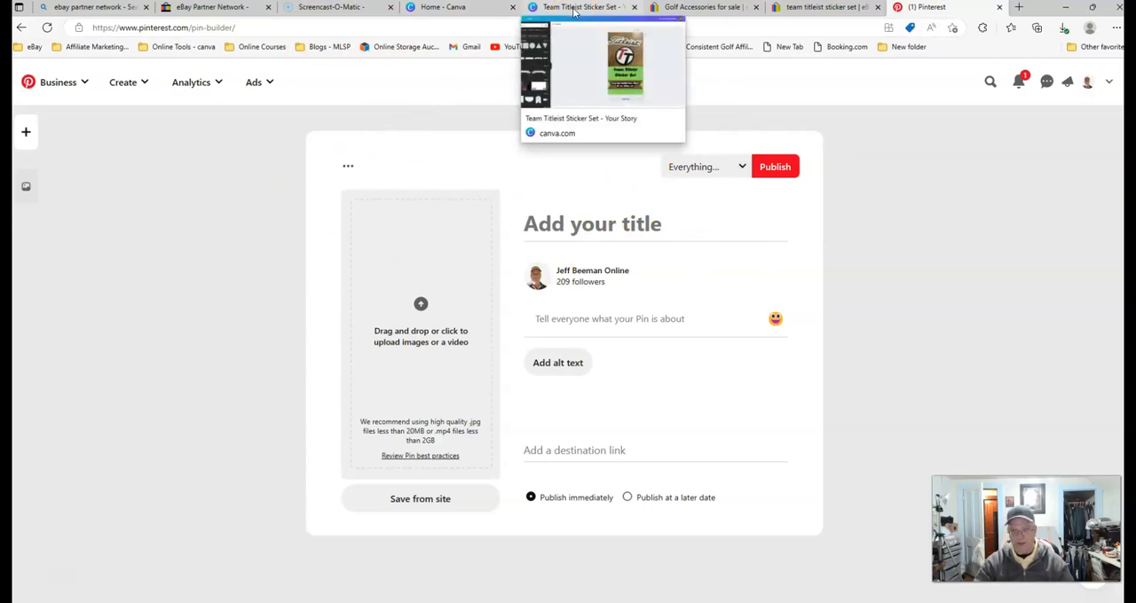
# Switch to Canva, show Uploads, and bring up the Share options for the sticker set design
pyautogui.click(576, 7)
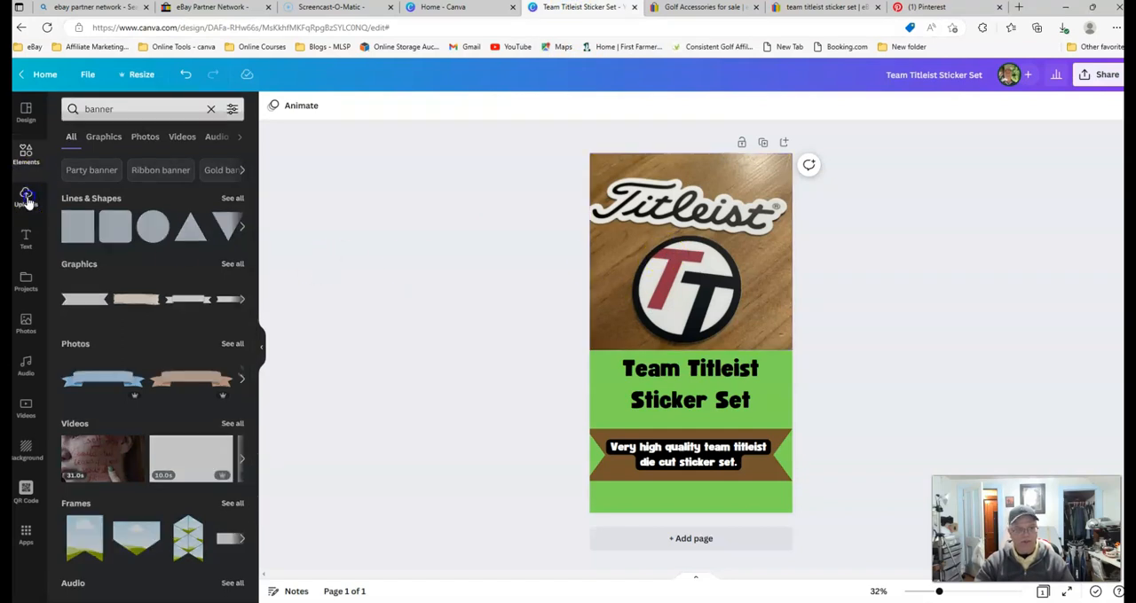
pyautogui.click(24, 195)
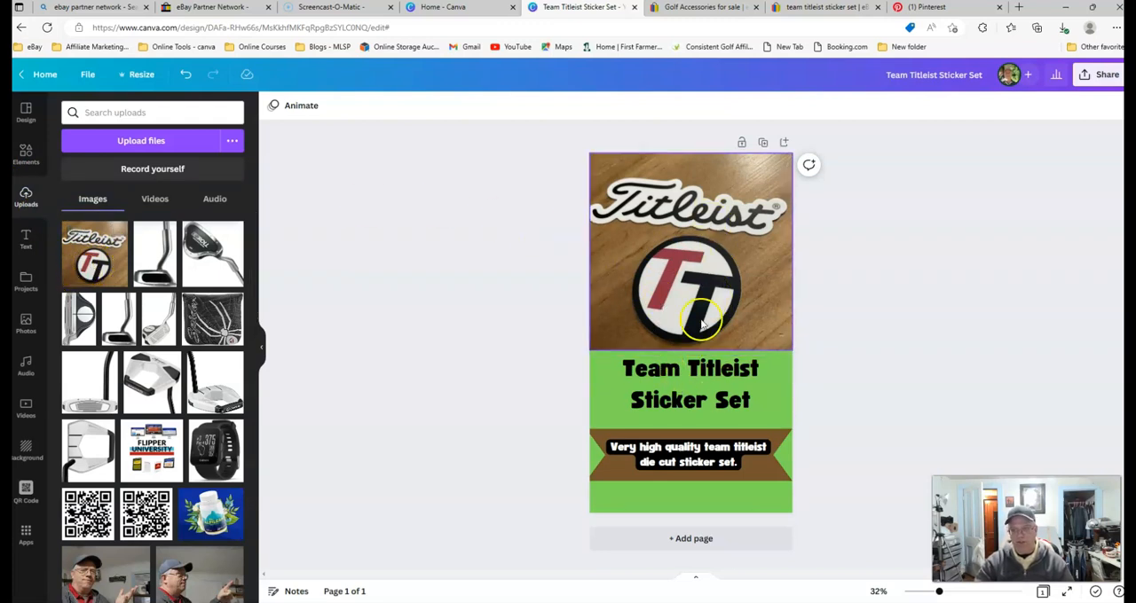
pyautogui.moveTo(656, 242)
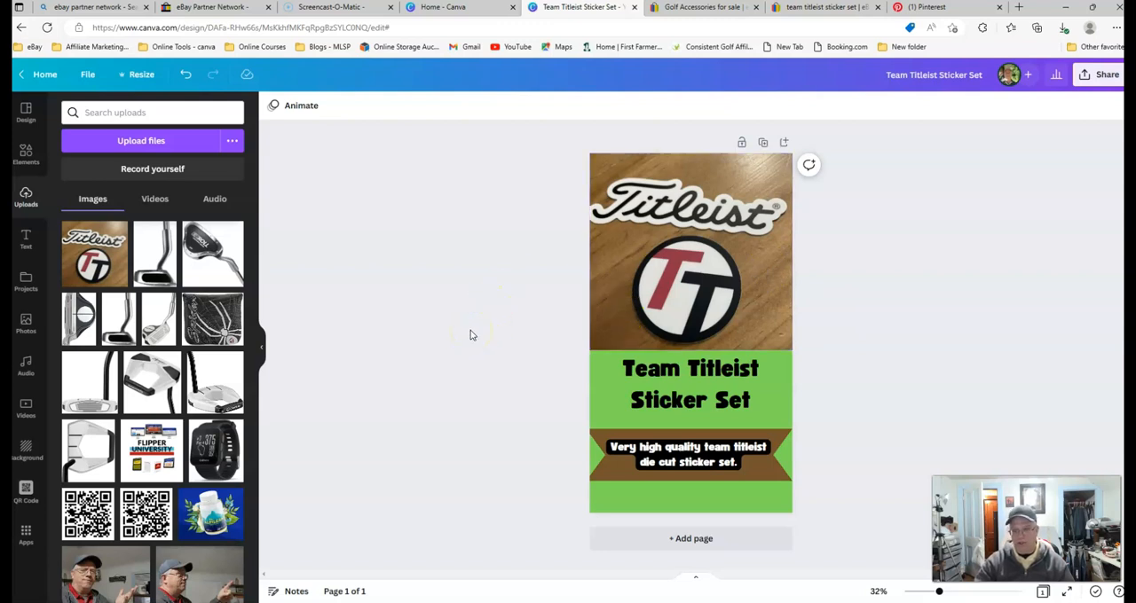
pyautogui.moveTo(522, 431)
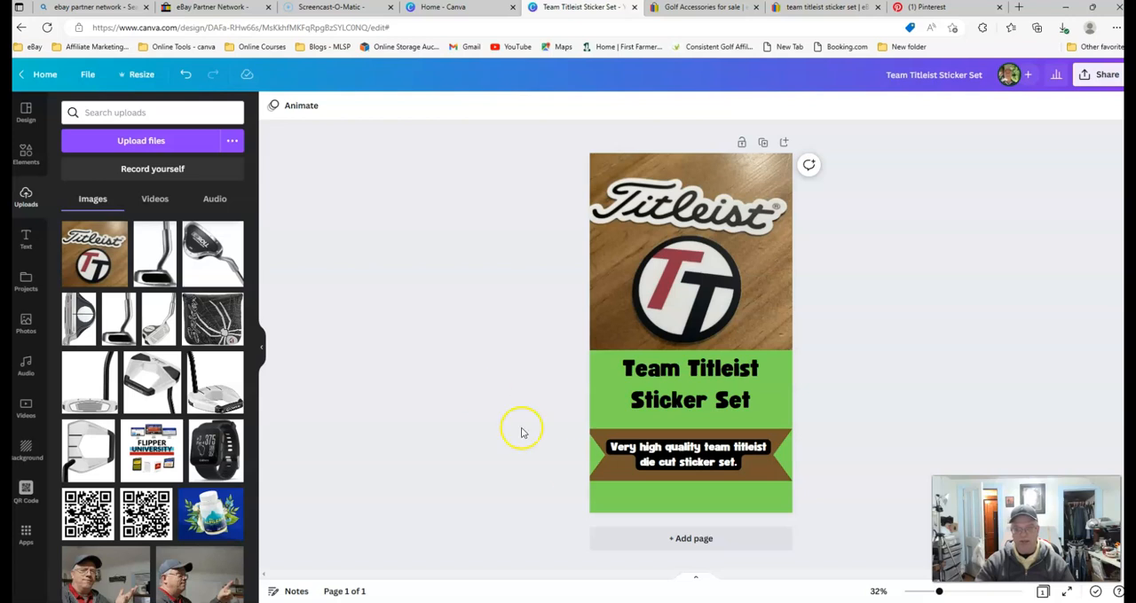
pyautogui.click(701, 461)
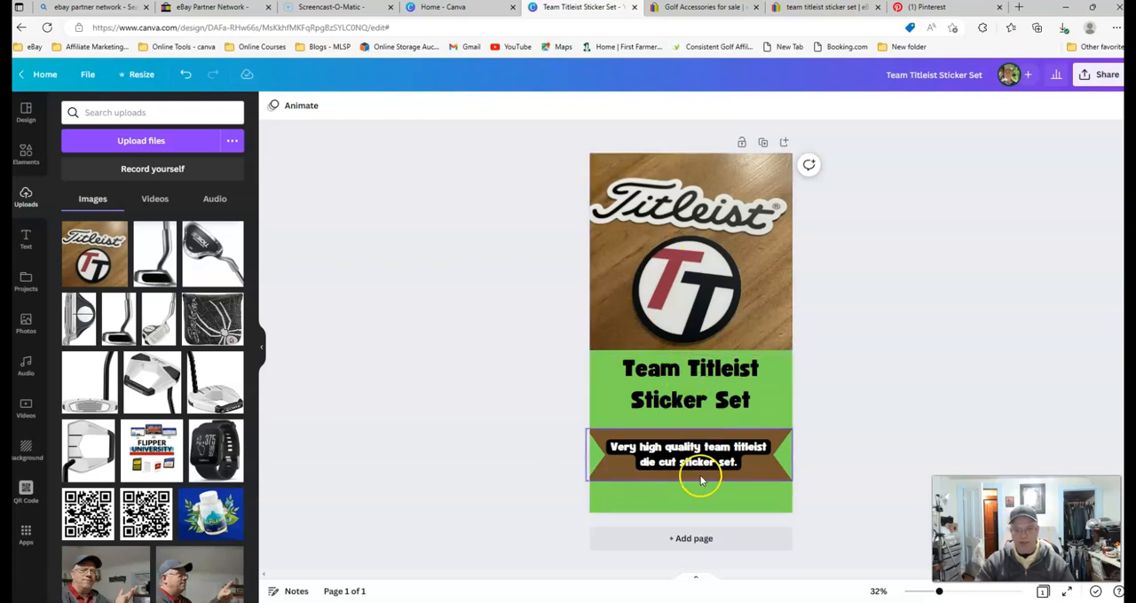
pyautogui.click(848, 364)
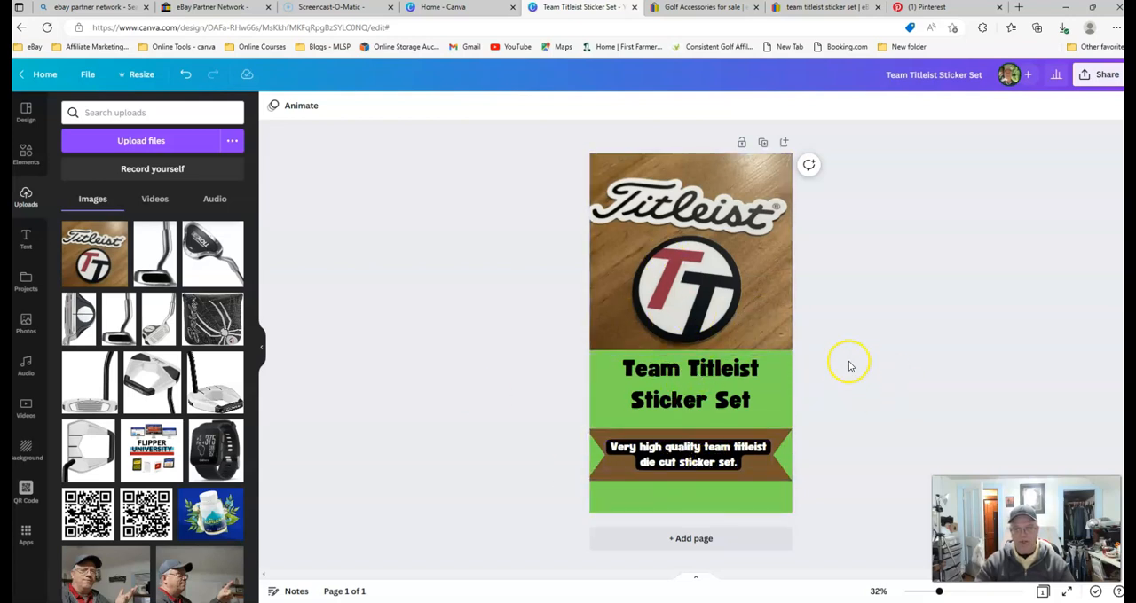
pyautogui.click(1106, 74)
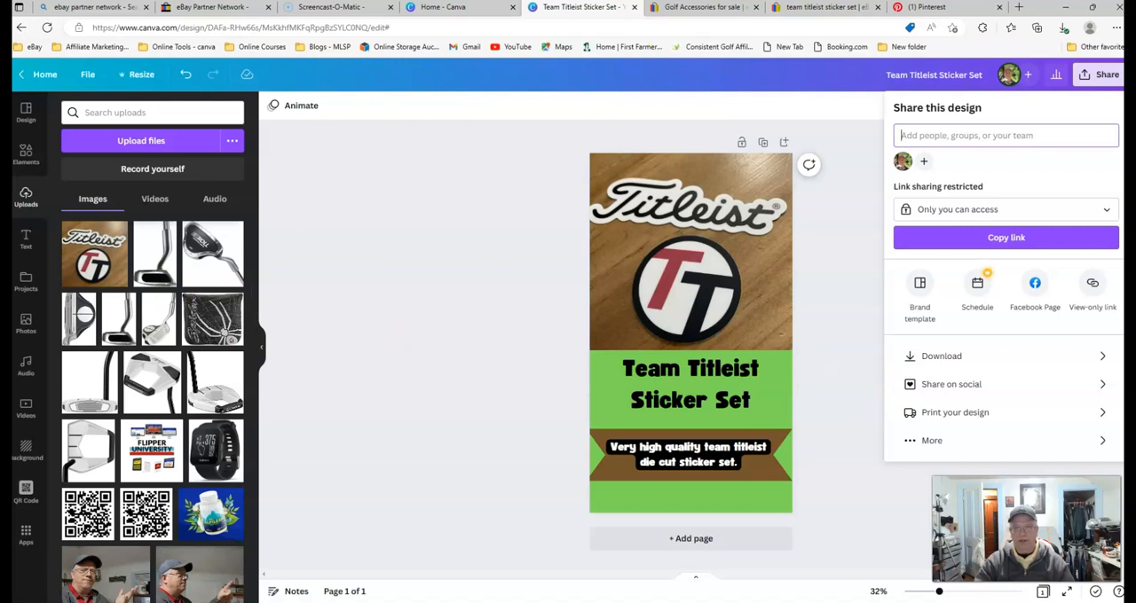
# Back in the pin builder, upload the Team Titleist Sticker Set graphic as the pin image
pyautogui.click(923, 7)
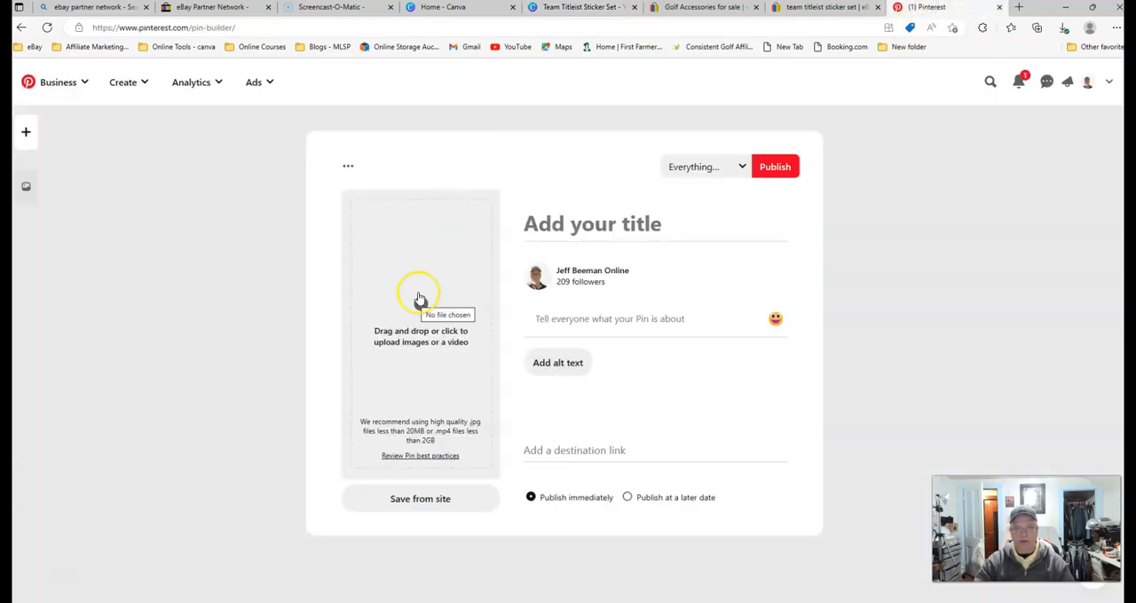
pyautogui.click(419, 305)
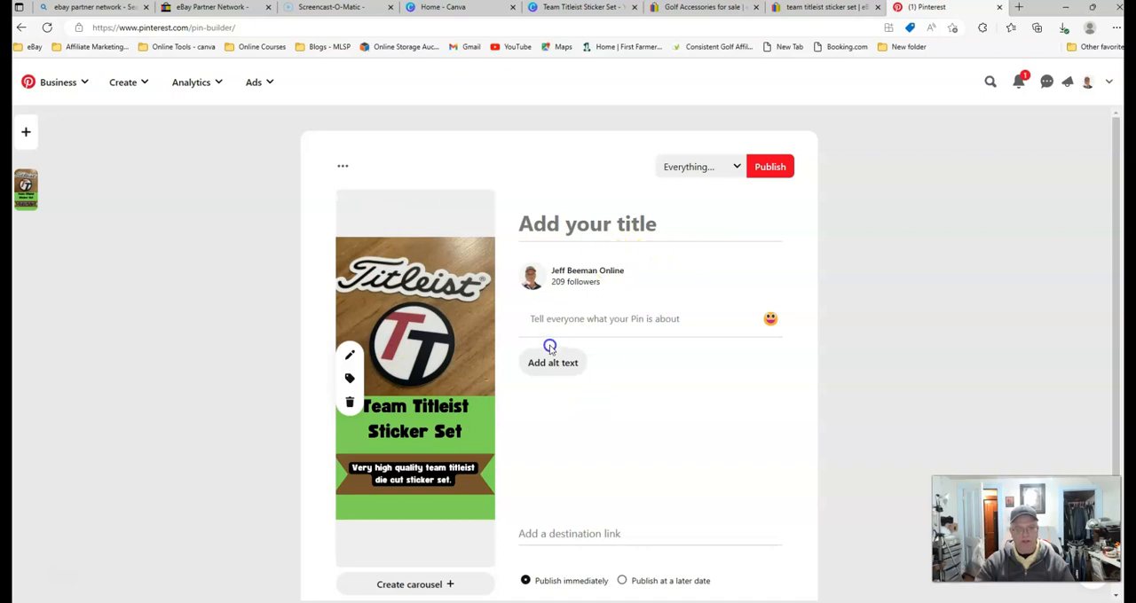
# Enter 'Team Titleist Sticker Set' as the pin title
pyautogui.click(587, 224)
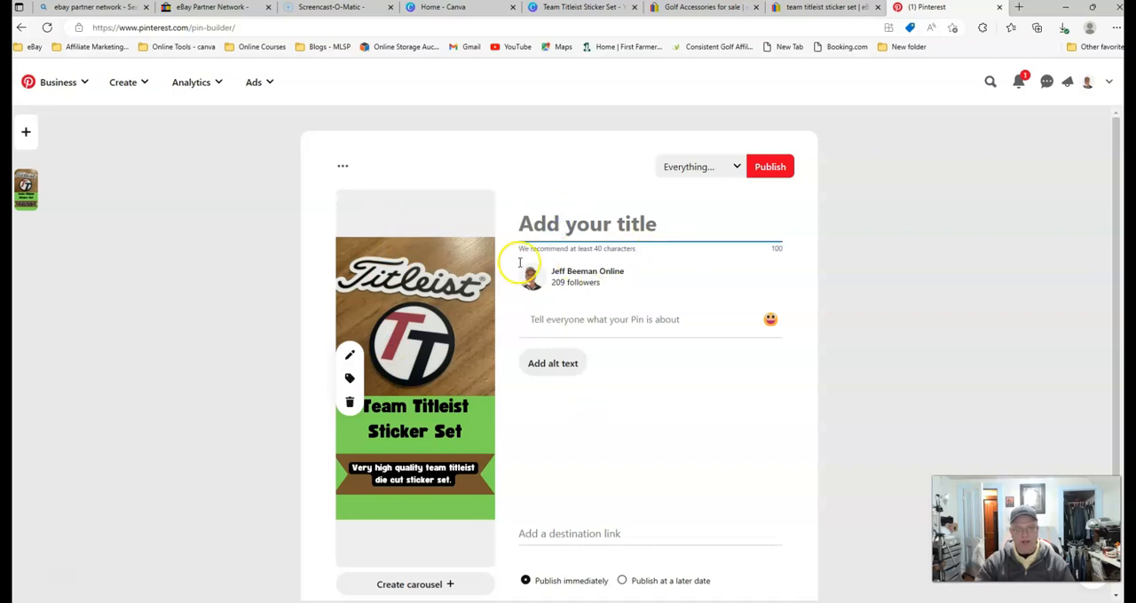
pyautogui.moveTo(411, 417)
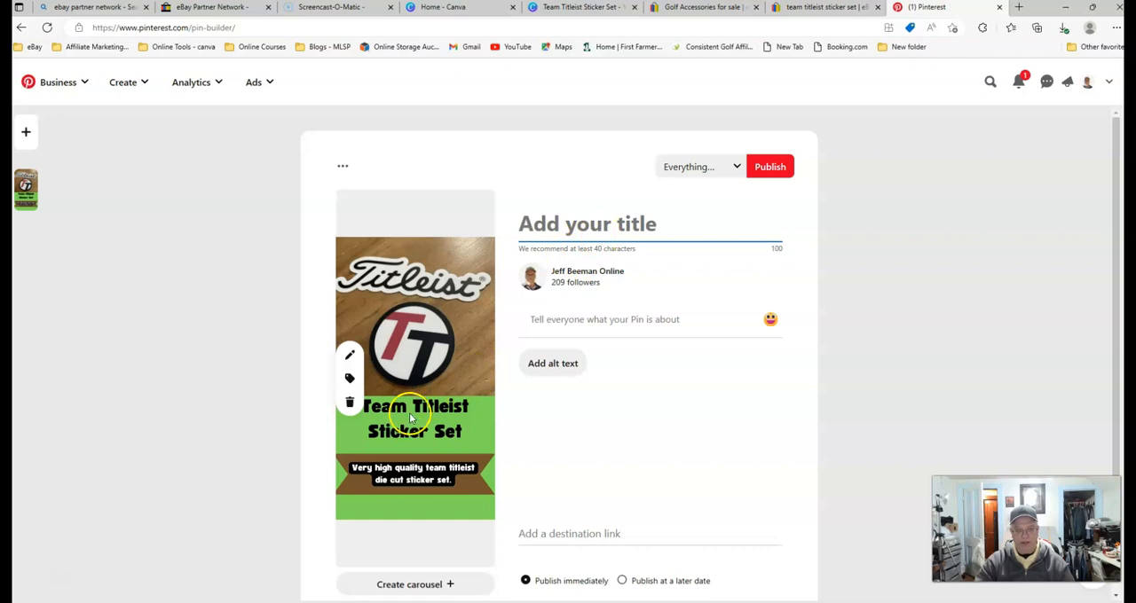
pyautogui.write('Te')
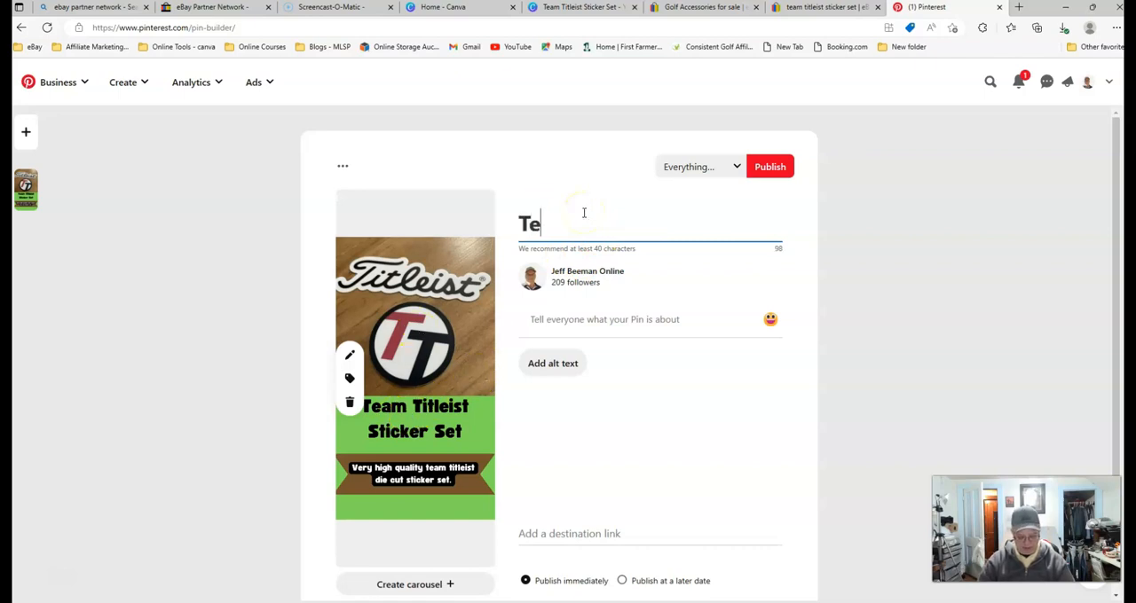
pyautogui.write('am')
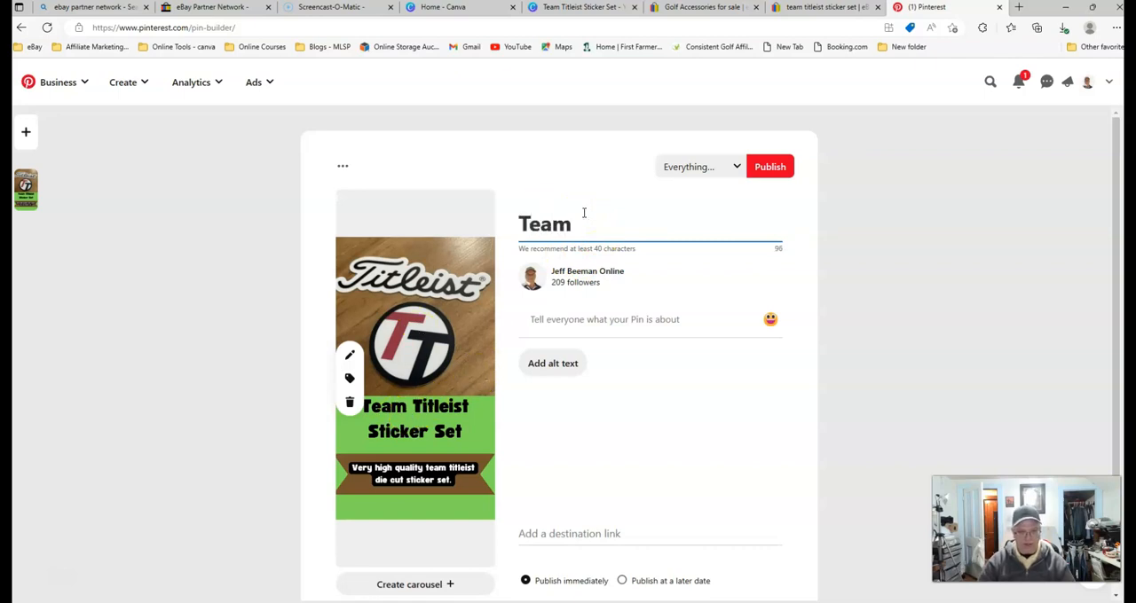
pyautogui.write('T')
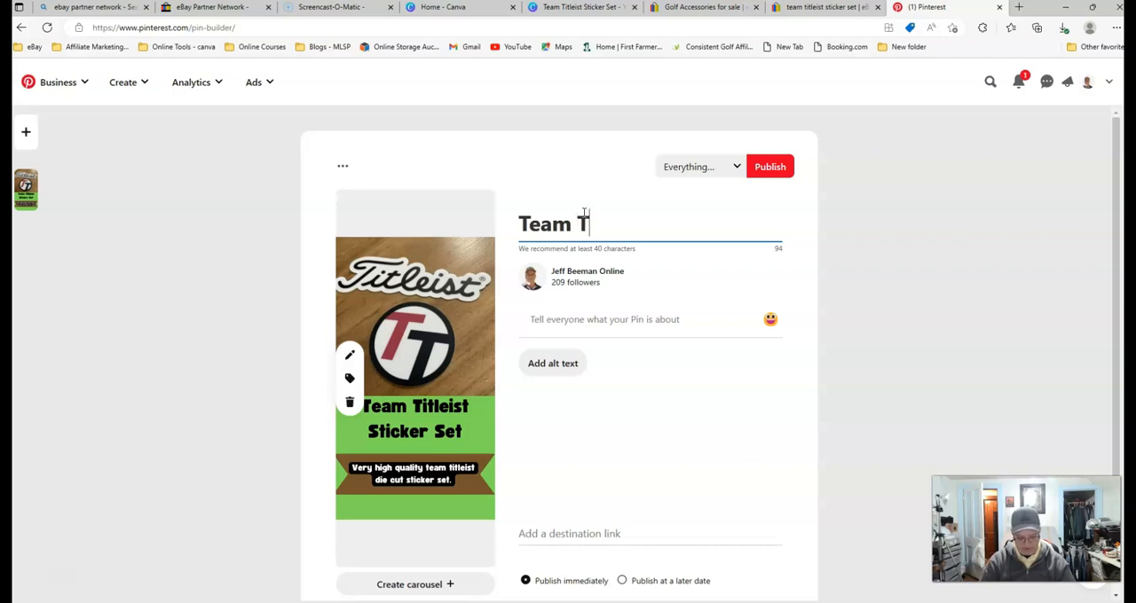
pyautogui.write('itleist')
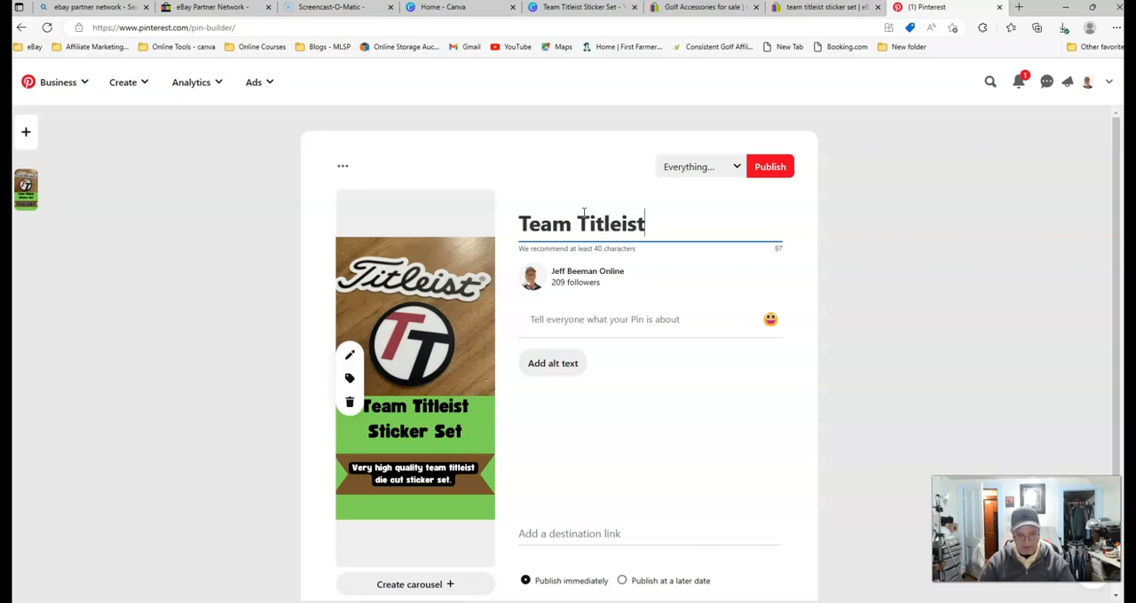
pyautogui.write('Sticker S')
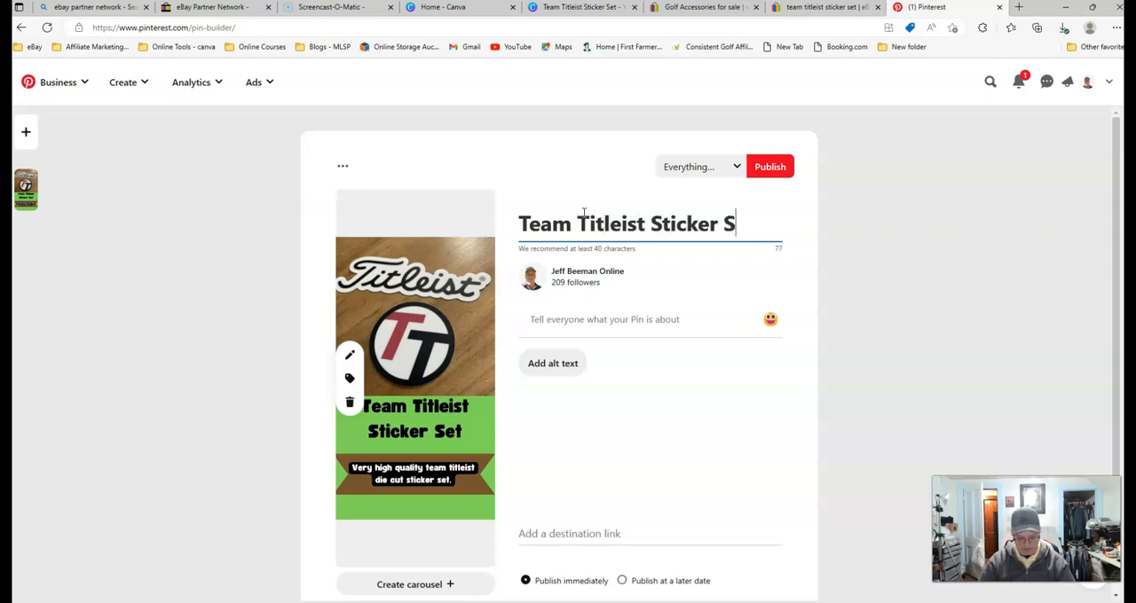
pyautogui.write('et')
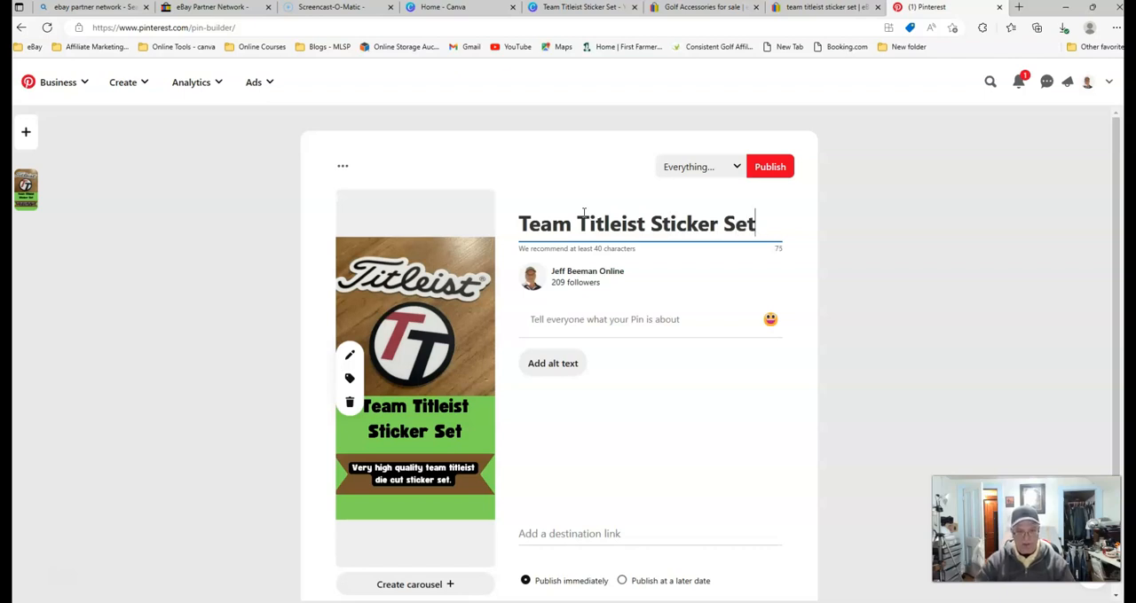
# Enter the description 'Very high quality team titleist die cut sticker set'
pyautogui.click(585, 320)
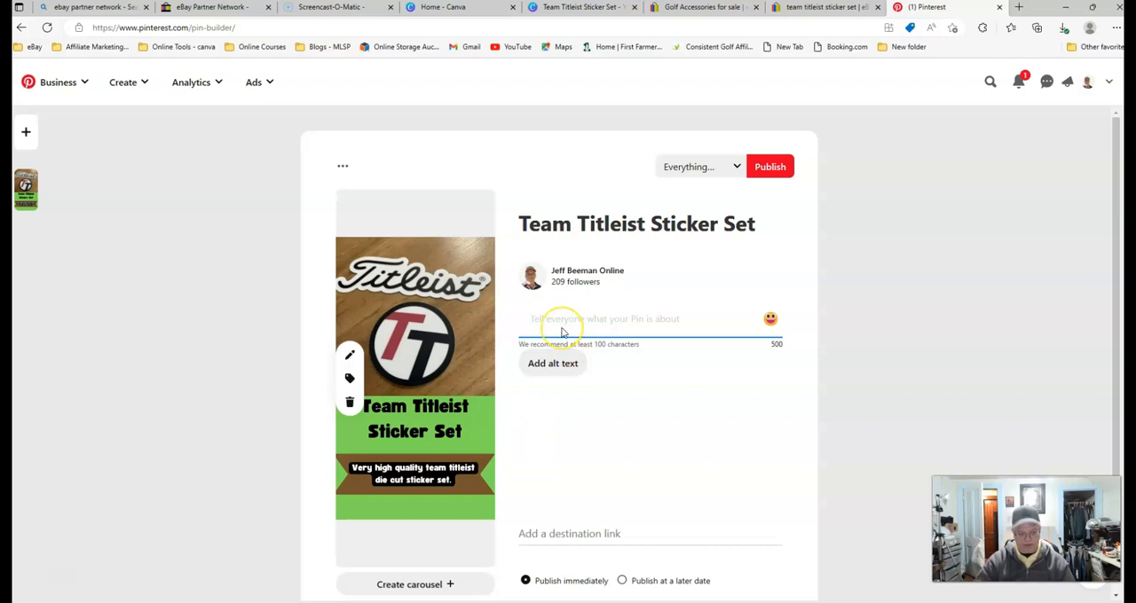
pyautogui.write('VEry Ho')
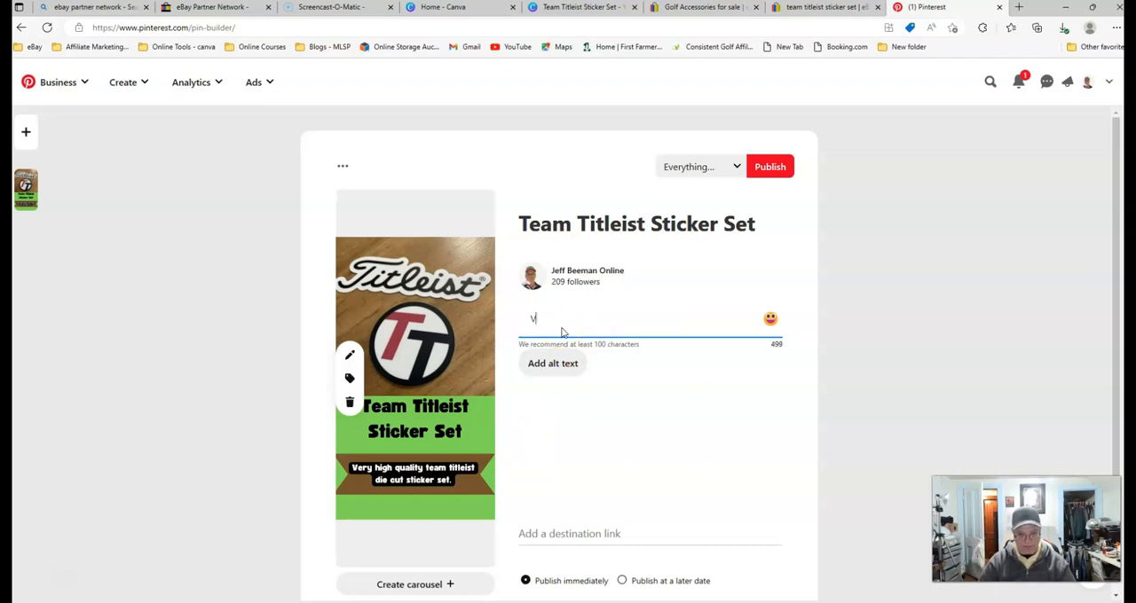
pyautogui.write('ery')
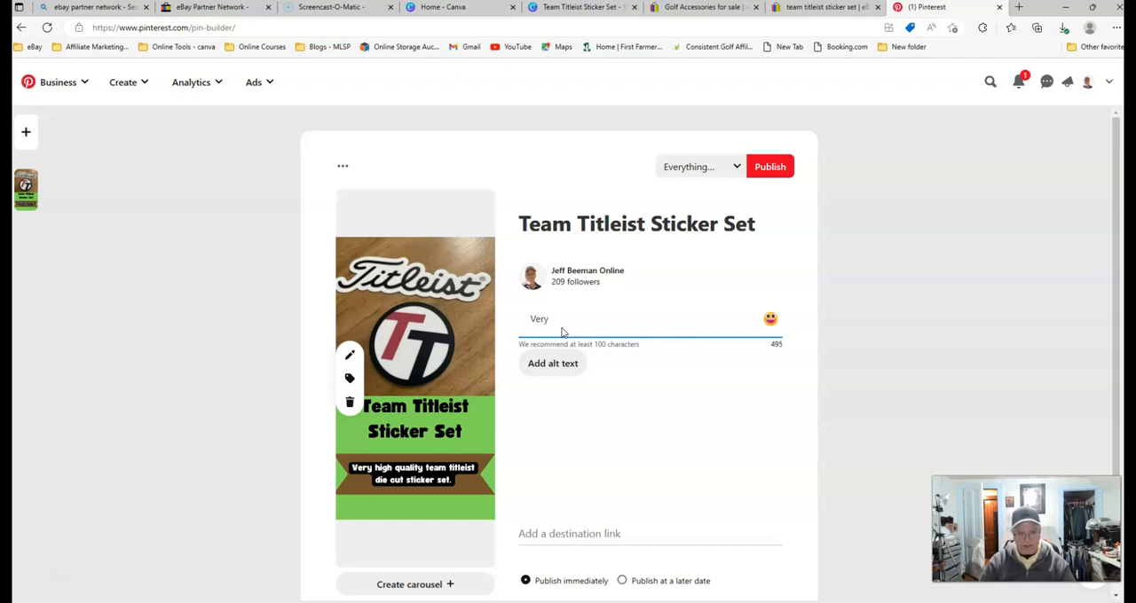
pyautogui.write('high')
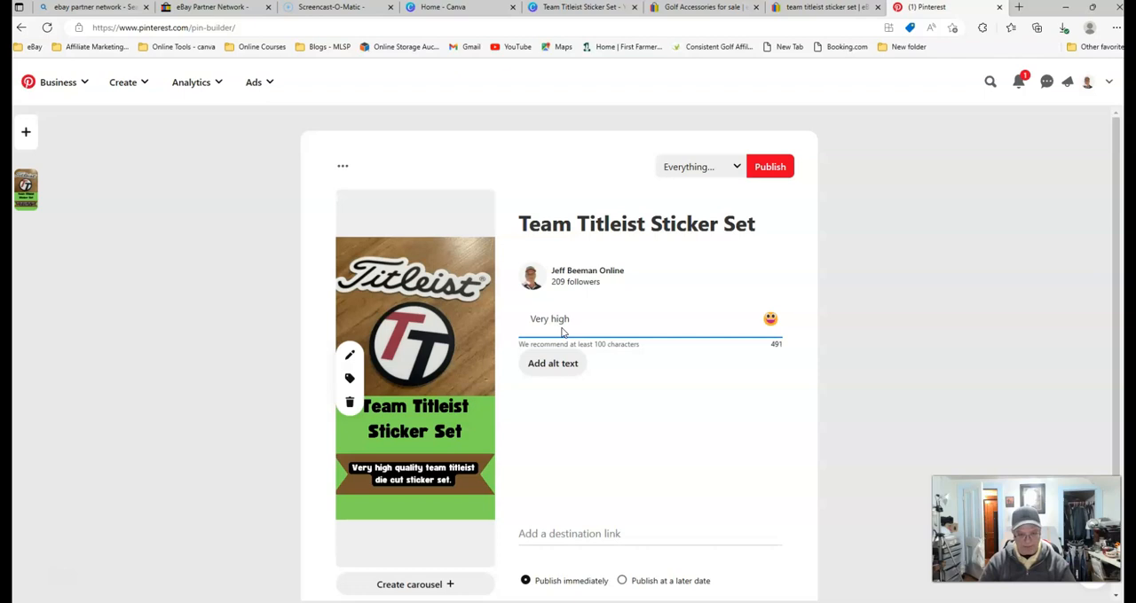
pyautogui.write('quality')
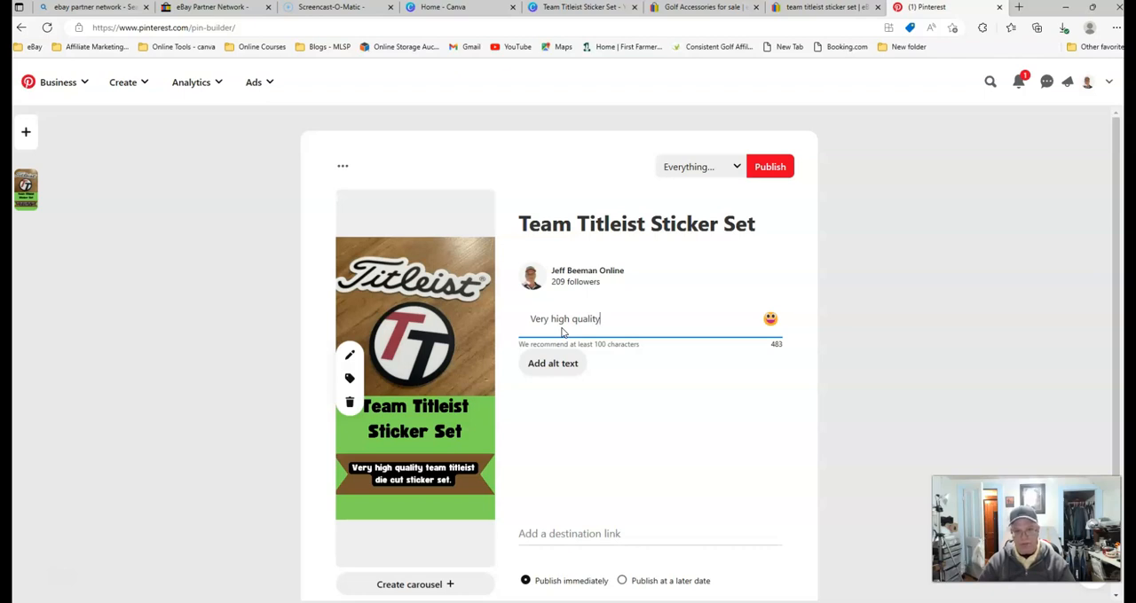
pyautogui.press('Backspace')
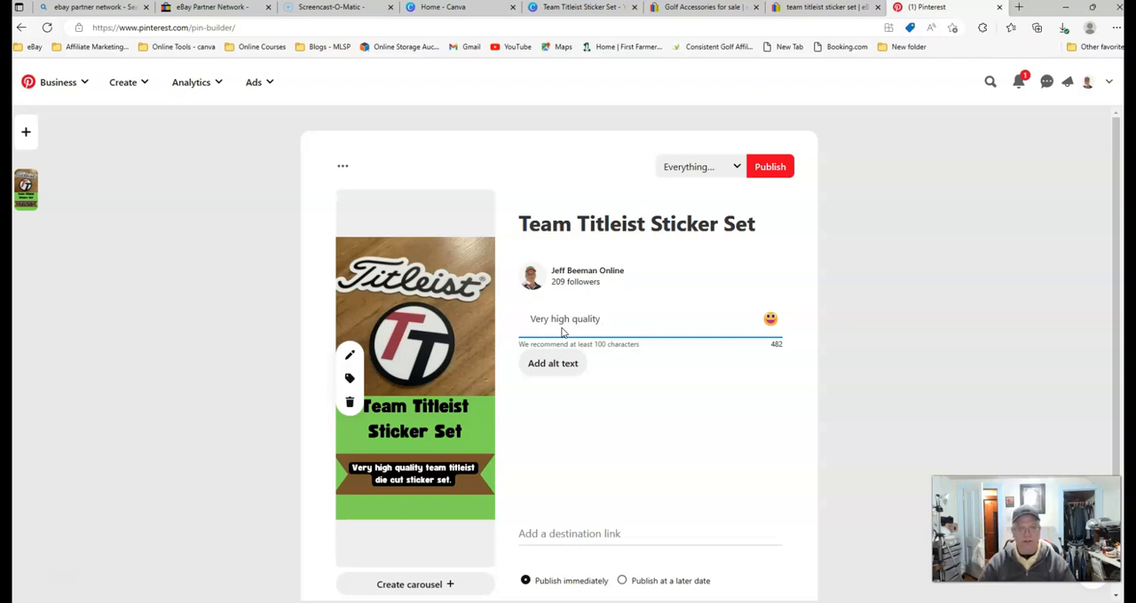
pyautogui.write('team t')
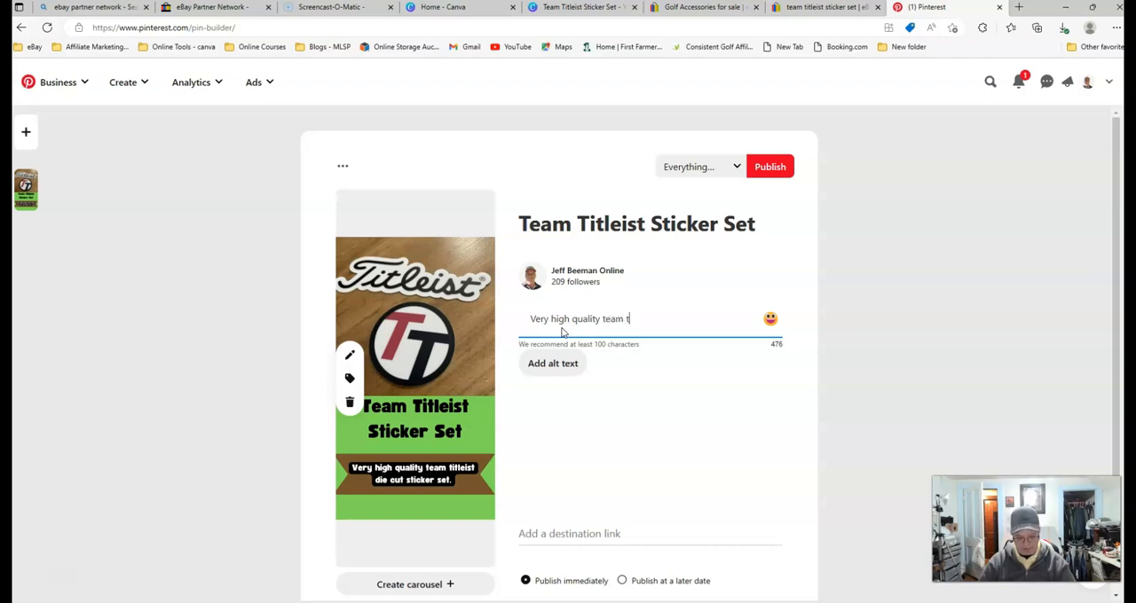
pyautogui.write('itles')
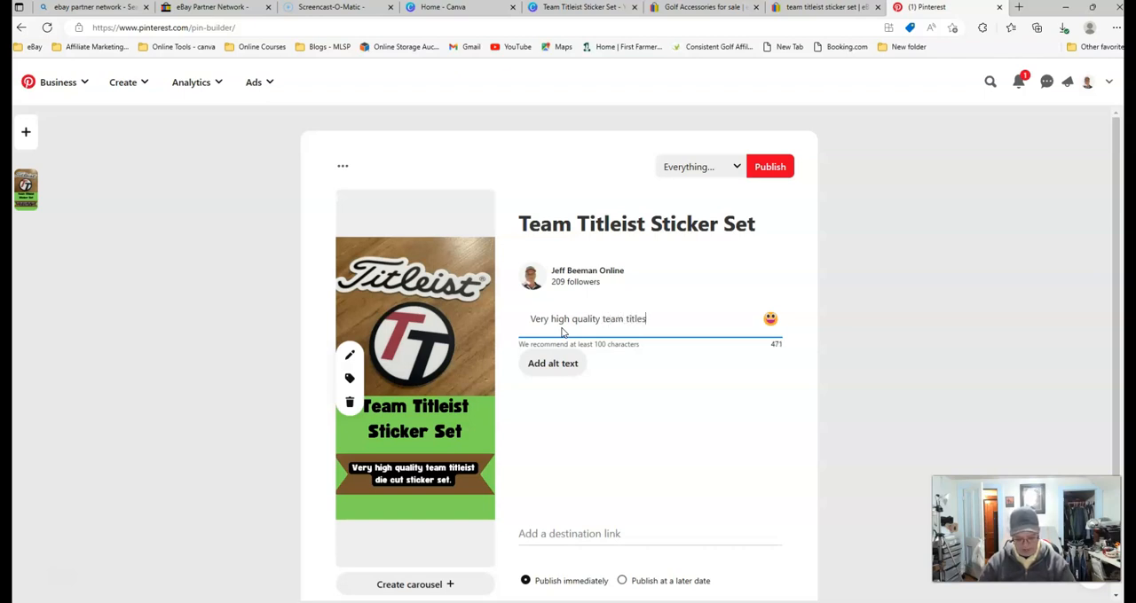
pyautogui.write('ist')
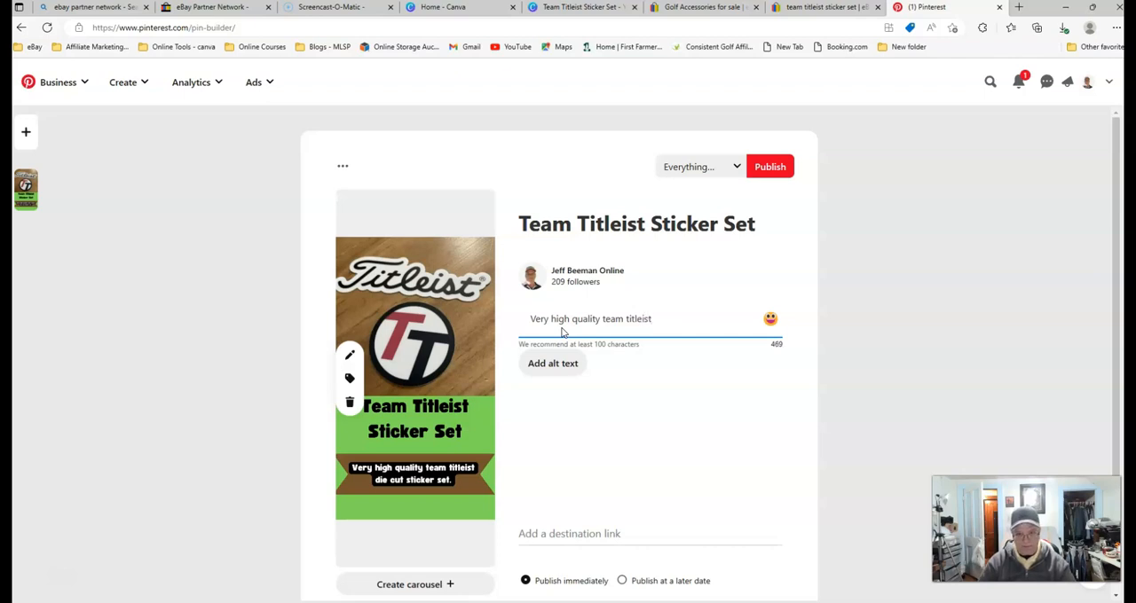
pyautogui.write('di')
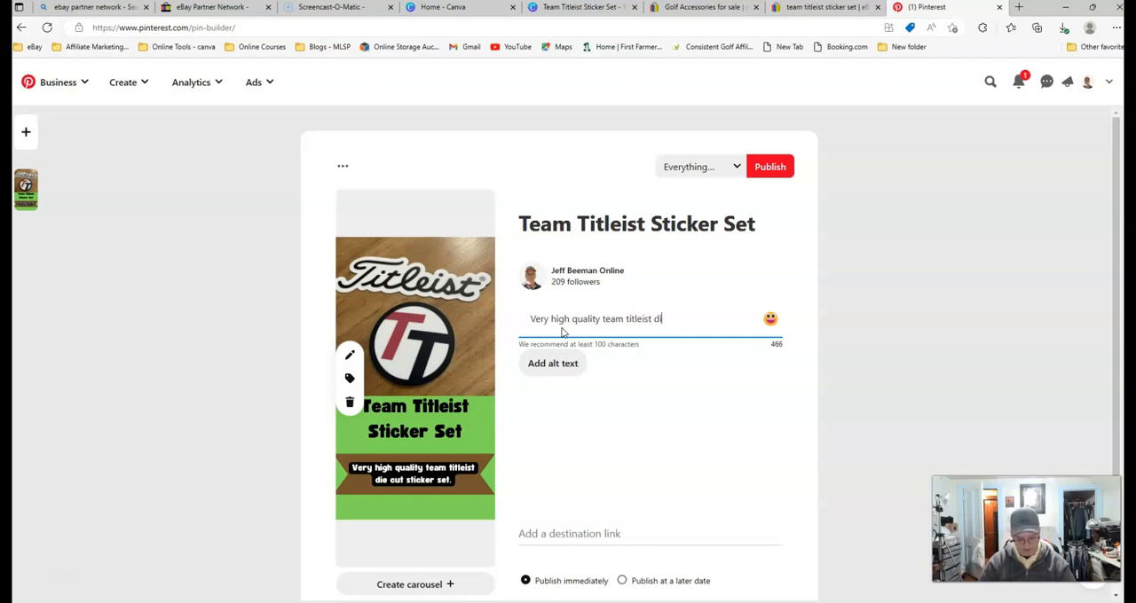
pyautogui.write('die cut')
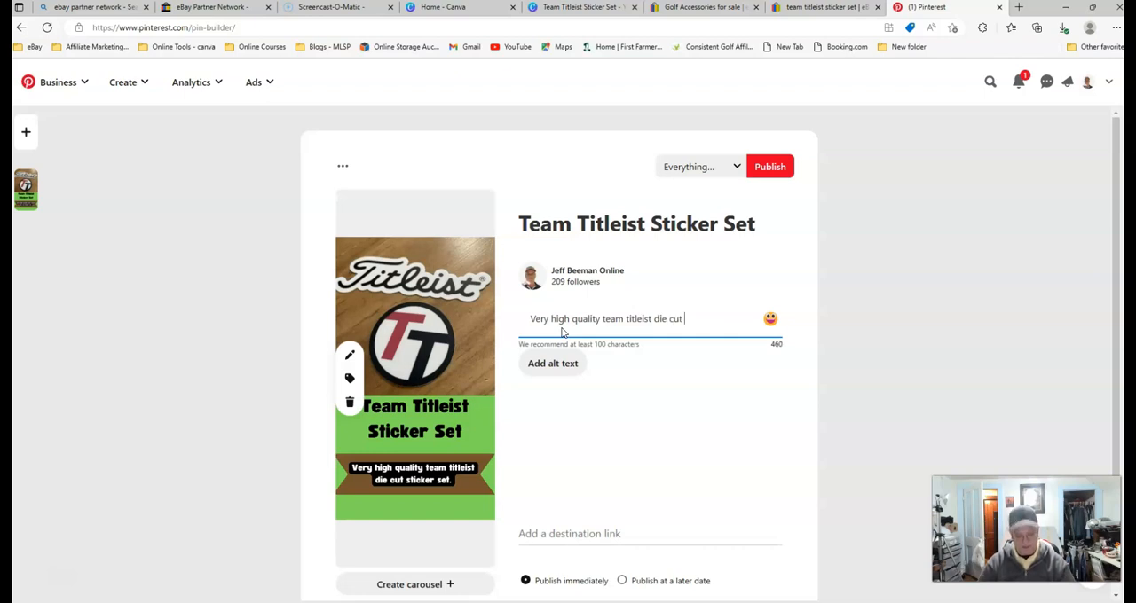
pyautogui.write('sticer set')
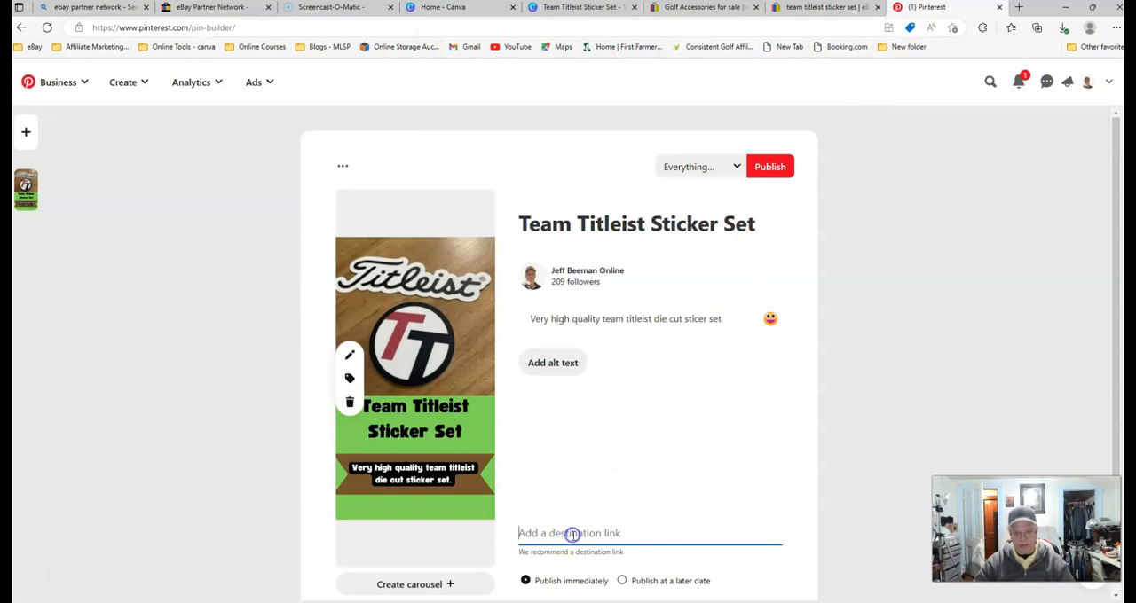
pyautogui.write('https://ebay.us/DEyOgt')
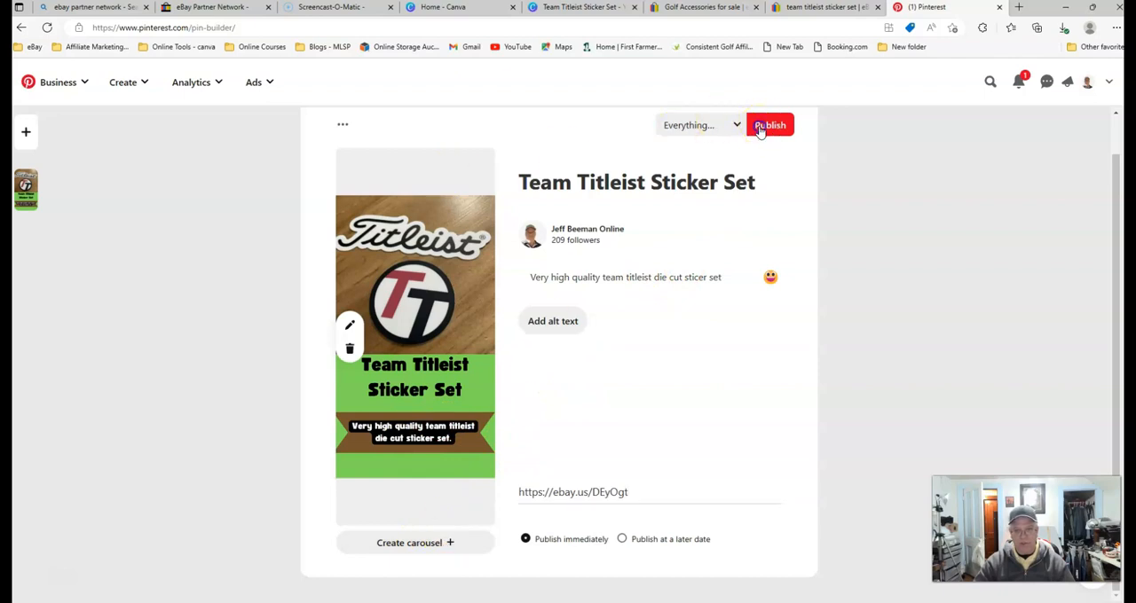
pyautogui.click(770, 124)
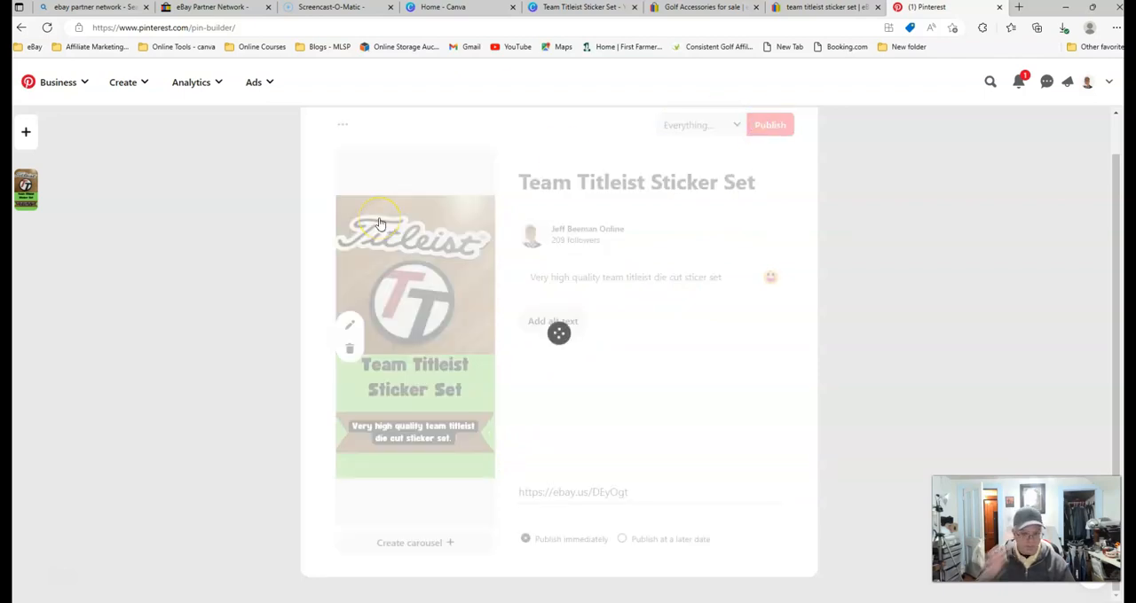
# Wait for the 'You created a Pin!' confirmation to appear
pyautogui.click(770, 124)
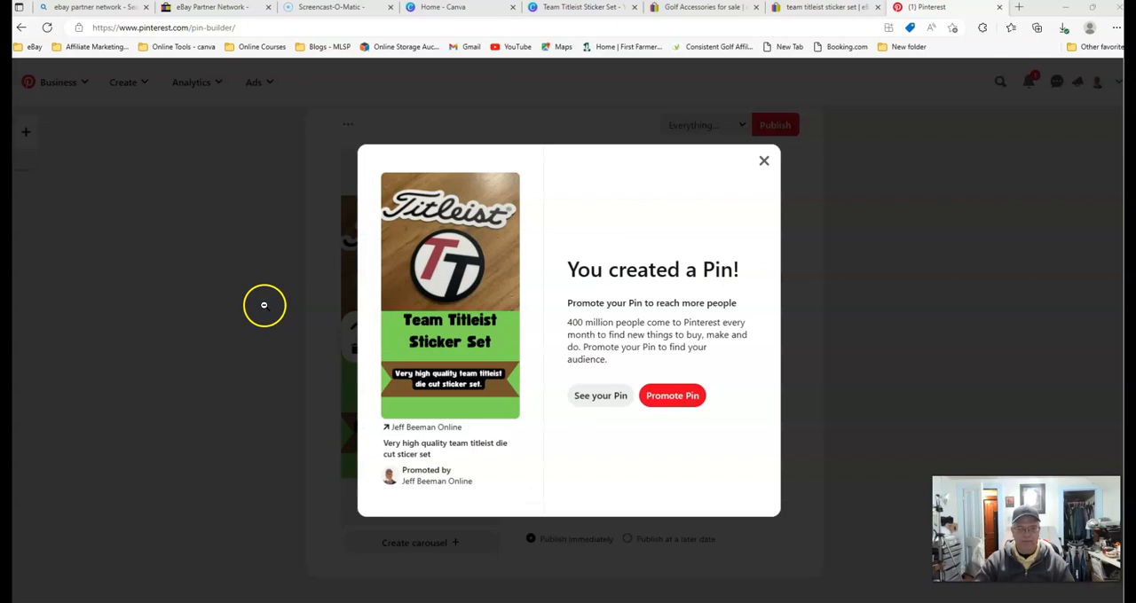
pyautogui.moveTo(568, 270)
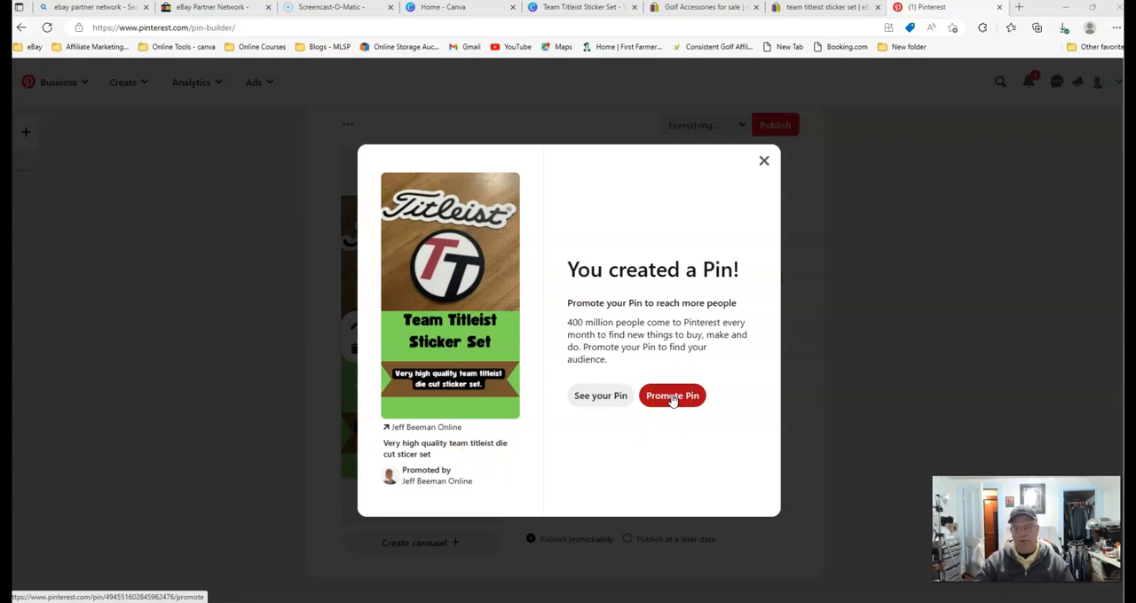
pyautogui.moveTo(702, 429)
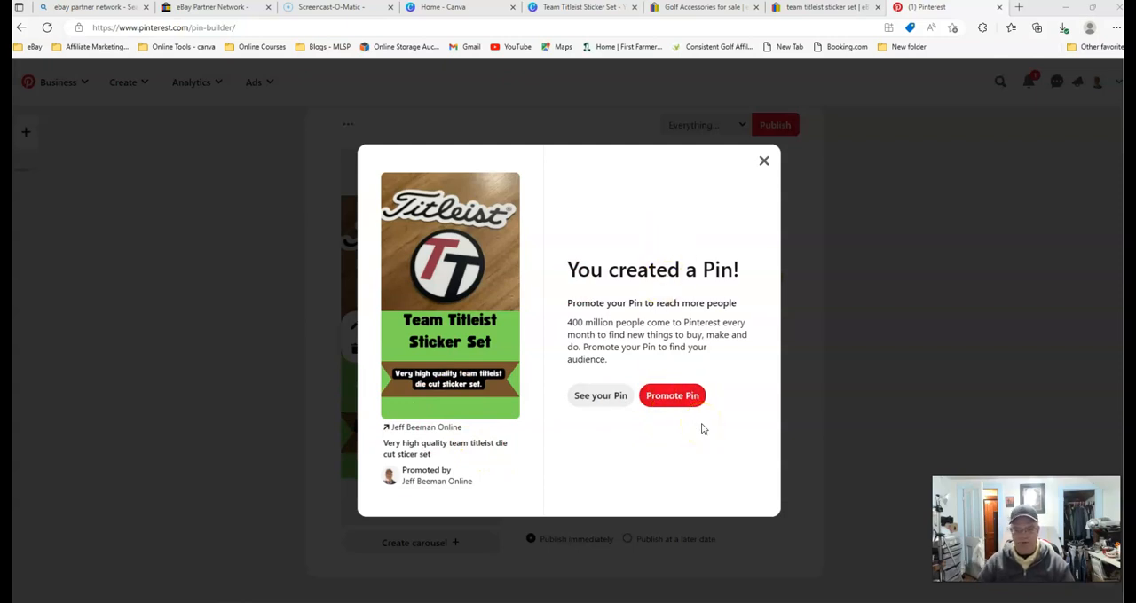
pyautogui.moveTo(656, 280)
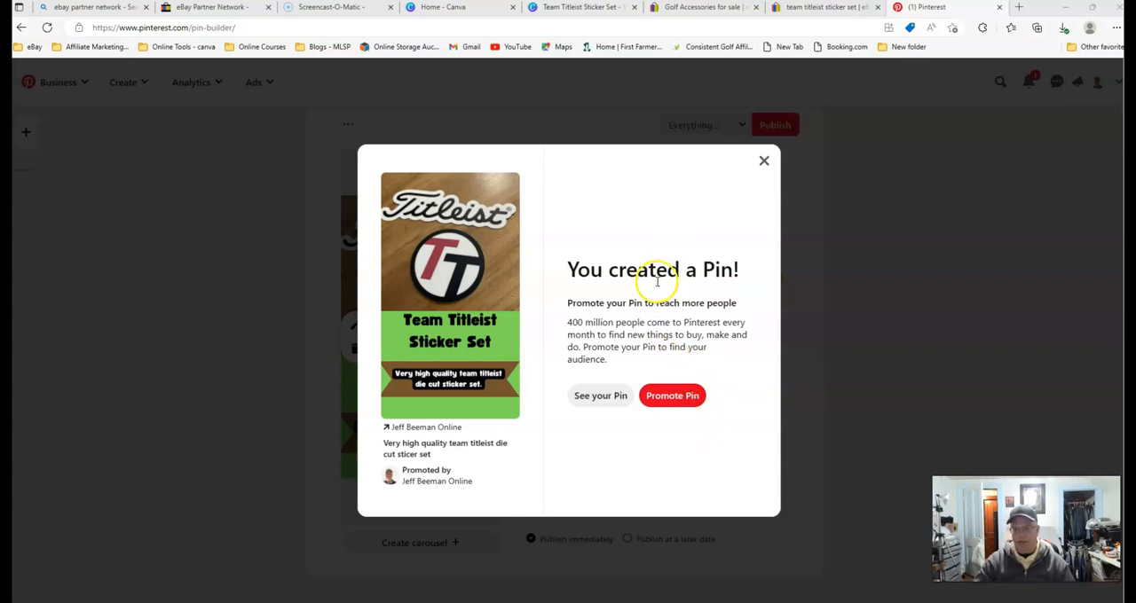
pyautogui.moveTo(674, 472)
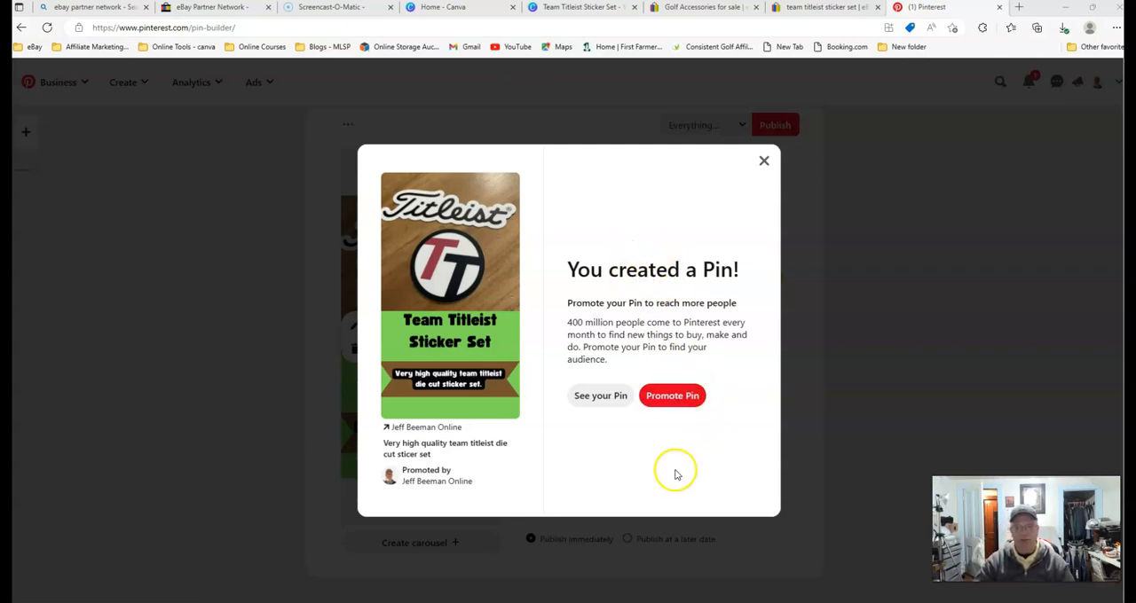
pyautogui.moveTo(667, 198)
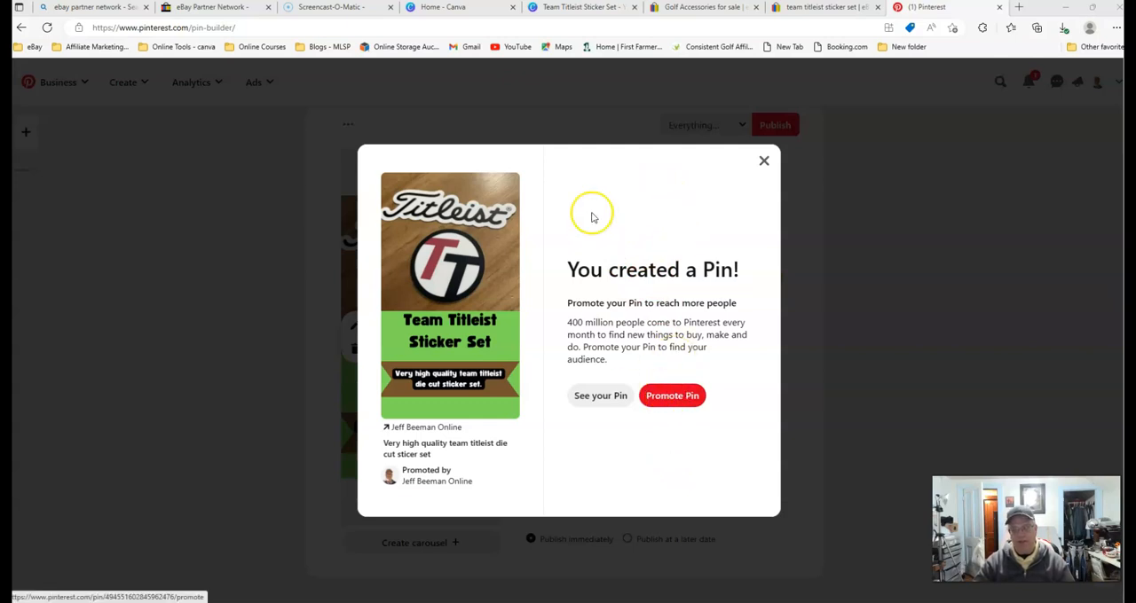
pyautogui.moveTo(642, 268)
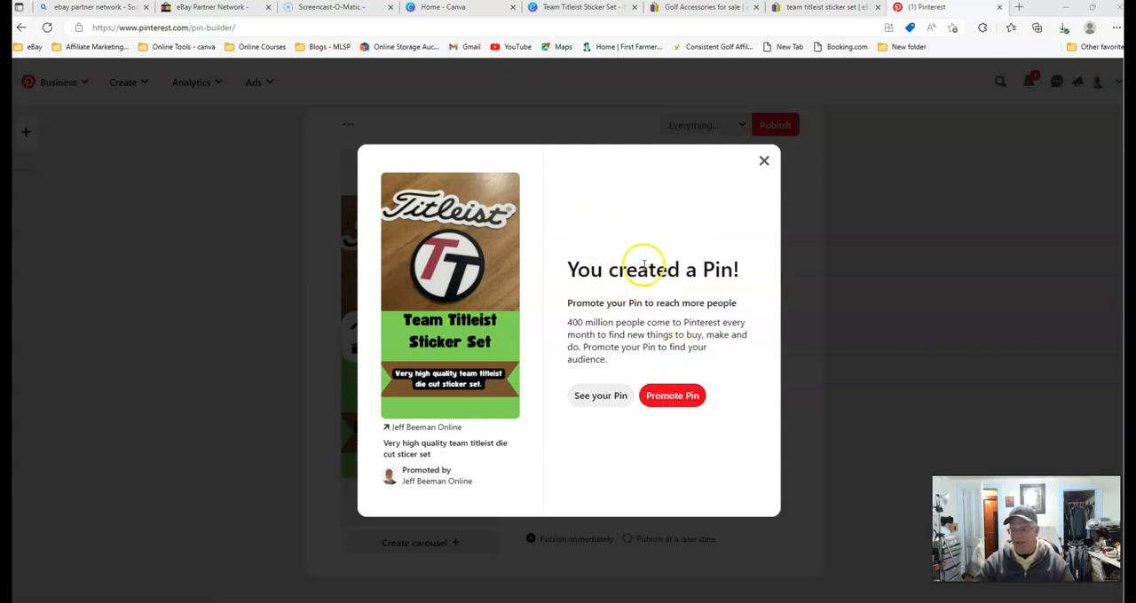
pyautogui.moveTo(649, 208)
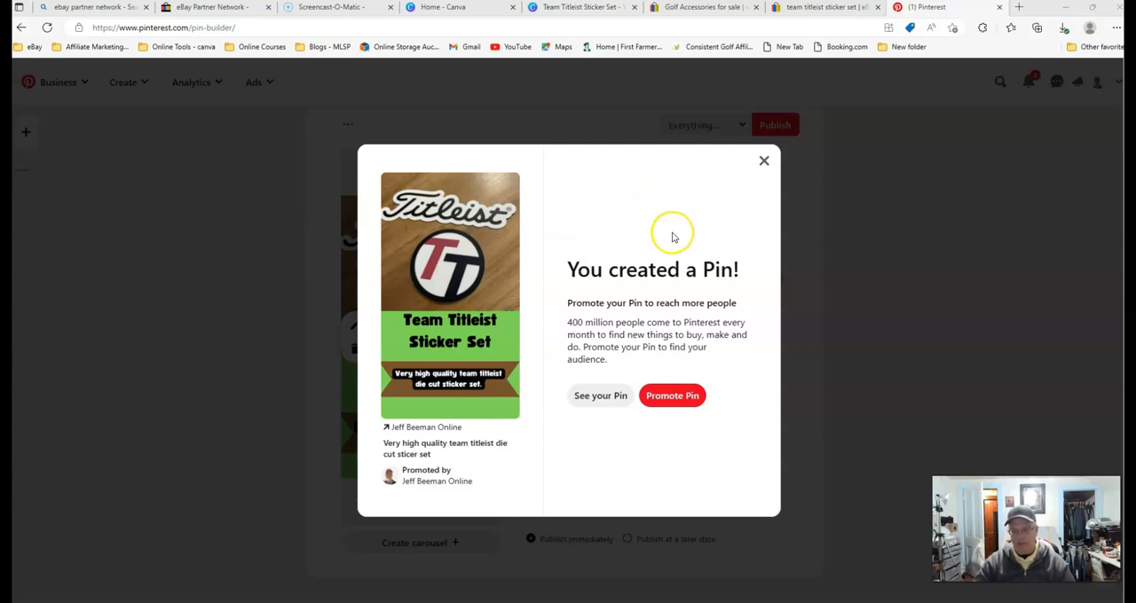
pyautogui.moveTo(674, 229)
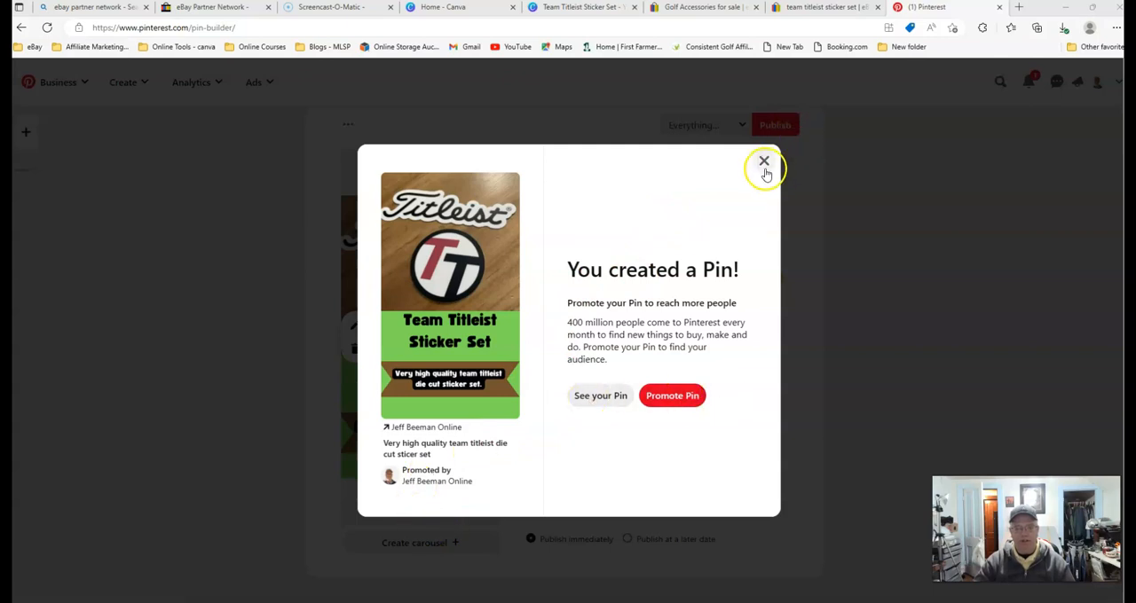
# Dismiss the confirmation and open the new sticker set pin on the Everything Golf! board
pyautogui.click(763, 160)
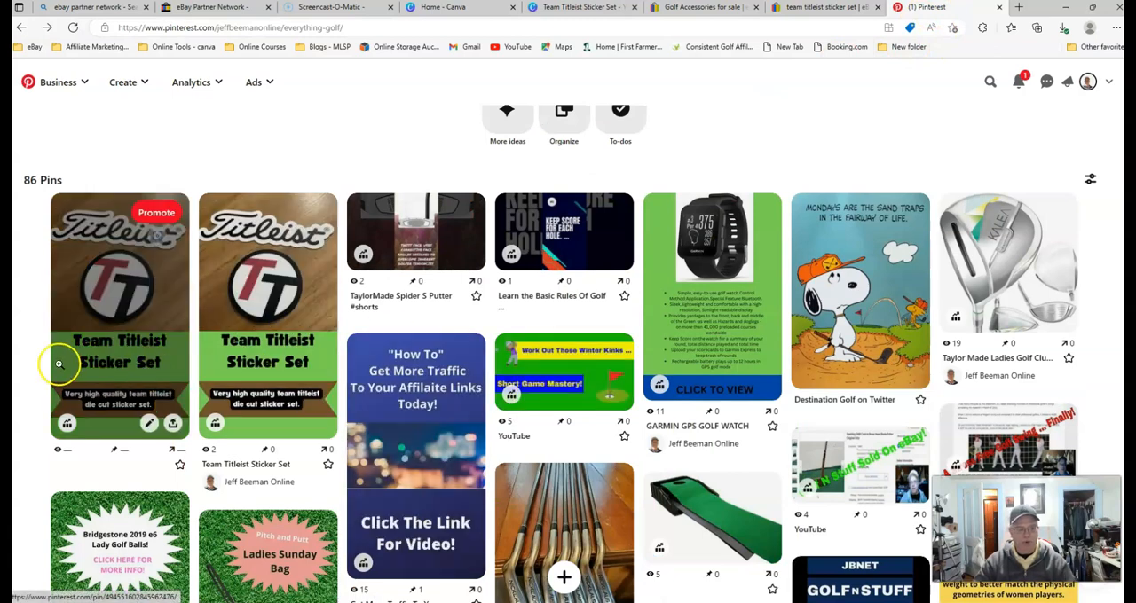
pyautogui.moveTo(204, 381)
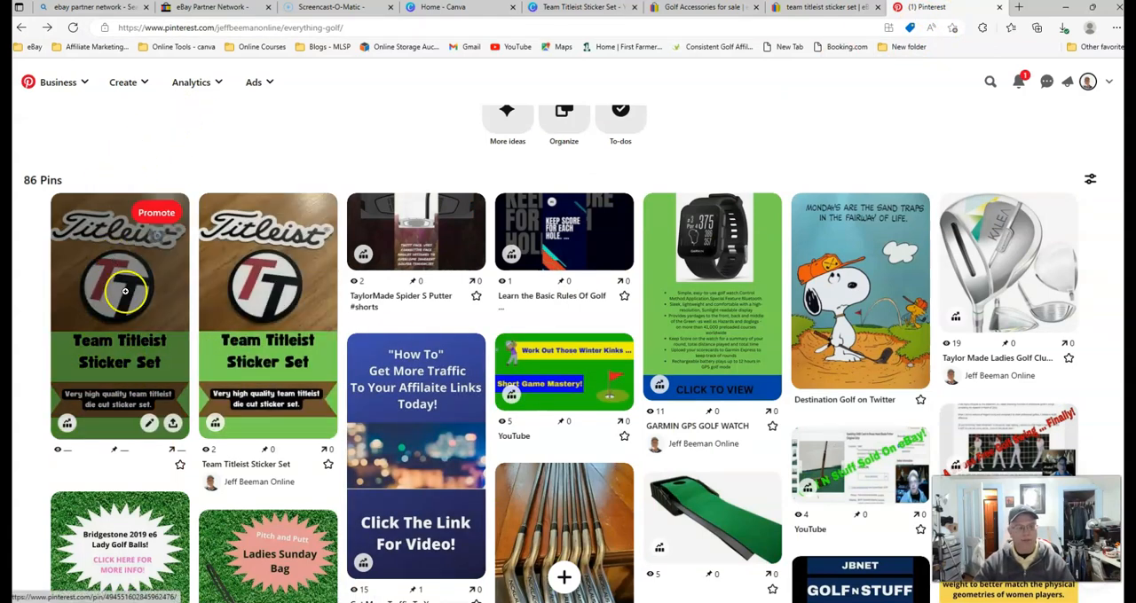
pyautogui.moveTo(282, 287)
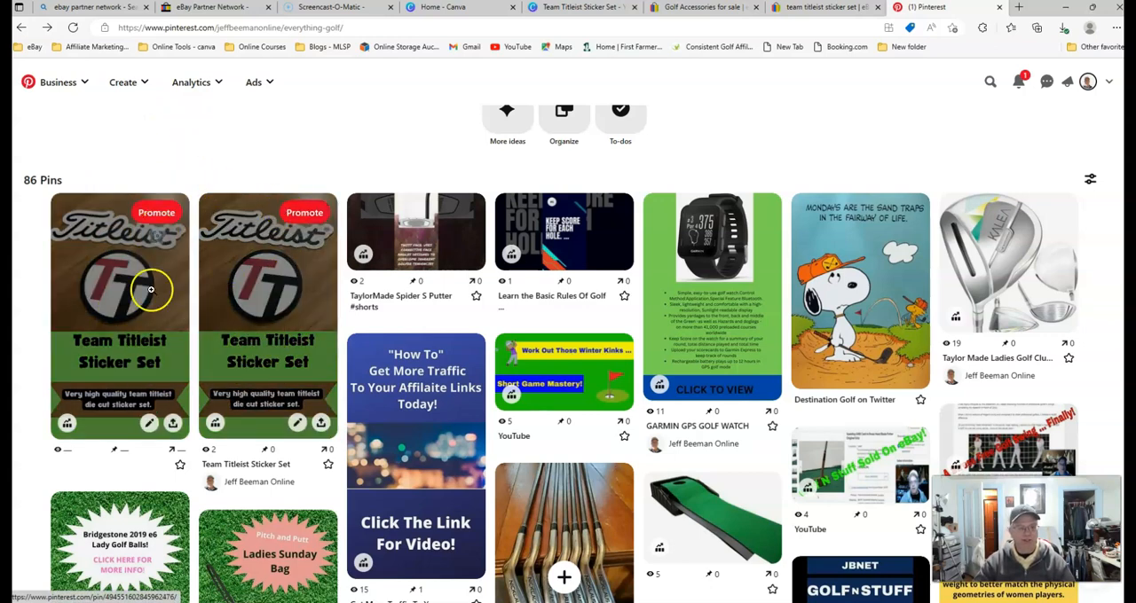
pyautogui.click(151, 289)
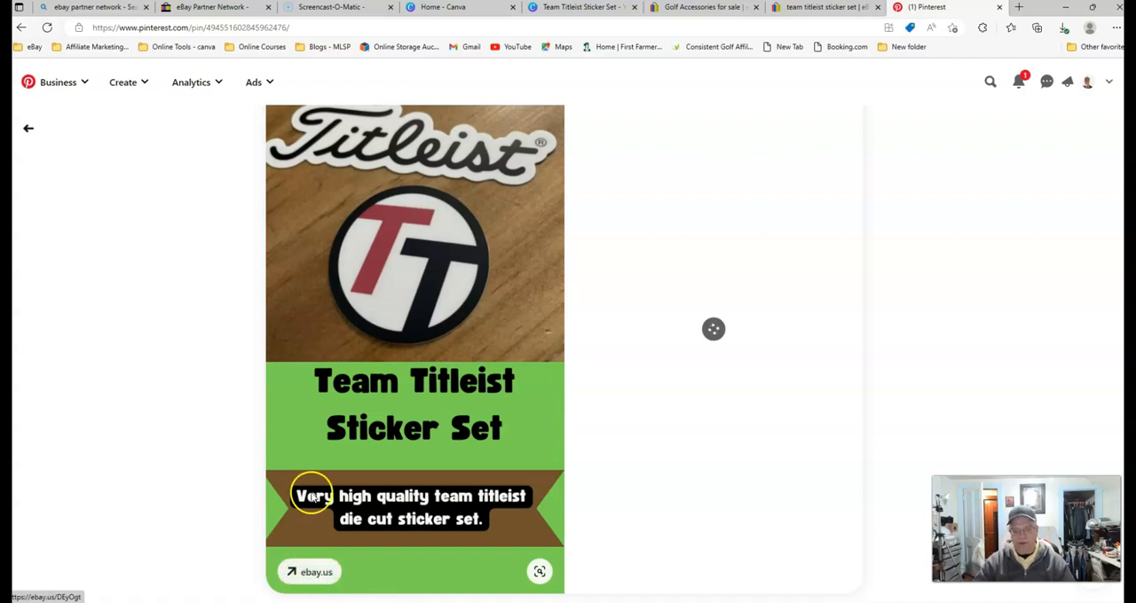
pyautogui.moveTo(298, 577)
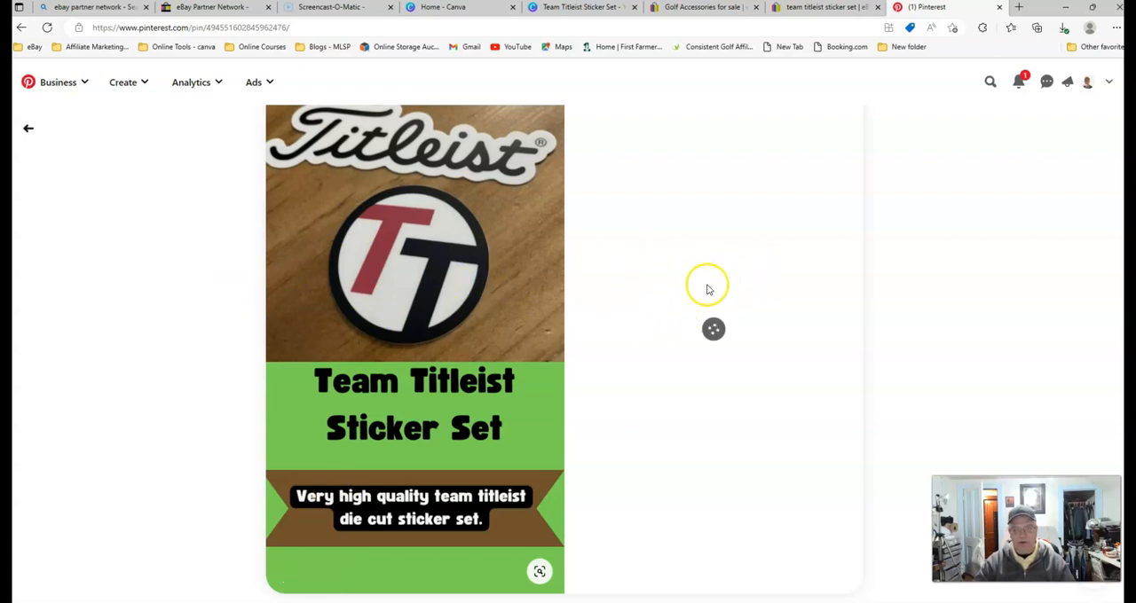
pyautogui.scroll(-3)
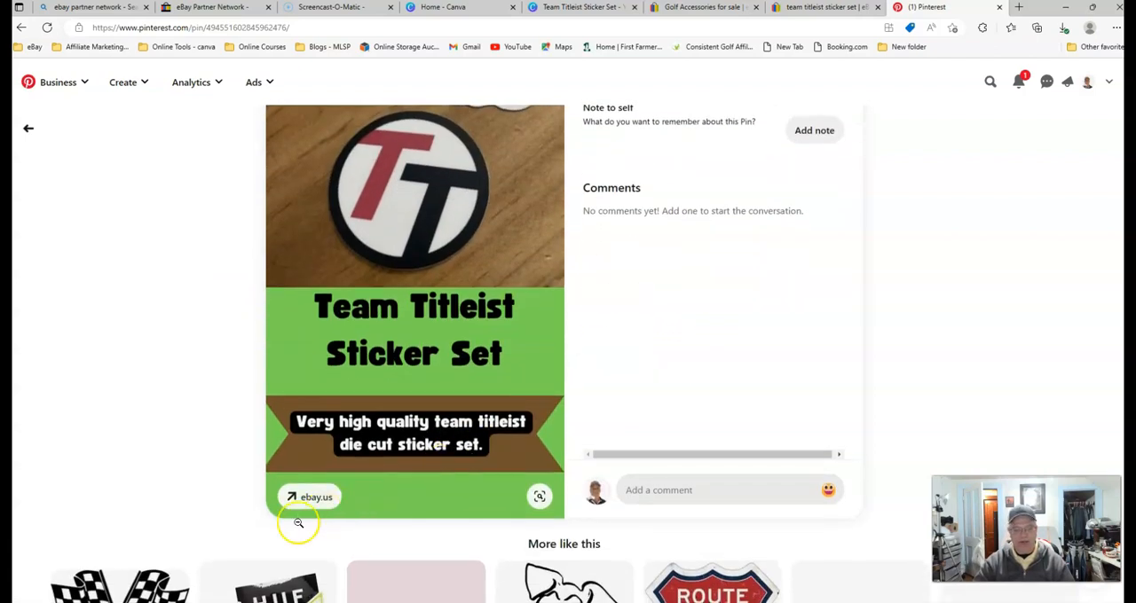
# Follow the pin's ebay.us link to the $15.00 team titleist sticker set listing
pyautogui.click(309, 497)
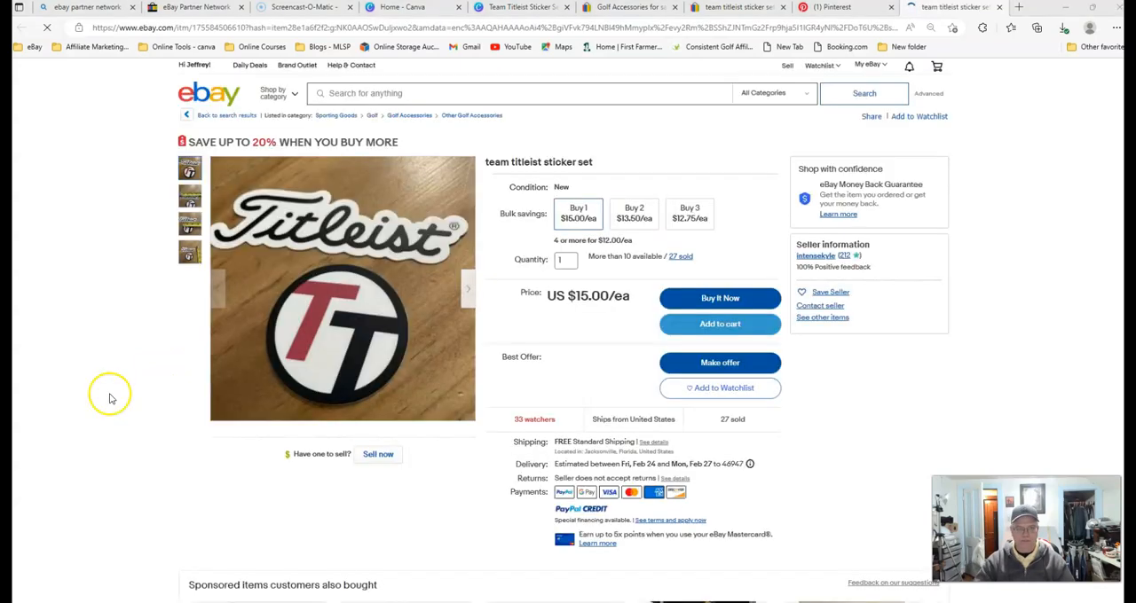
pyautogui.moveTo(462, 380)
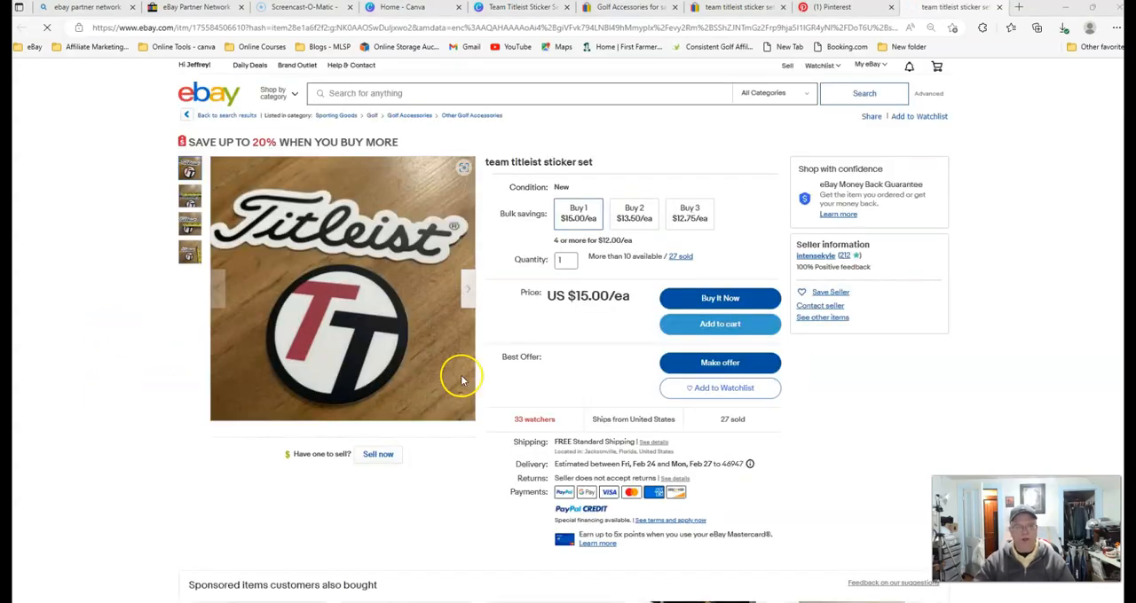
pyautogui.moveTo(582, 371)
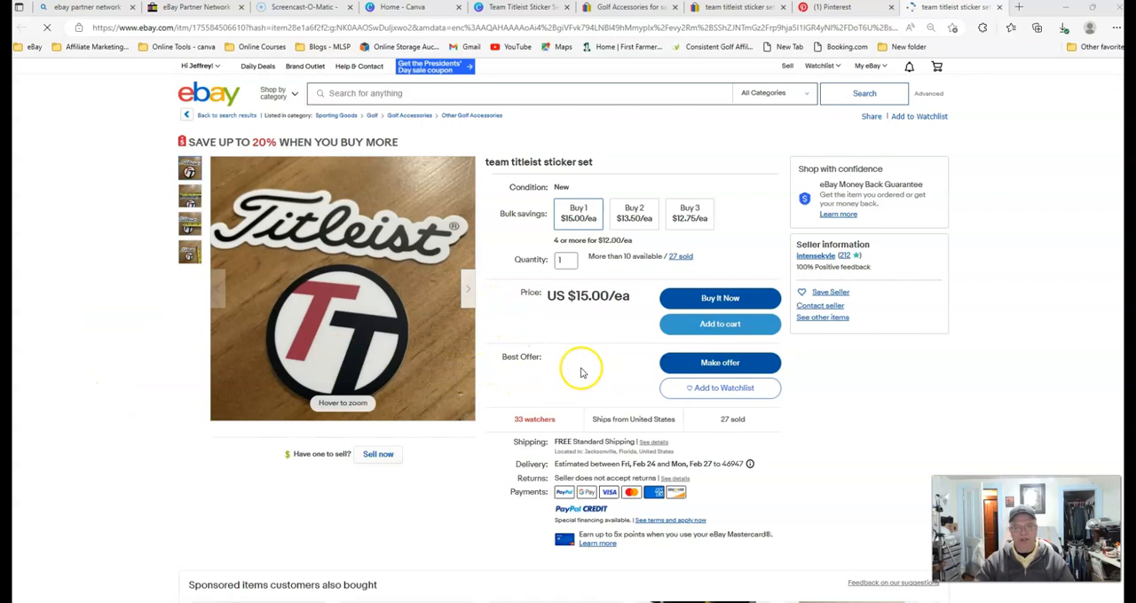
pyautogui.moveTo(607, 366)
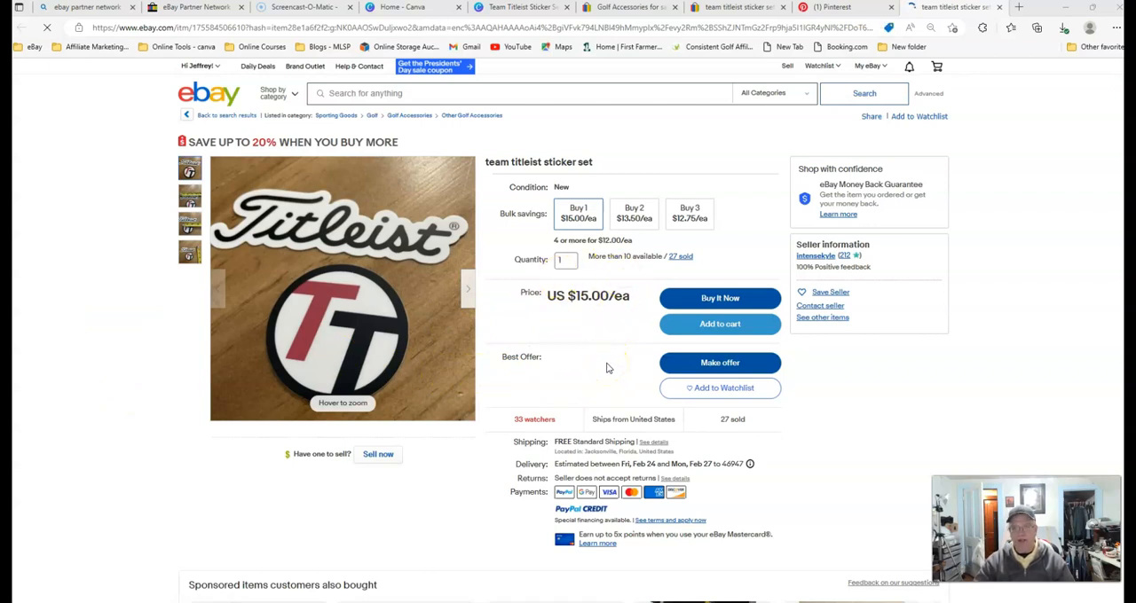
pyautogui.moveTo(662, 142)
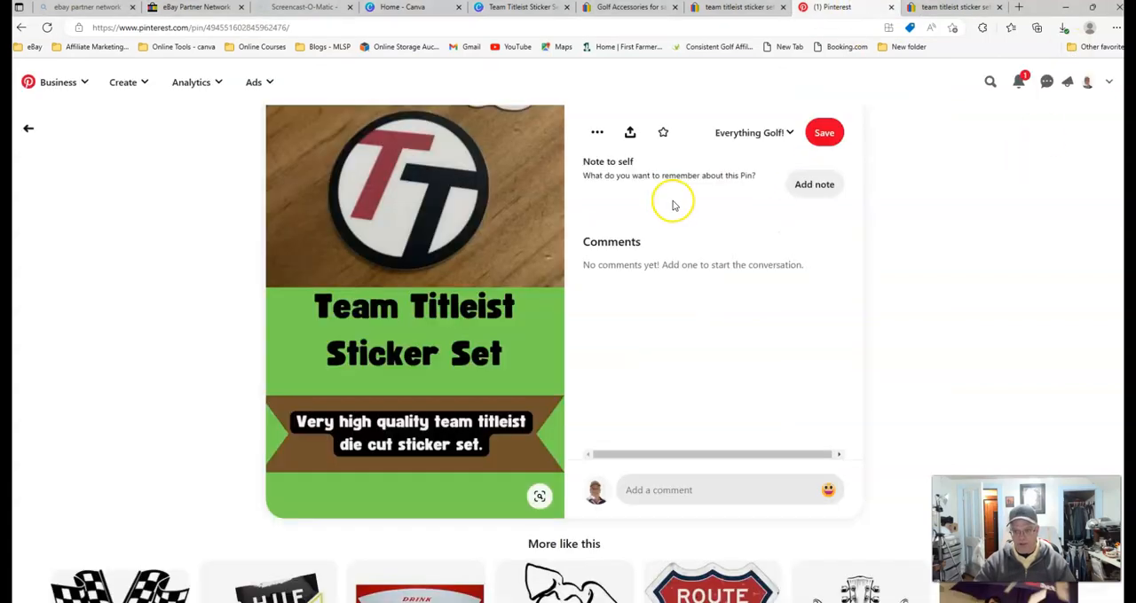
pyautogui.moveTo(27, 562)
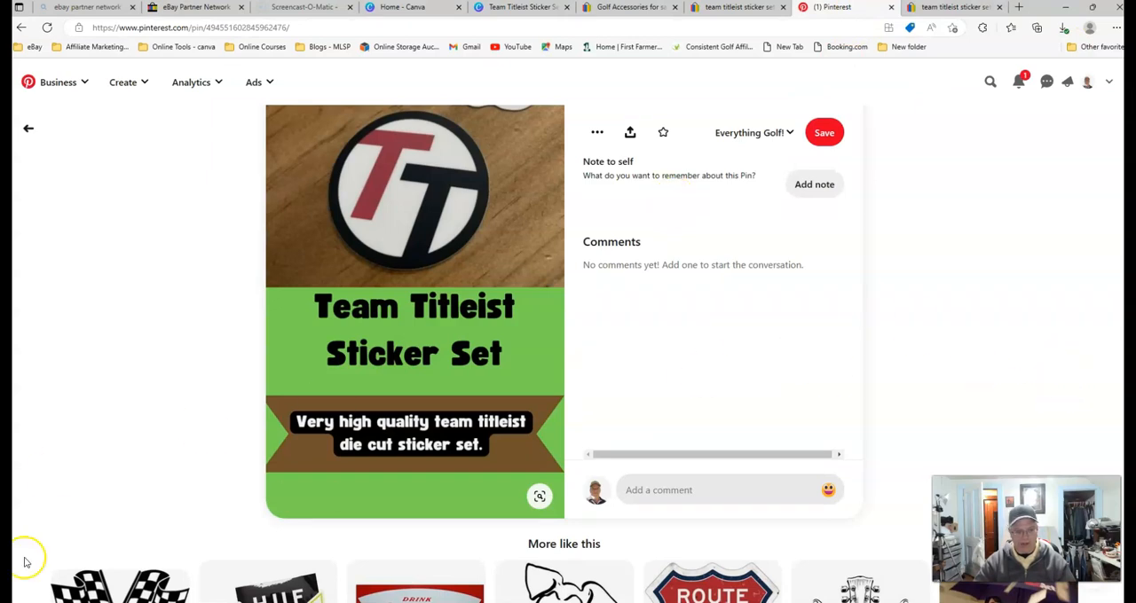